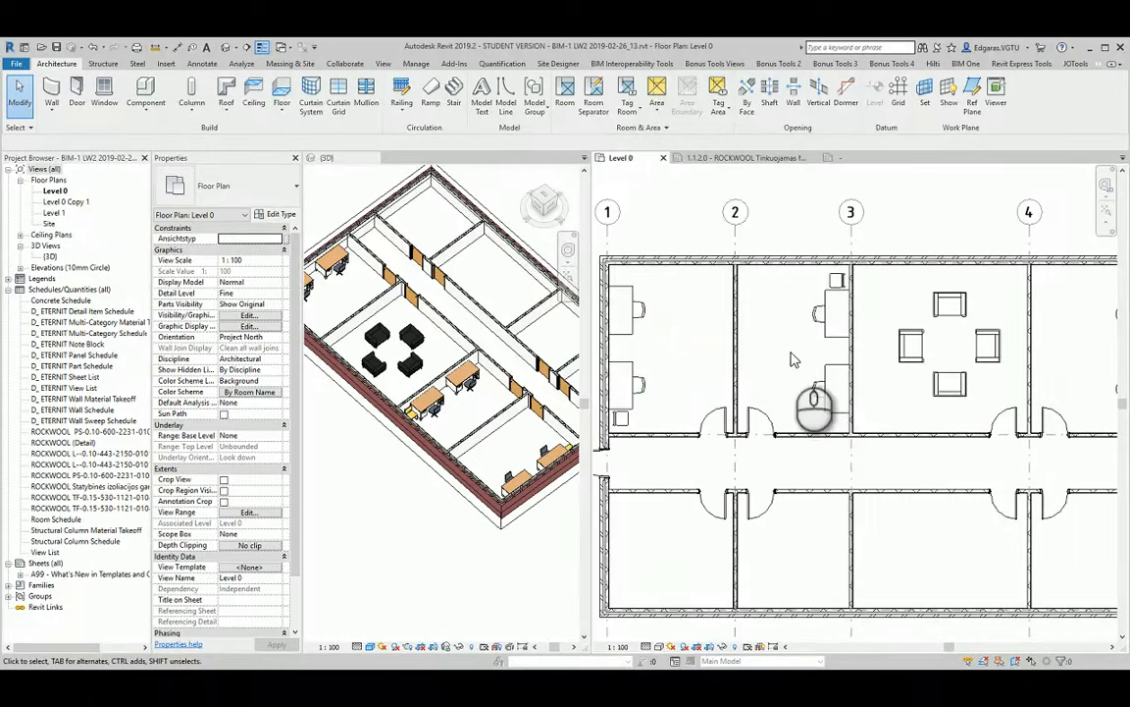
# Step: Open the View tab's Schedules dropdown to reveal the schedule creation options
pyautogui.click(859, 381)
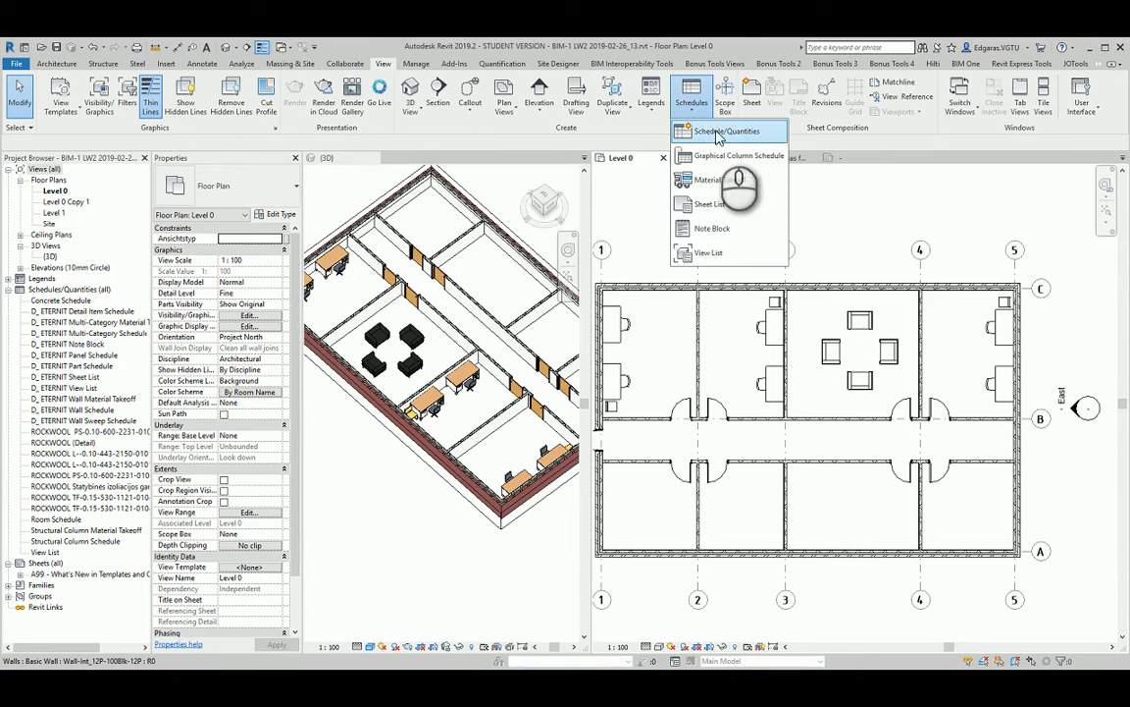
pyautogui.moveTo(727, 130)
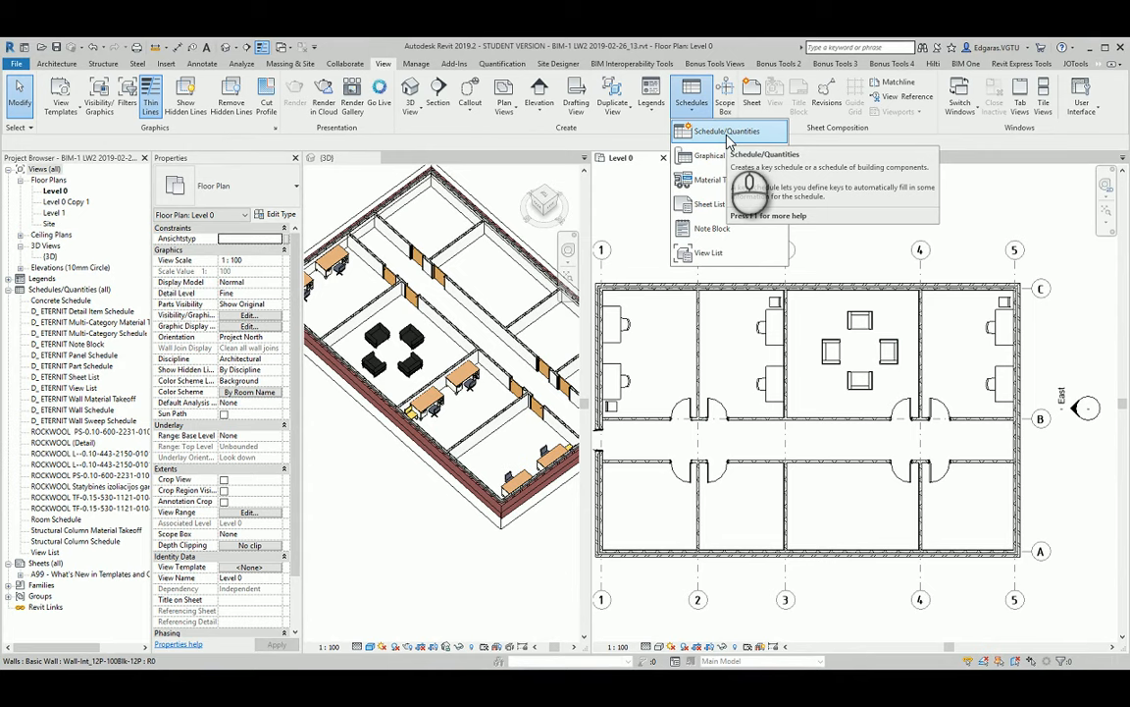
pyautogui.moveTo(726, 138)
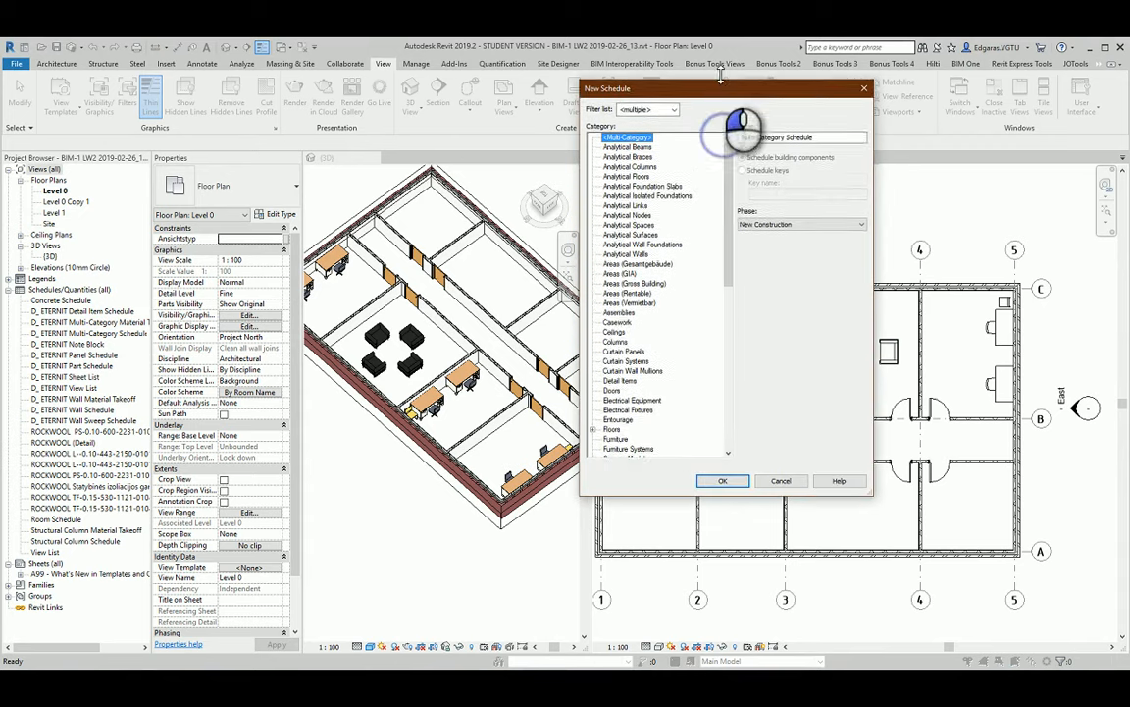
# Step: Browse the New Schedule category list, trying Furniture Systems and then Casework
pyautogui.scroll(-3)
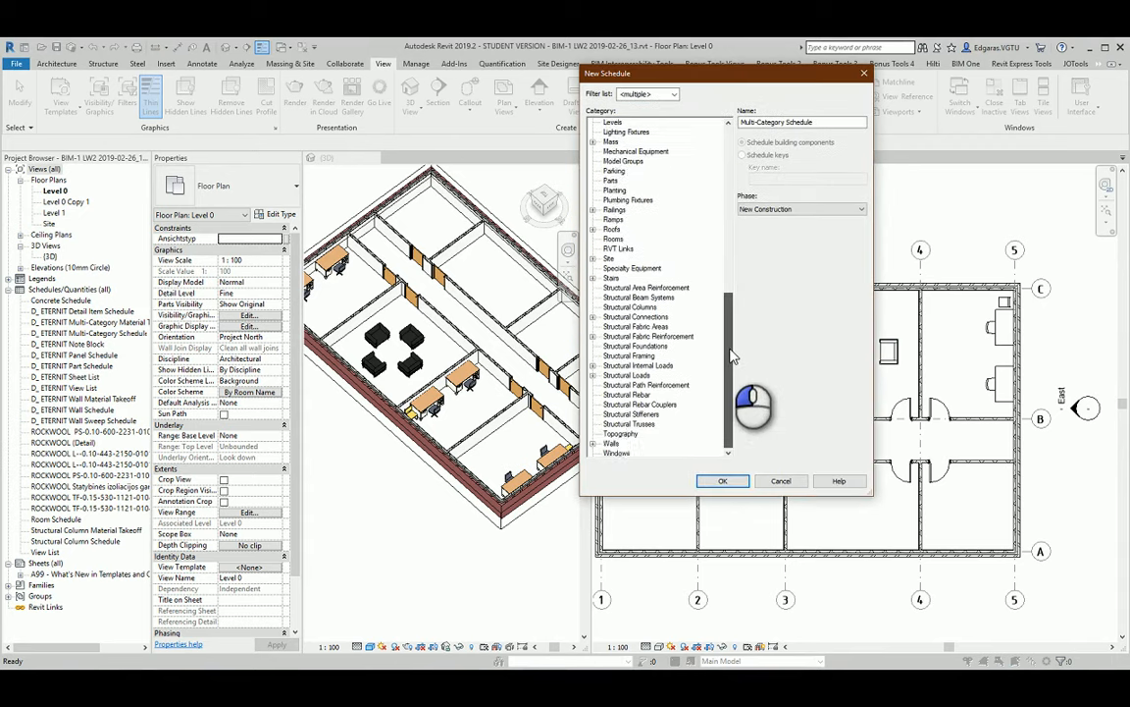
pyautogui.scroll(3)
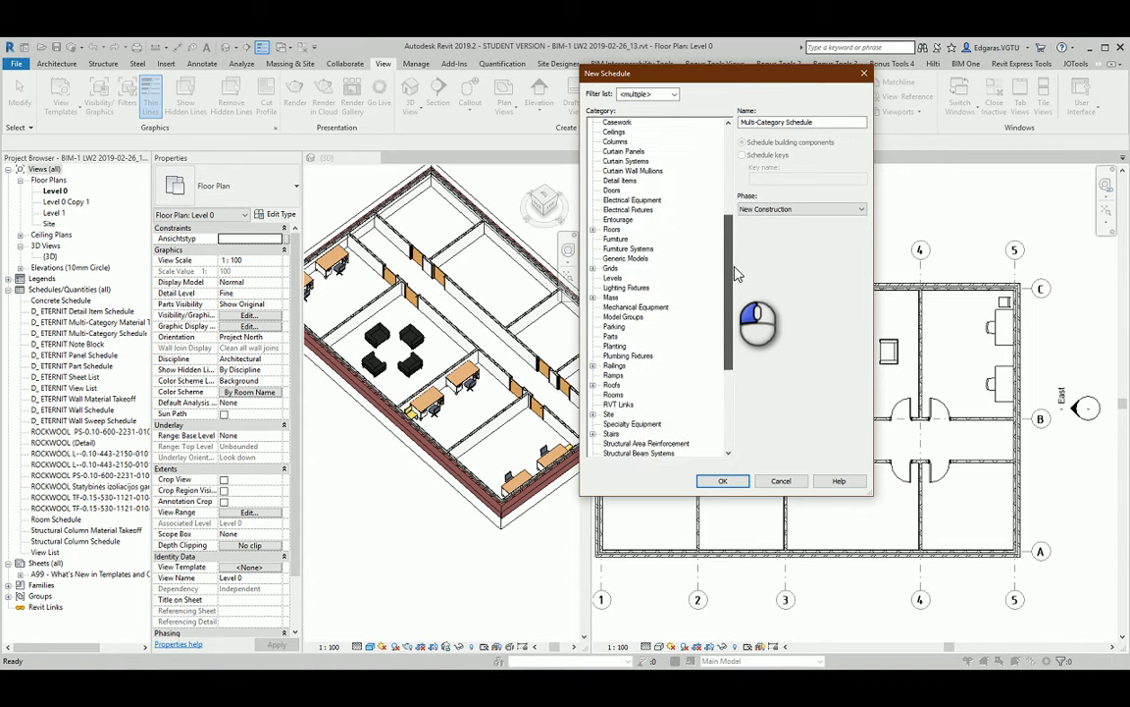
pyautogui.scroll(3)
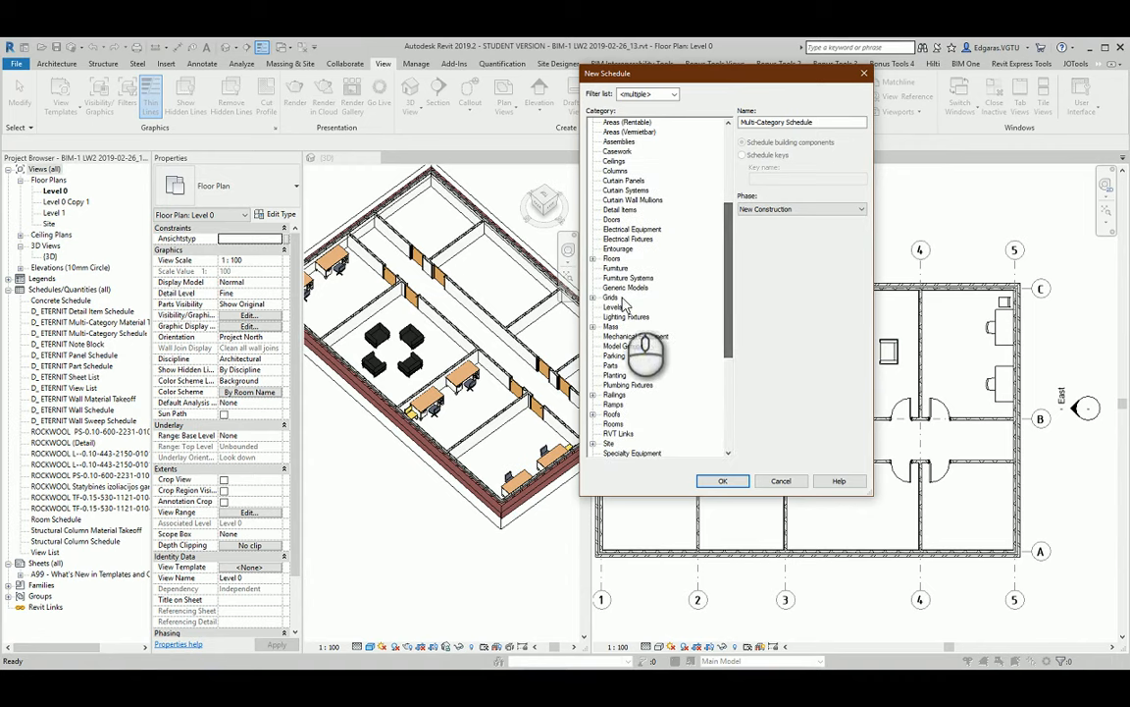
pyautogui.click(628, 278)
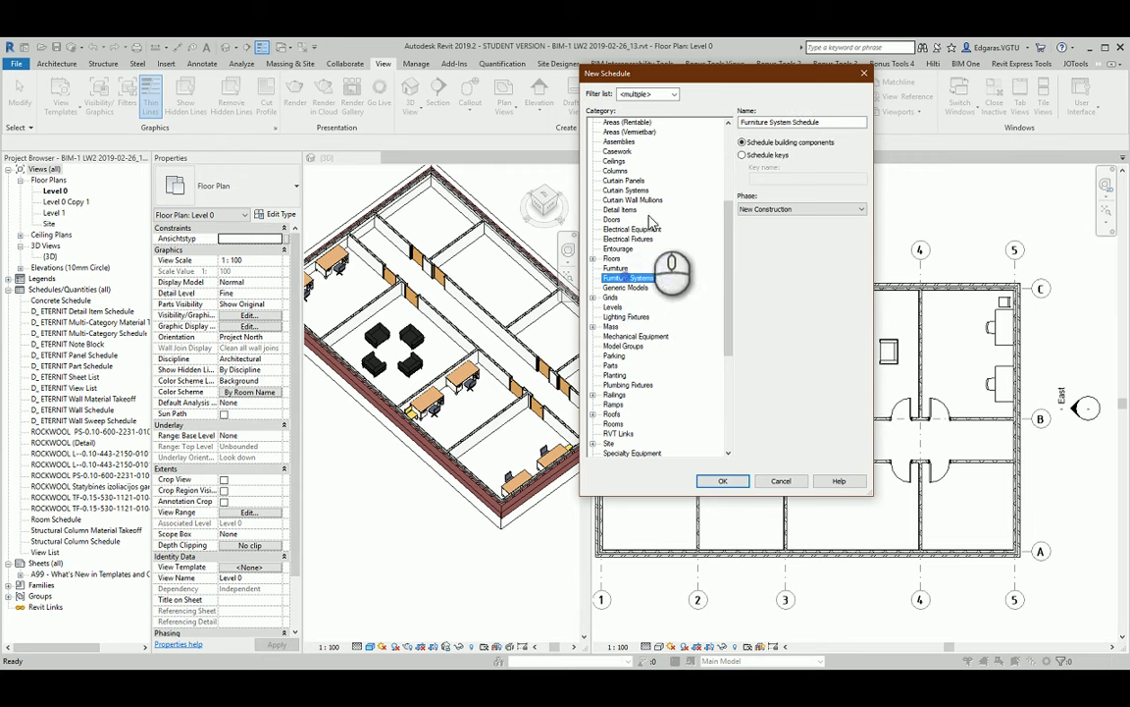
pyautogui.click(617, 171)
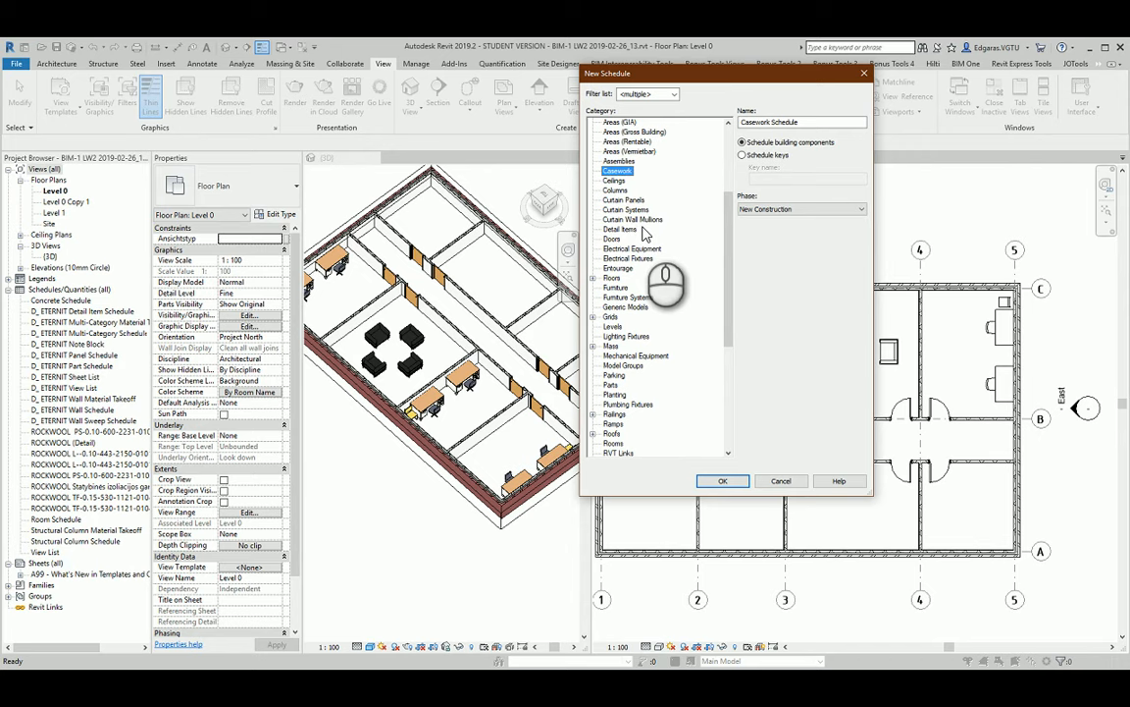
pyautogui.scroll(3)
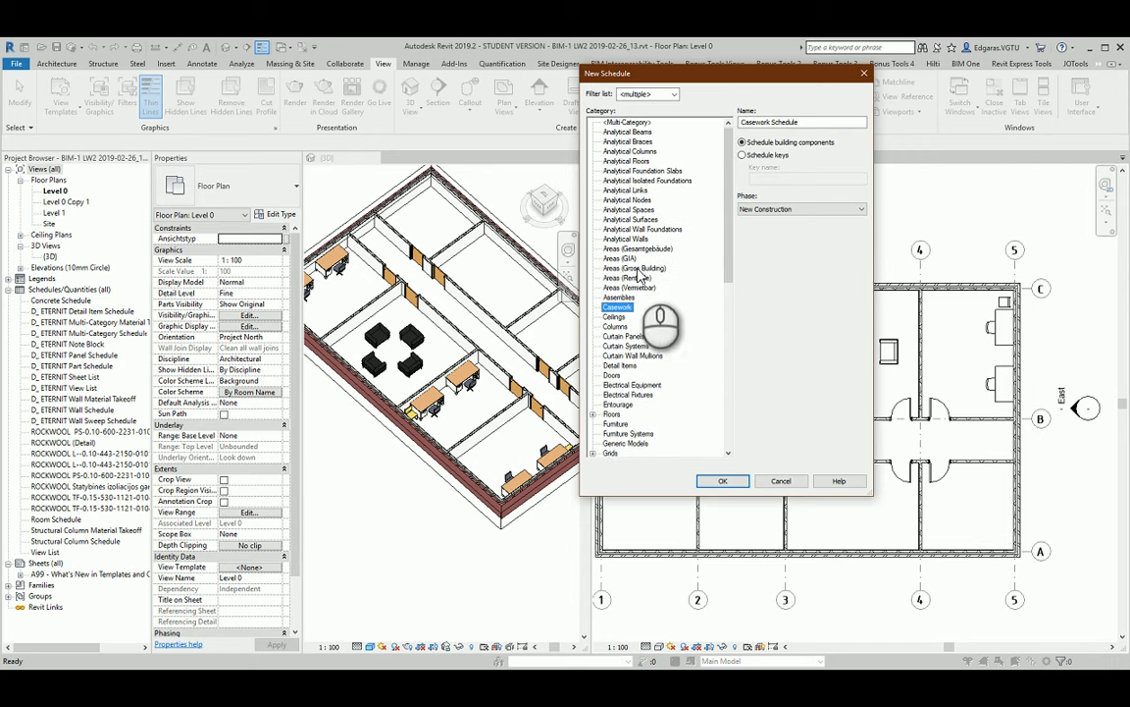
pyautogui.scroll(-3)
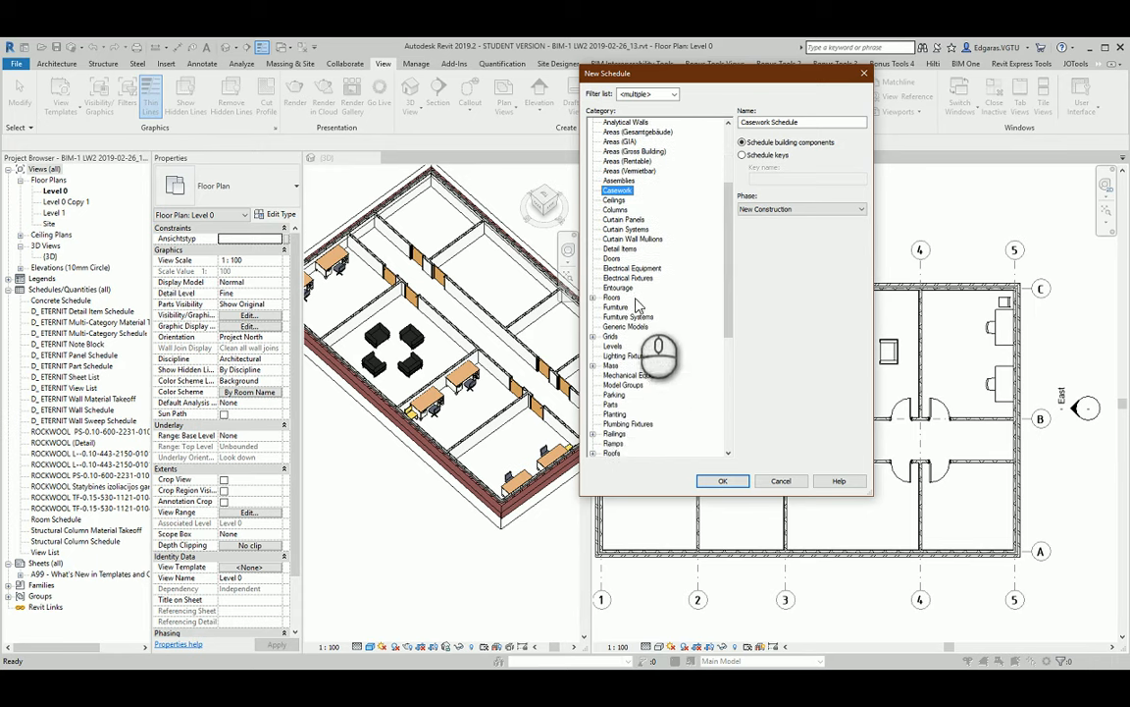
pyautogui.scroll(3)
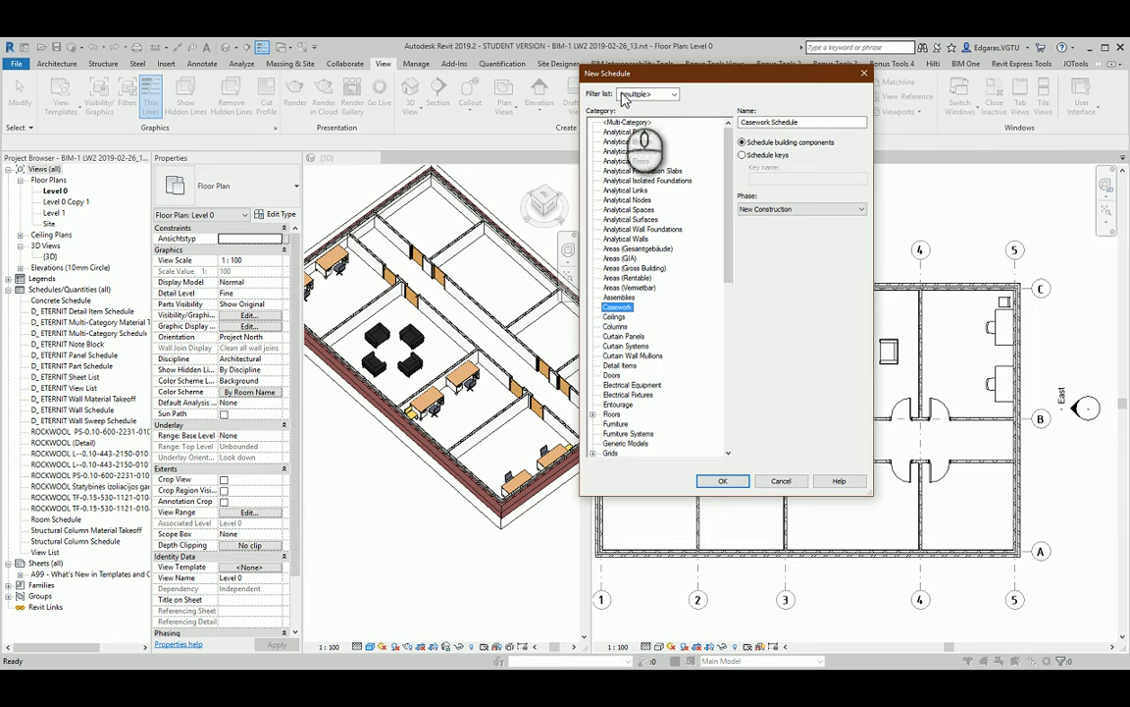
# Step: Choose <Multi-Category>, name it 'Multi-Category Schedule Furniture', and confirm with OK
pyautogui.click(629, 121)
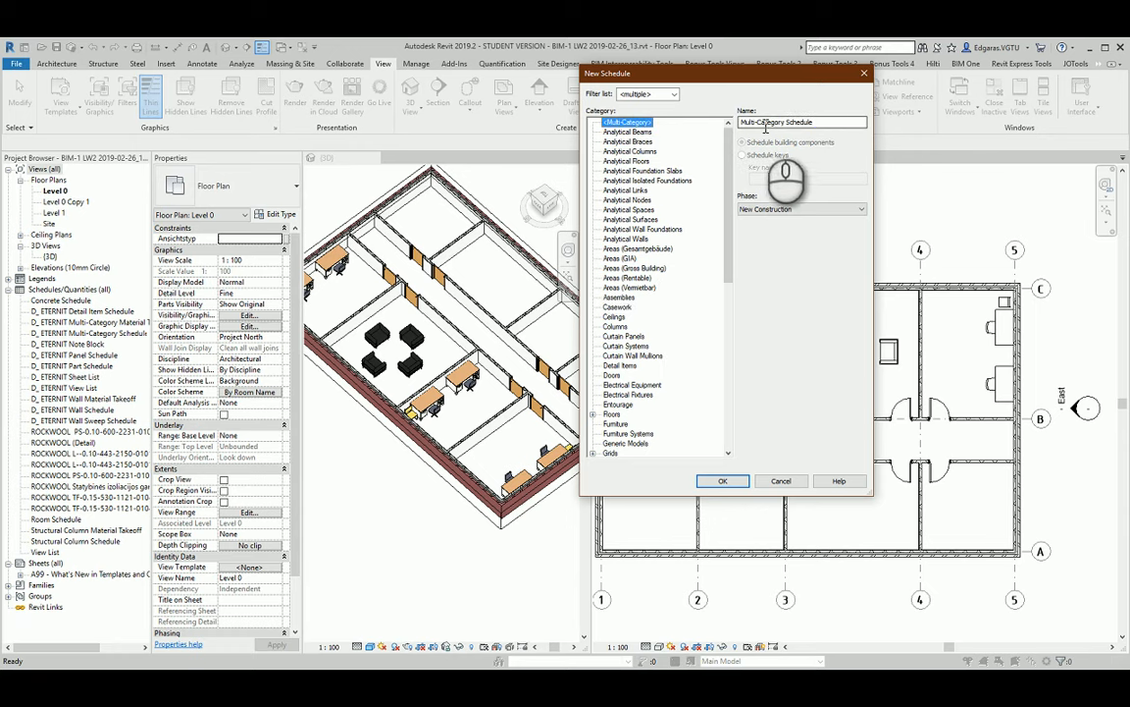
pyautogui.click(801, 122)
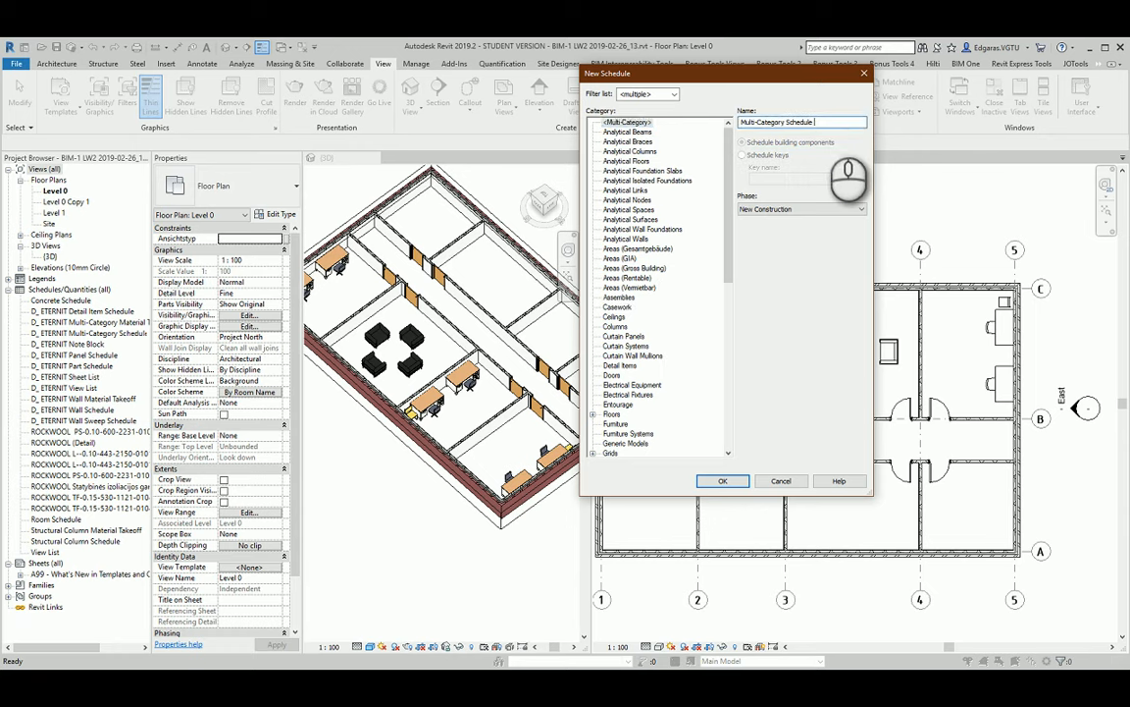
pyautogui.write('Furni')
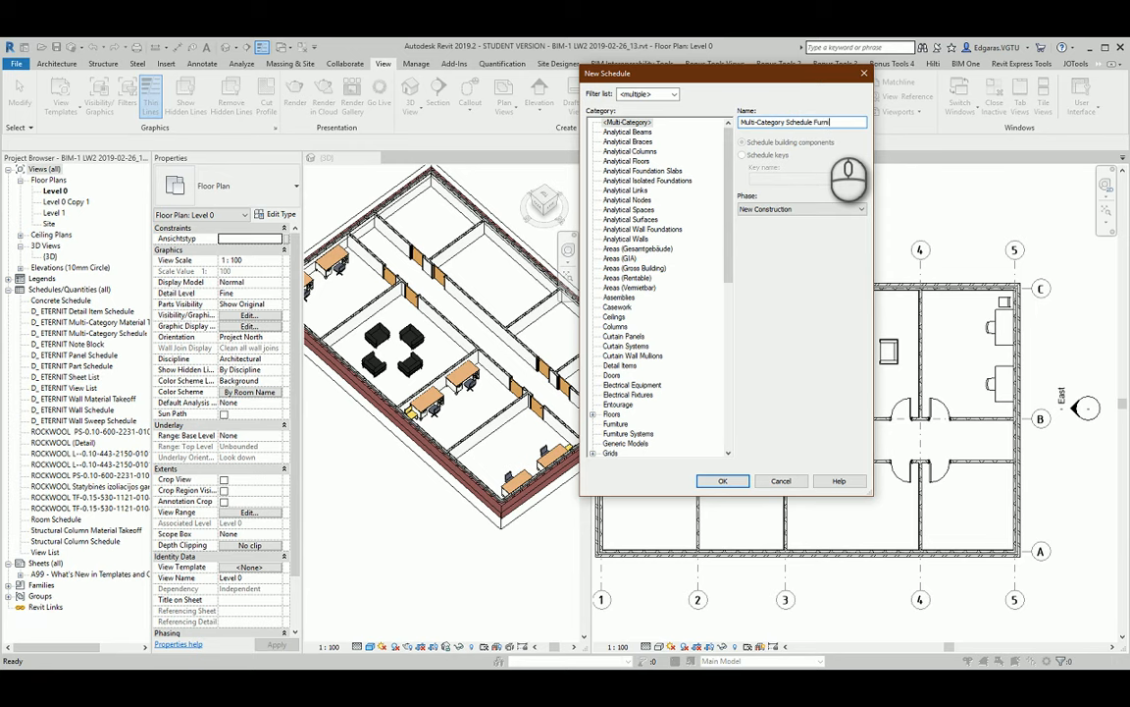
pyautogui.write('ture')
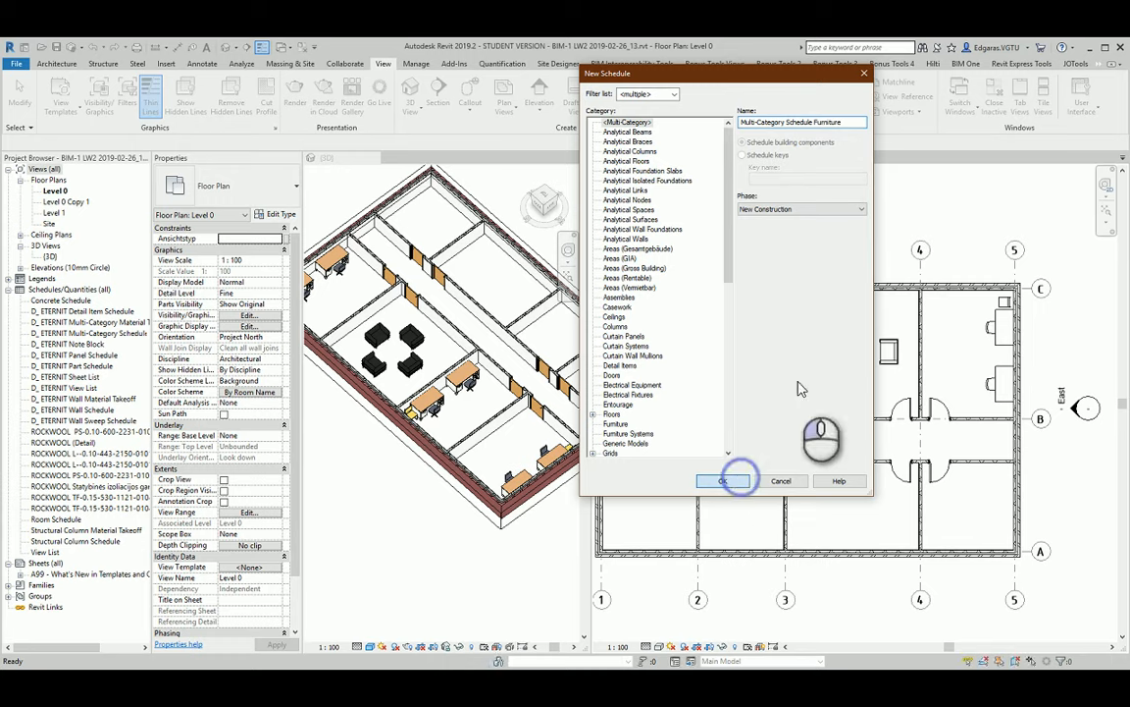
pyautogui.click(723, 481)
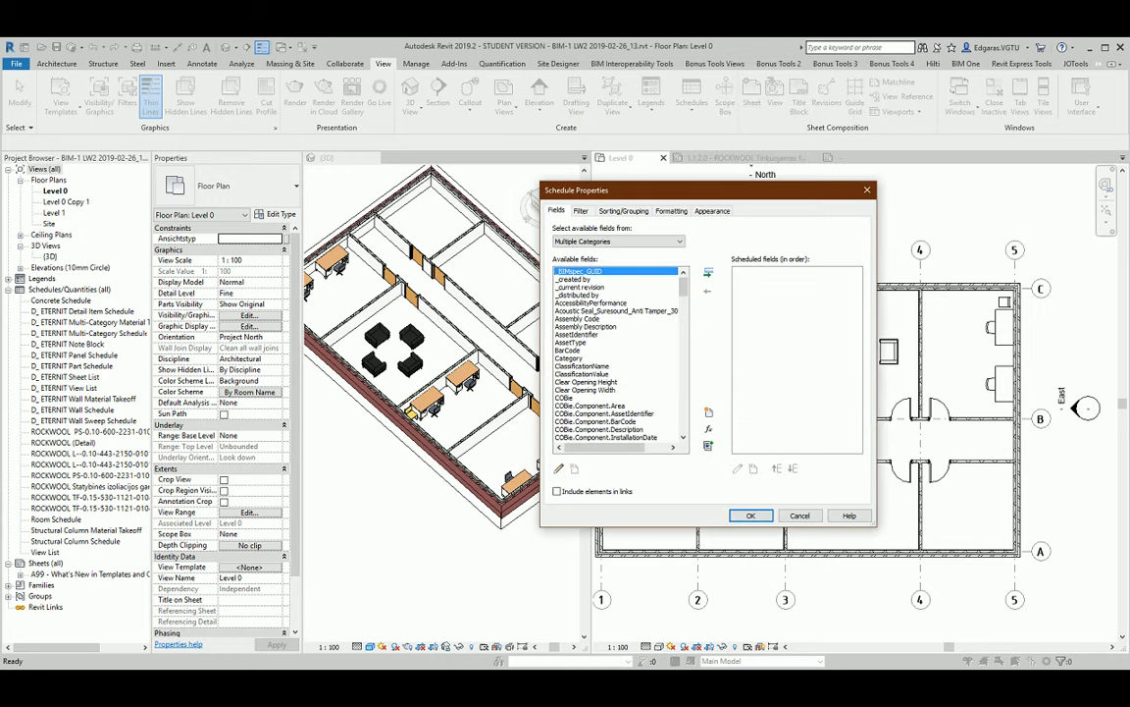
pyautogui.press('alt+tab')
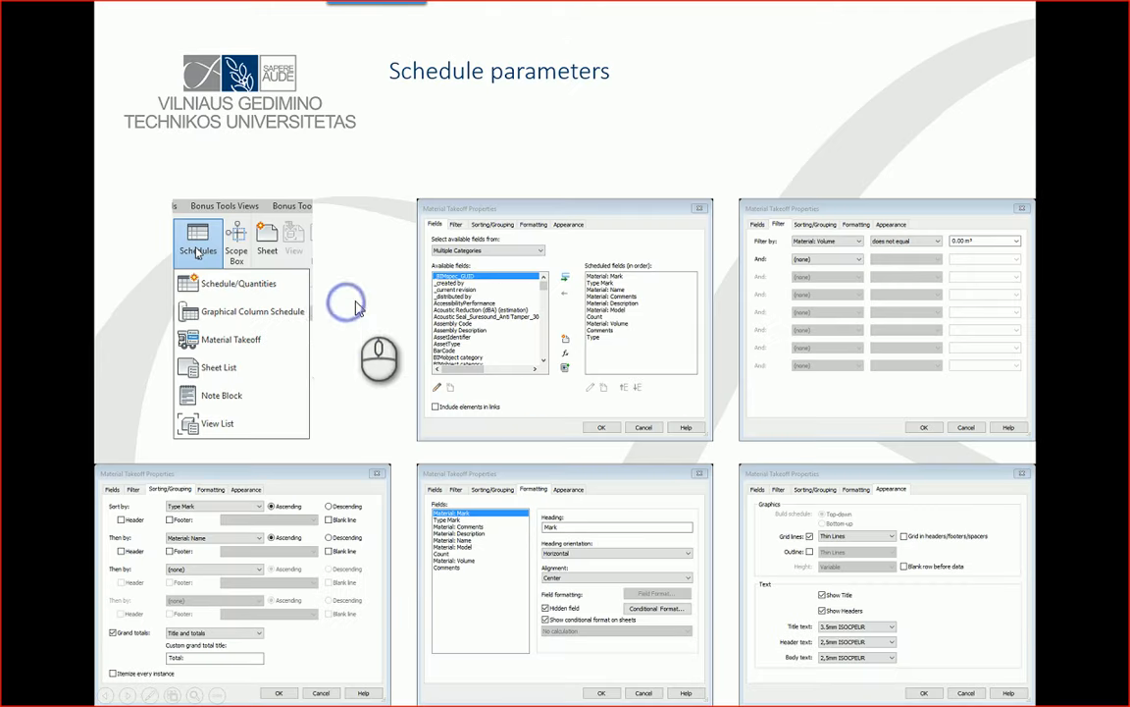
pyautogui.moveTo(738, 331)
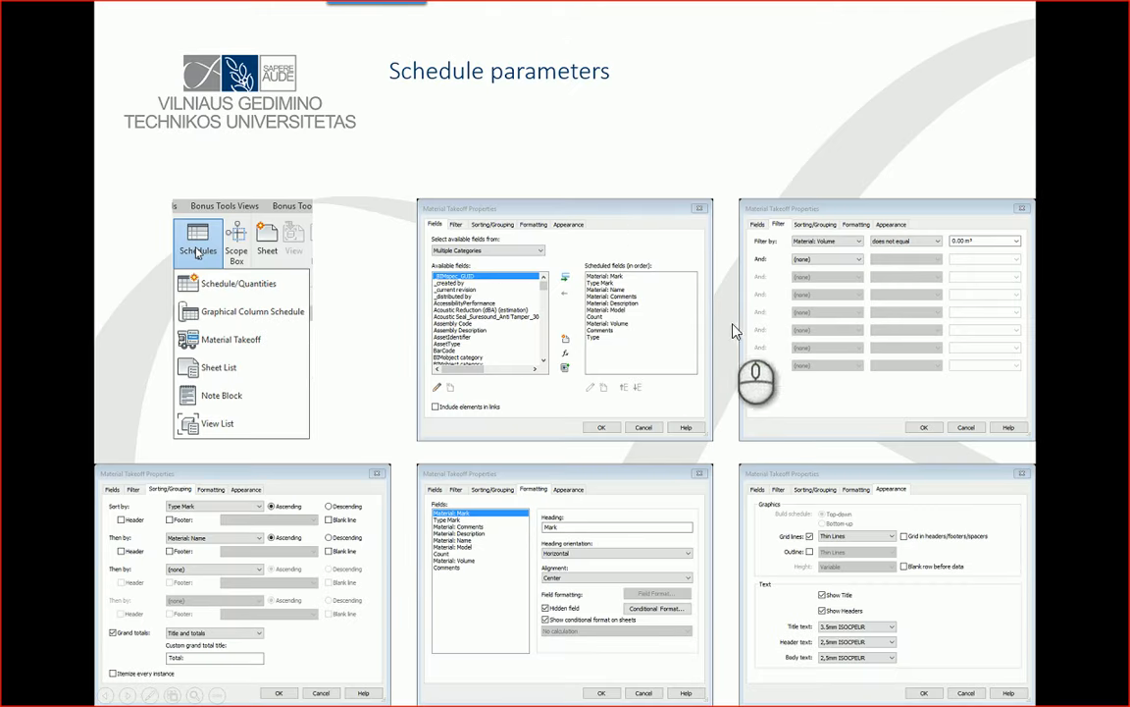
pyautogui.moveTo(738, 328)
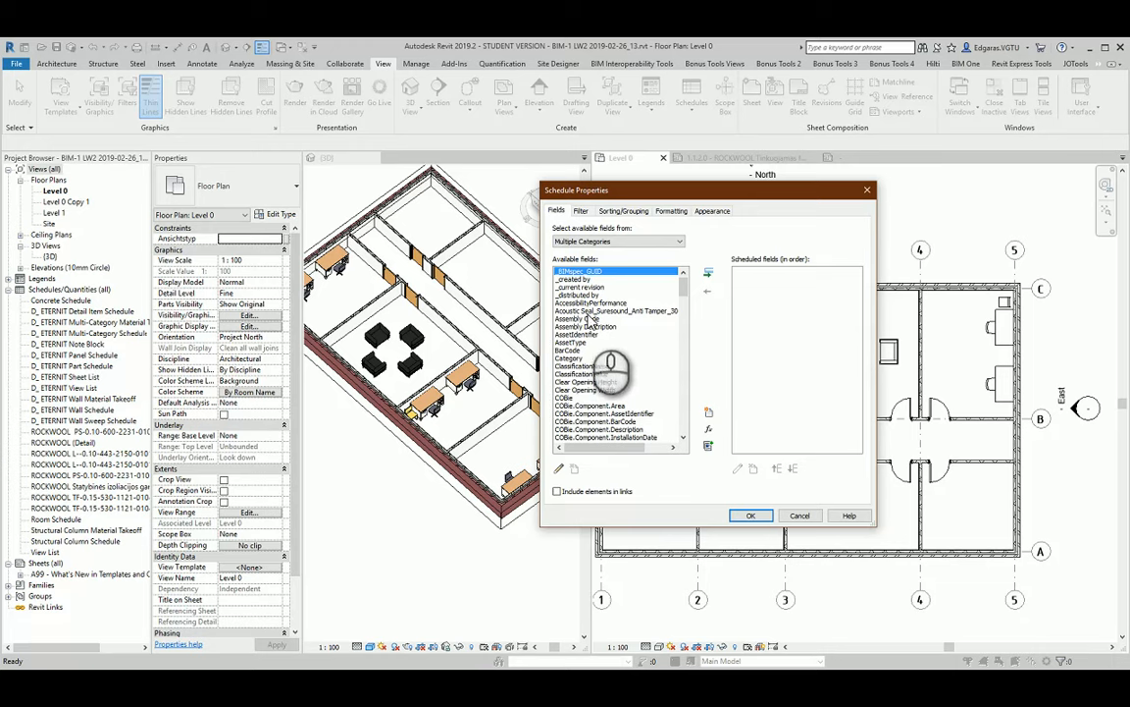
# Step: Add fields including Type, Type Comments and Description to the schedule
pyautogui.click(618, 311)
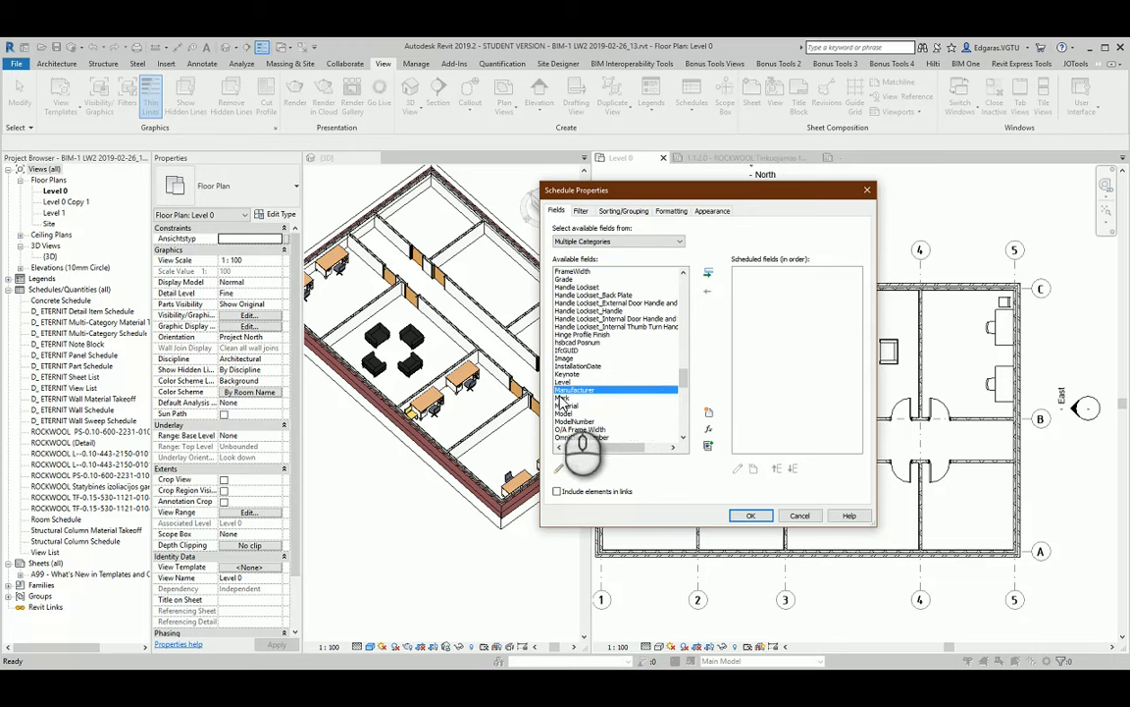
pyautogui.click(708, 288)
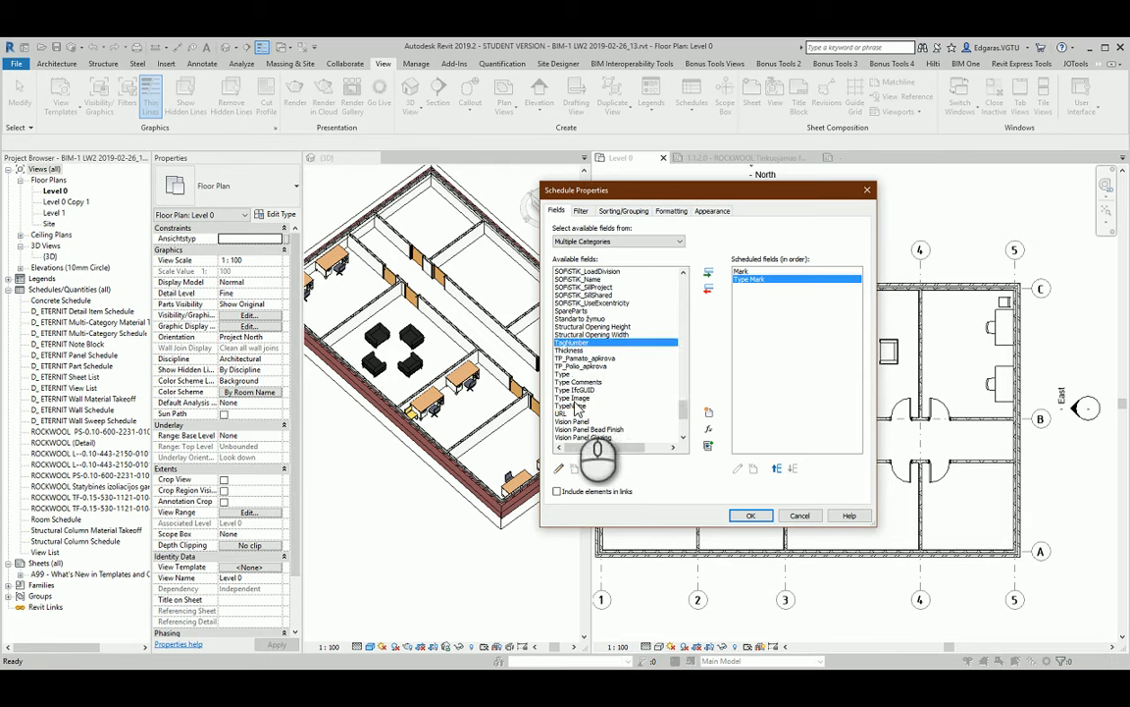
pyautogui.click(584, 405)
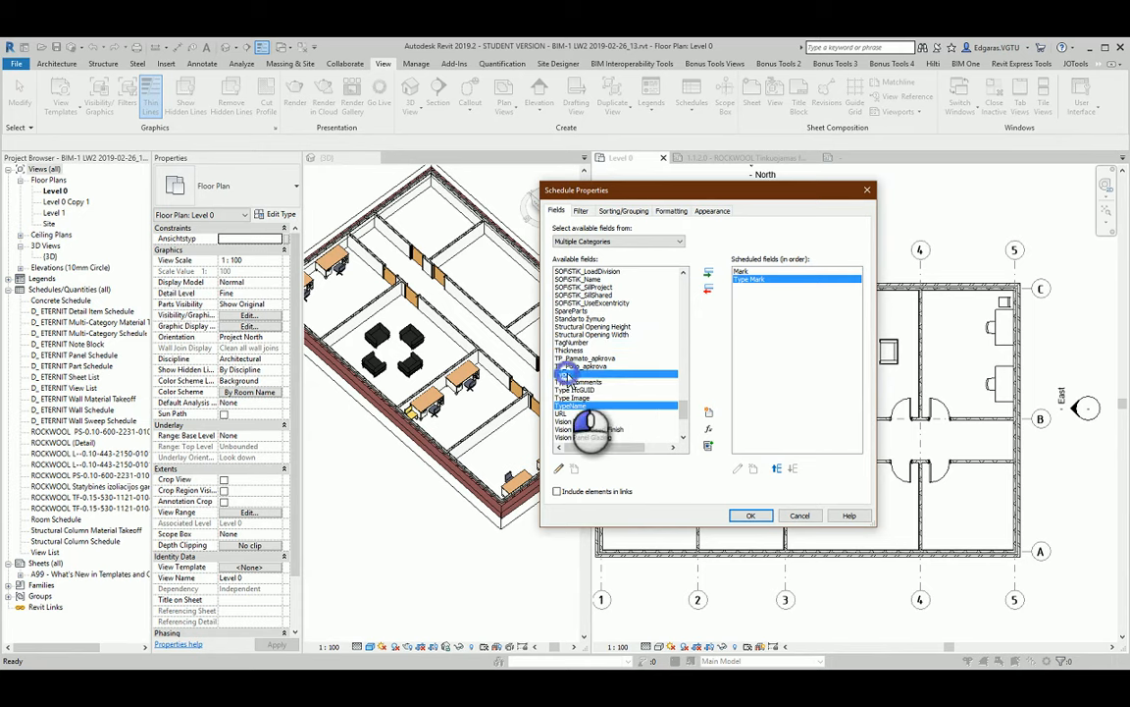
pyautogui.click(708, 271)
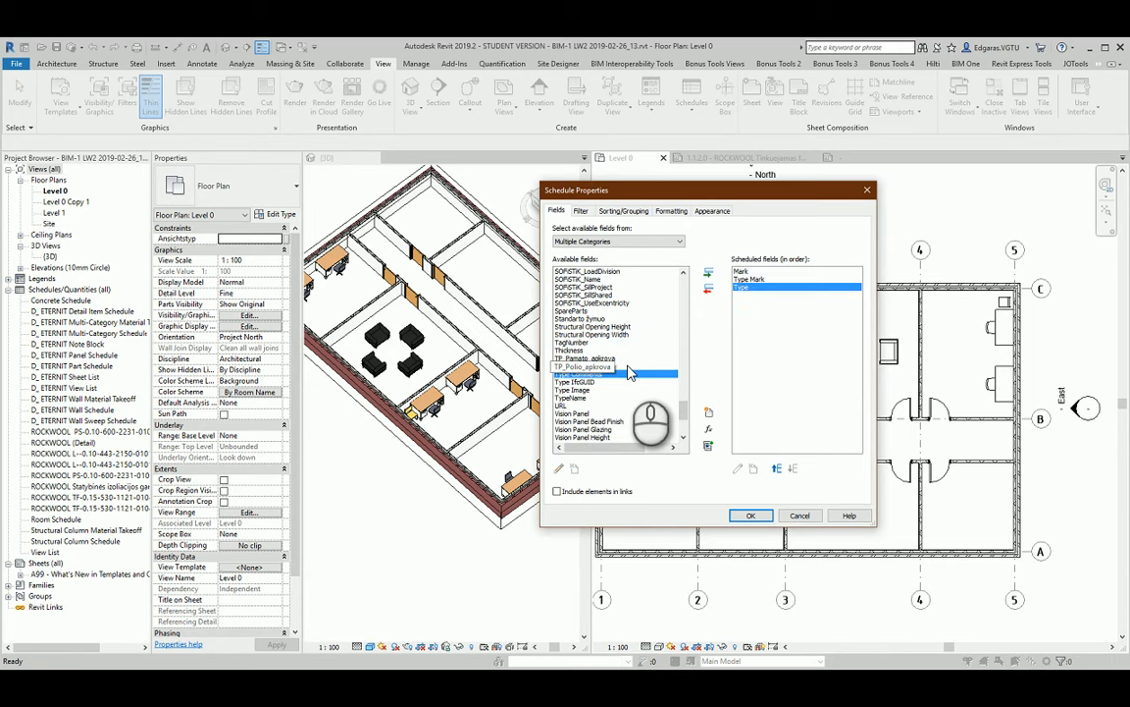
pyautogui.click(584, 376)
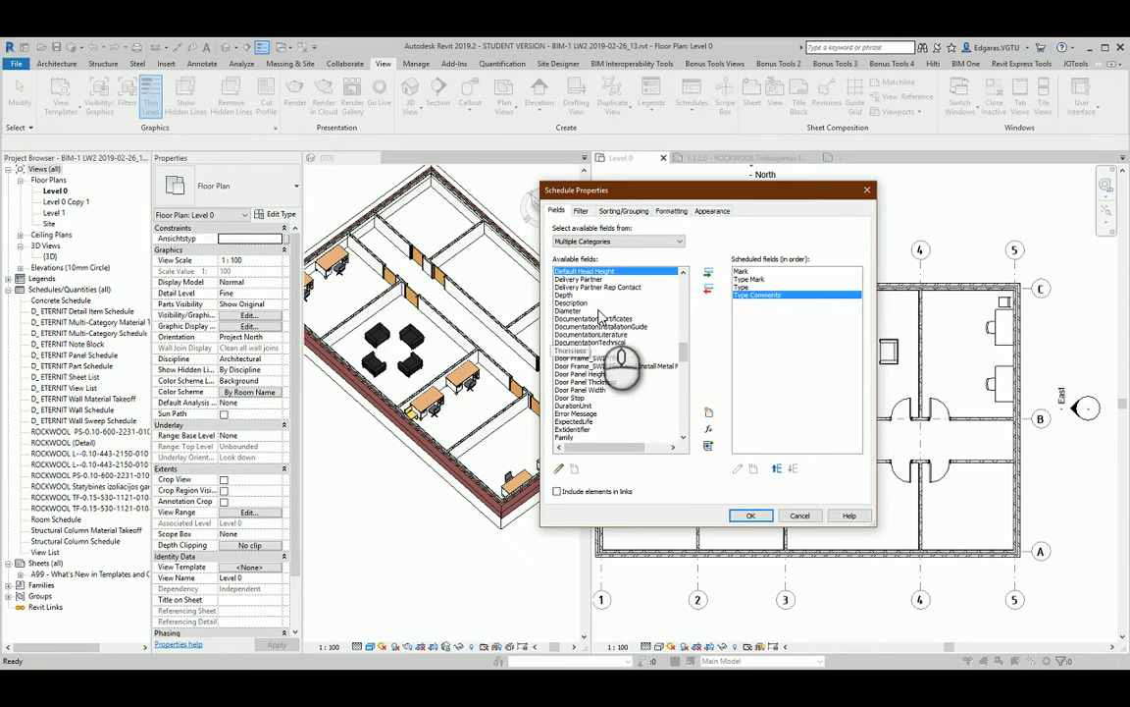
pyautogui.click(709, 275)
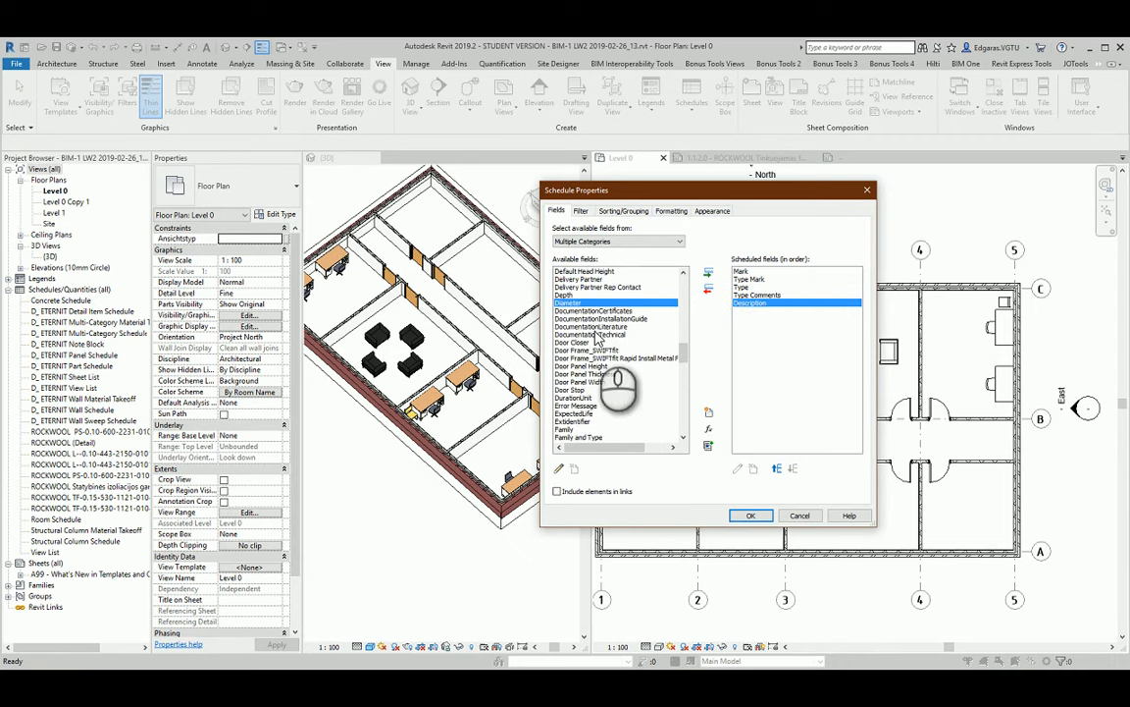
# Step: Scroll the available fields list and add the Count field
pyautogui.scroll(-3)
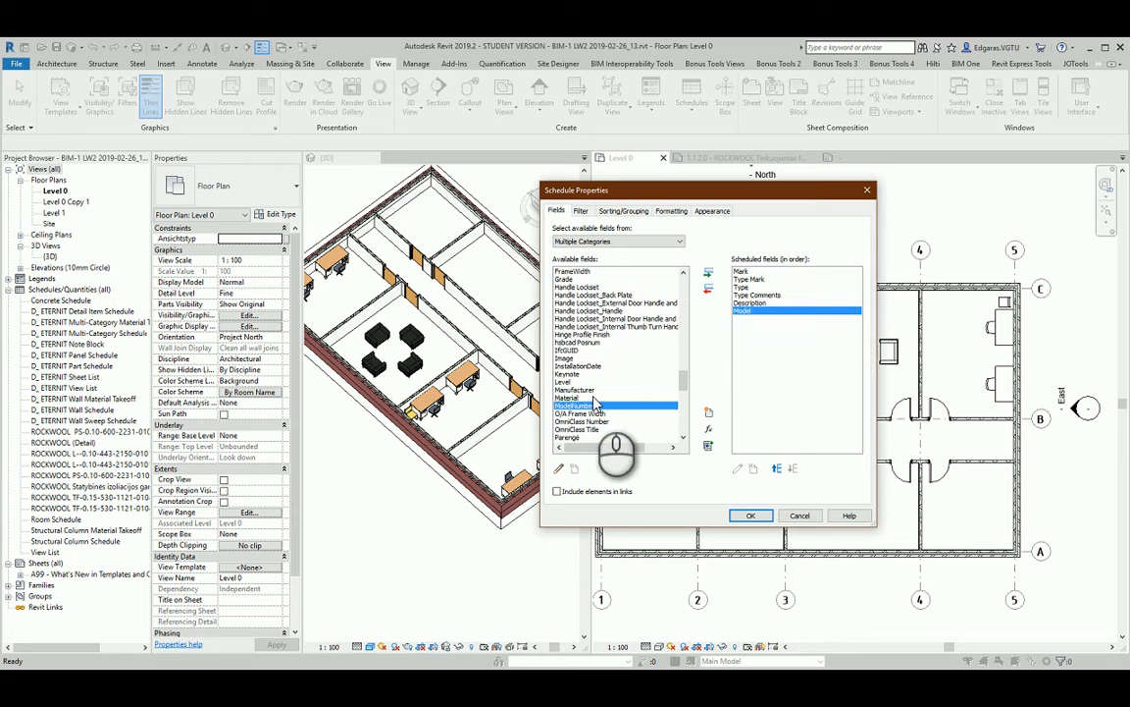
pyautogui.moveTo(599, 368)
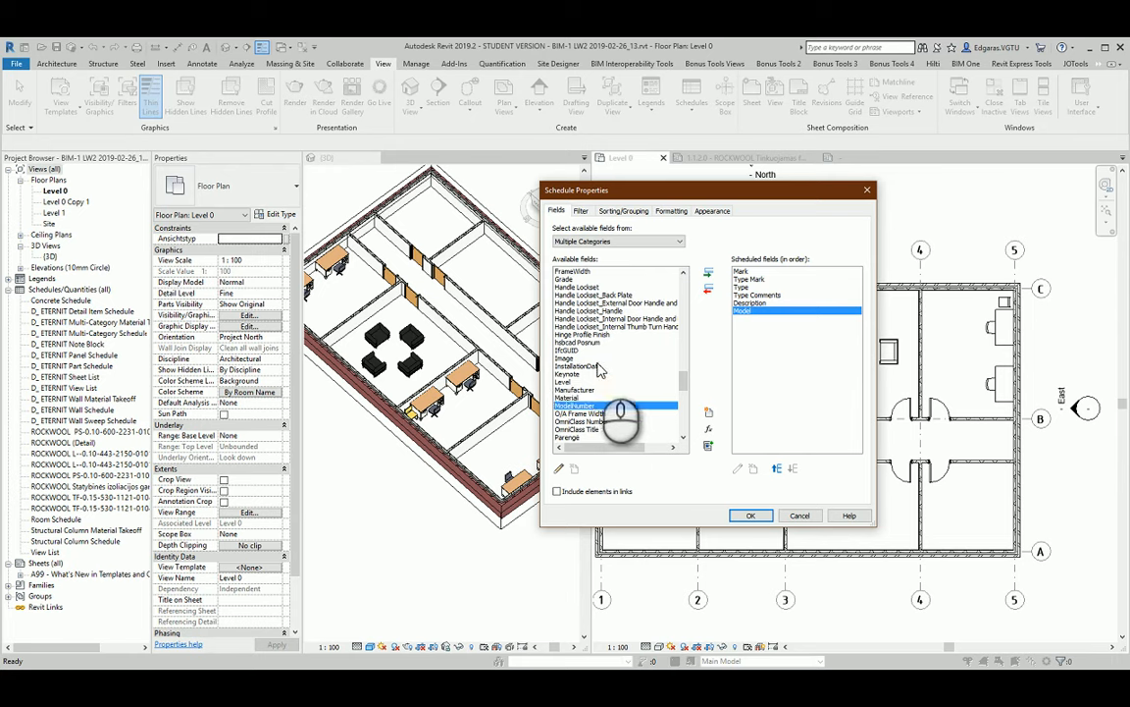
pyautogui.scroll(3)
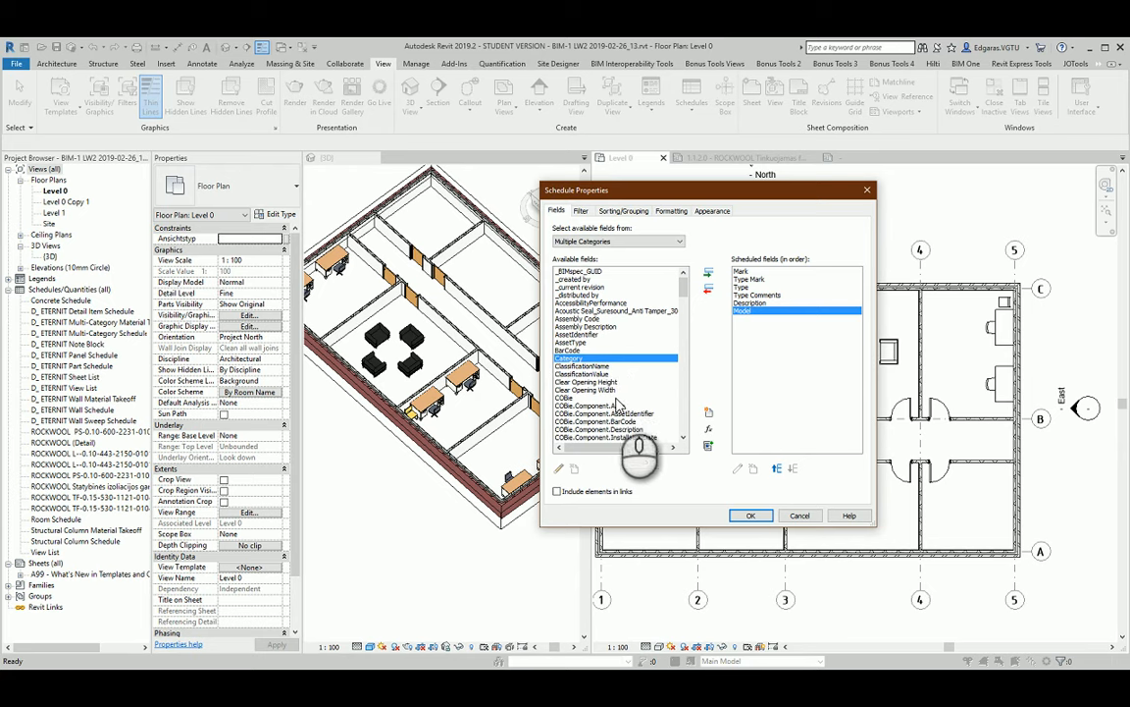
pyautogui.moveTo(639, 375)
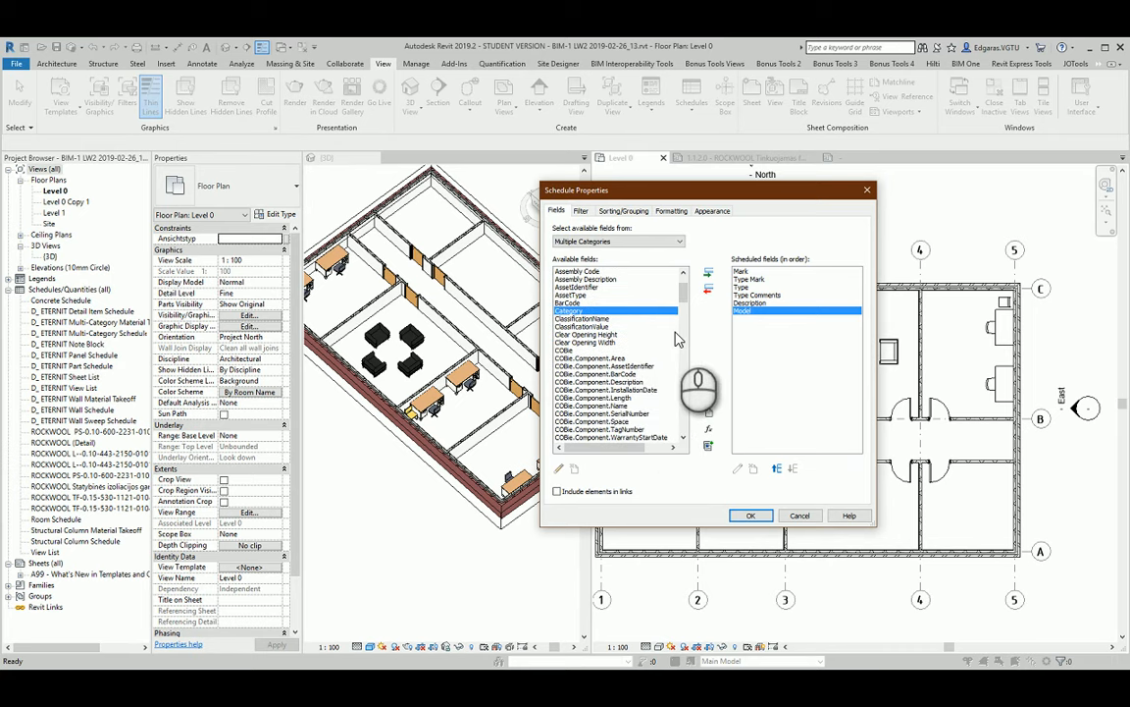
pyautogui.scroll(-3)
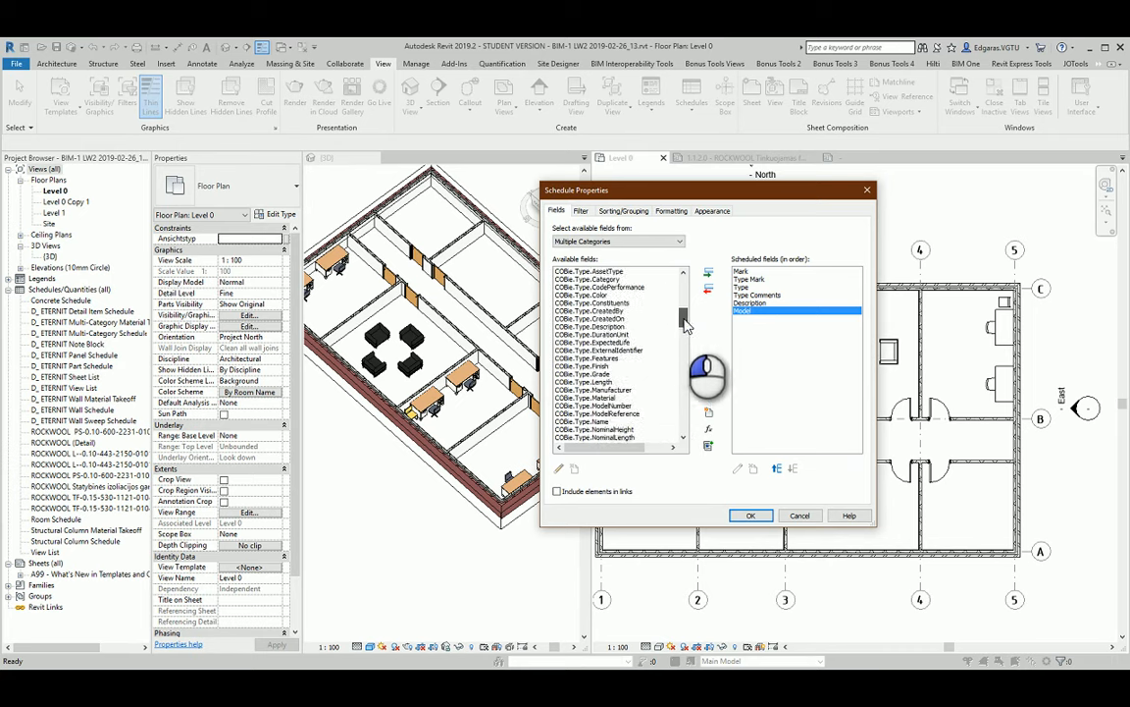
pyautogui.scroll(-3)
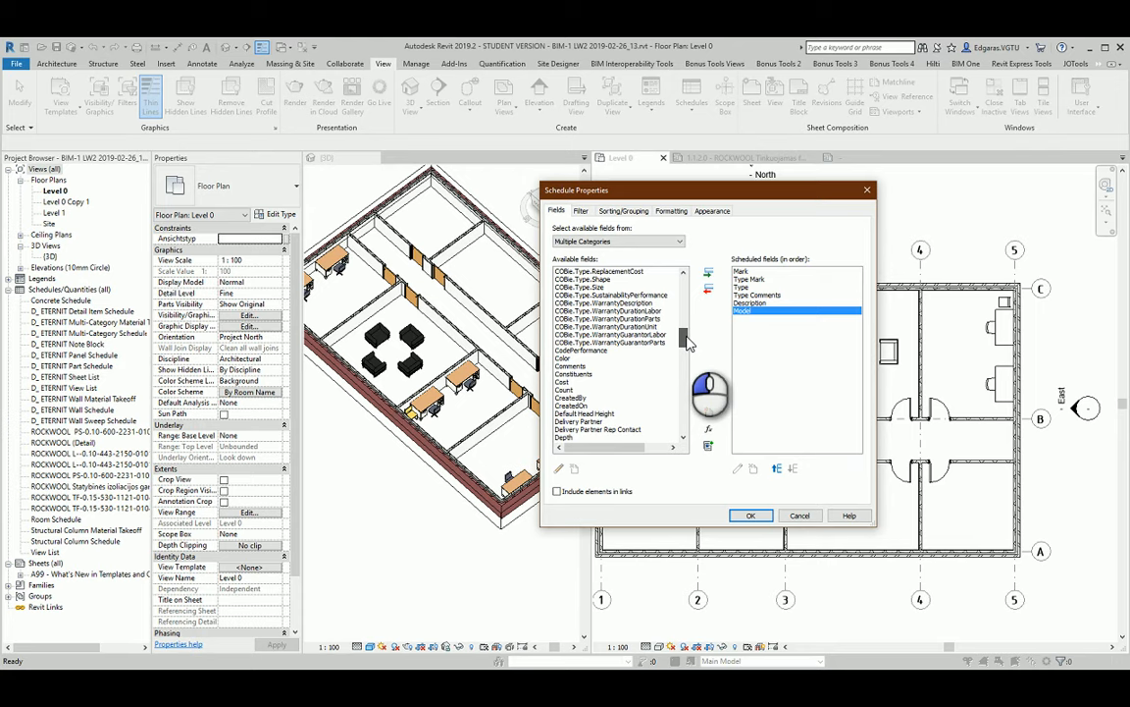
pyautogui.click(709, 271)
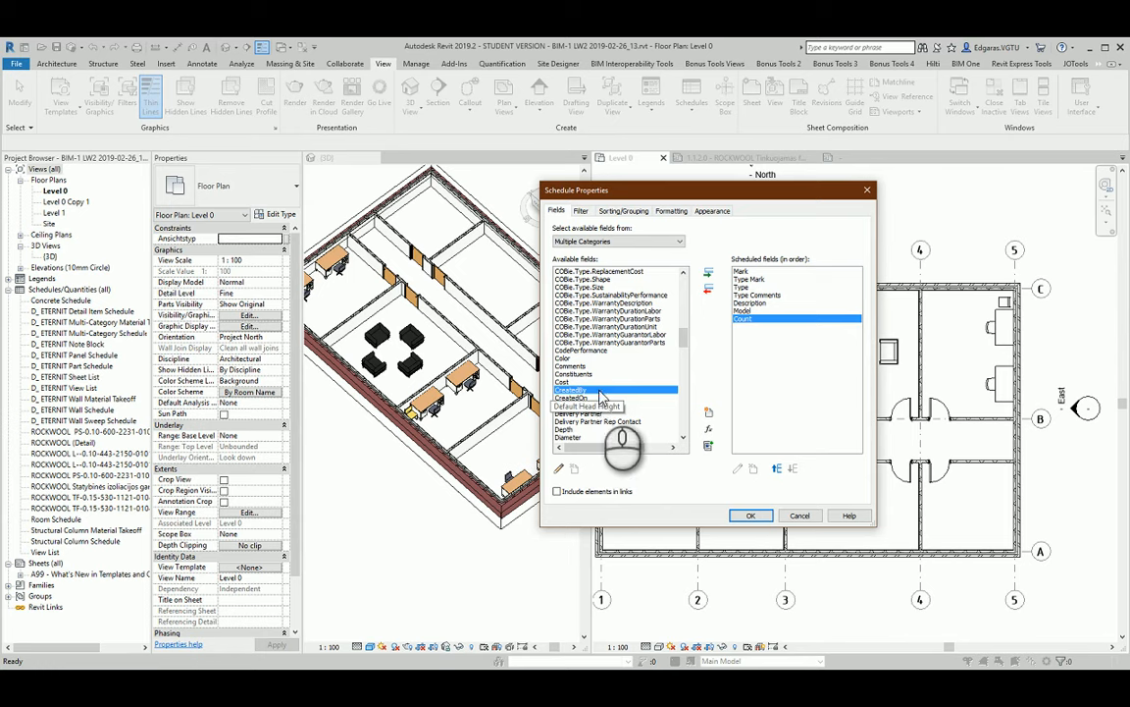
pyautogui.scroll(3)
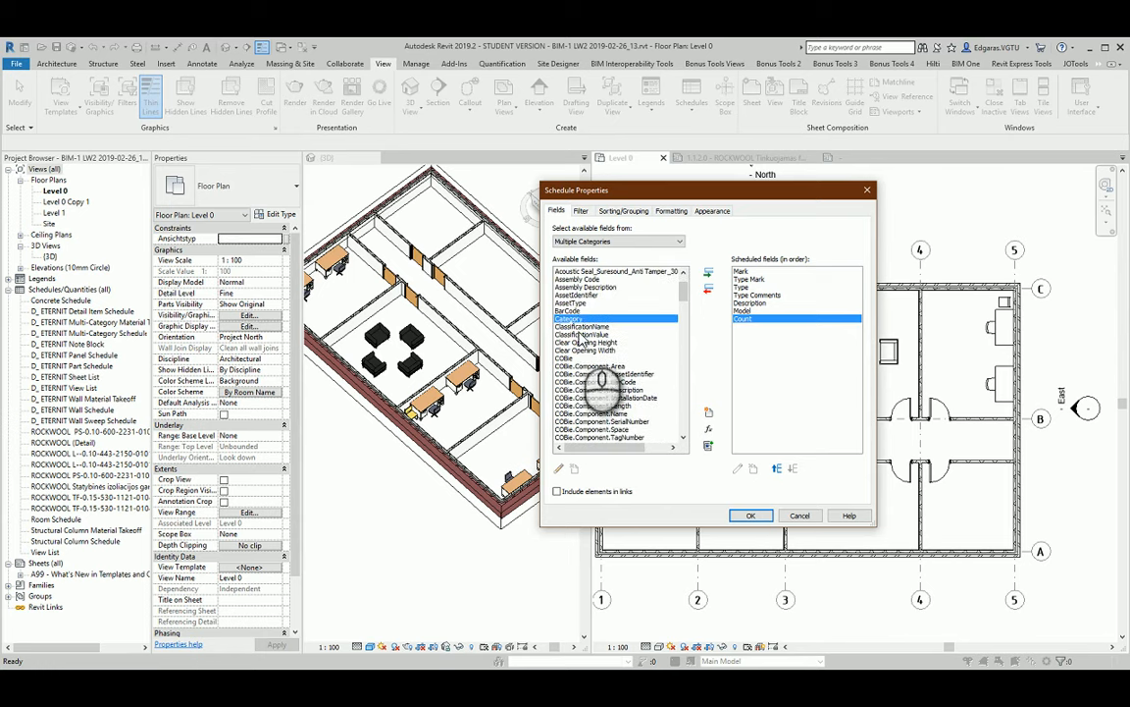
pyautogui.scroll(3)
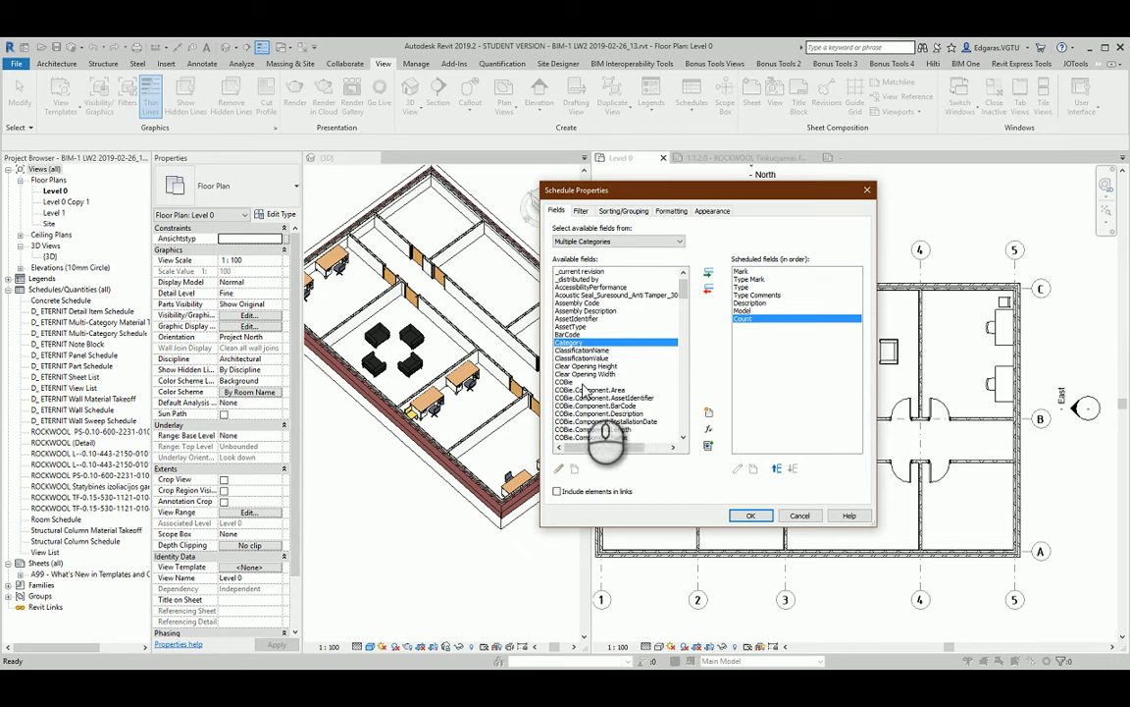
pyautogui.scroll(-3)
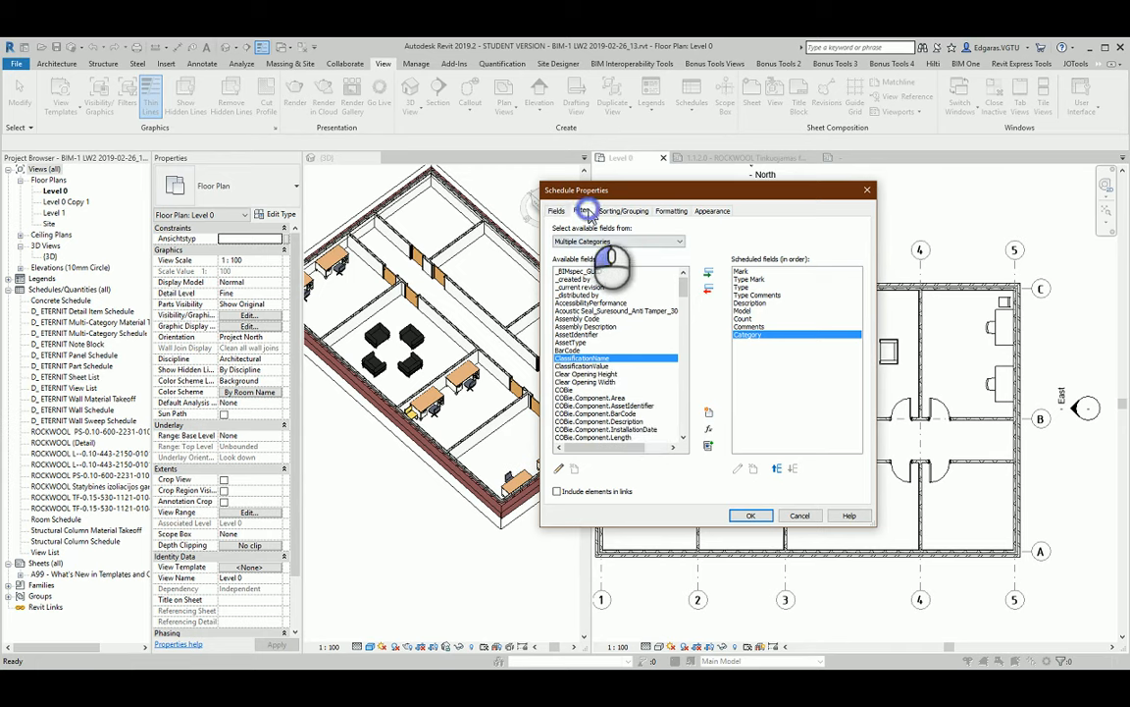
# Step: Set the schedule filter to filter by Category and browse the category values
pyautogui.click(580, 210)
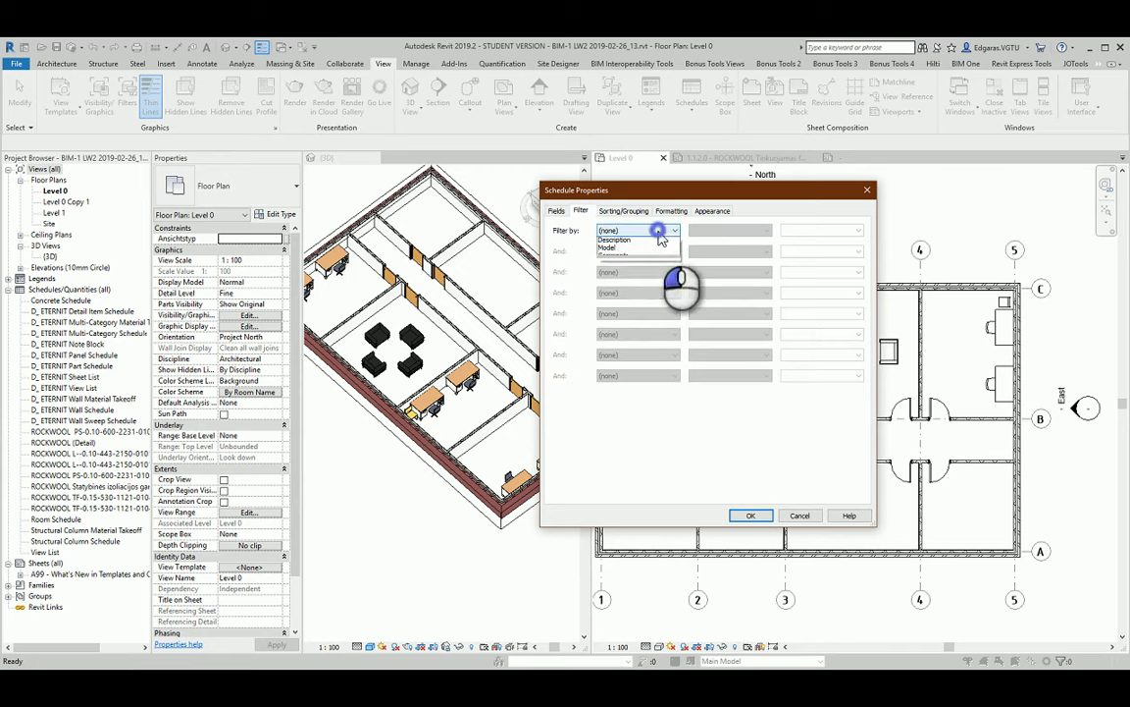
pyautogui.click(613, 240)
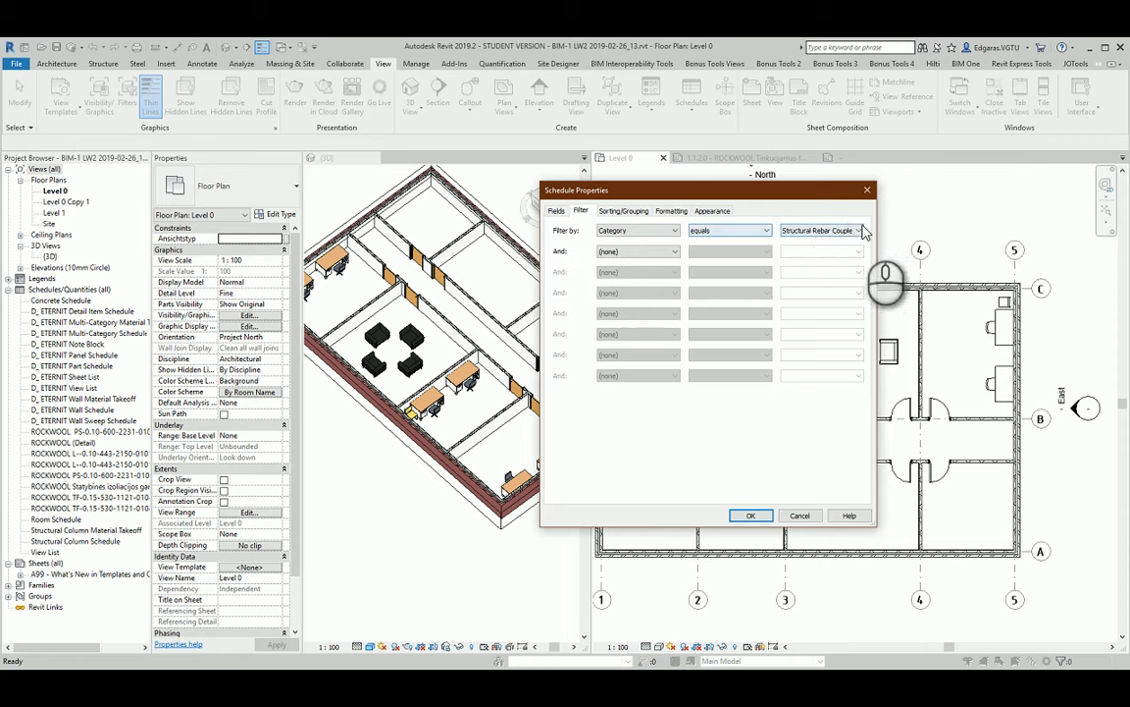
pyautogui.click(864, 230)
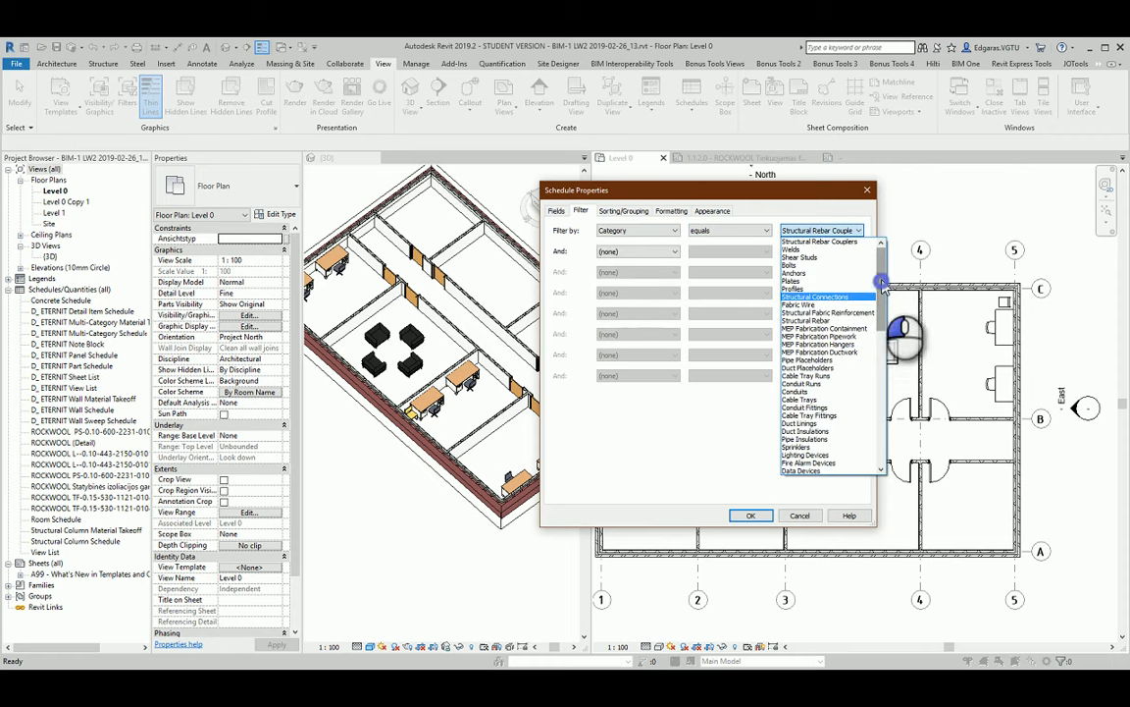
pyautogui.scroll(-3)
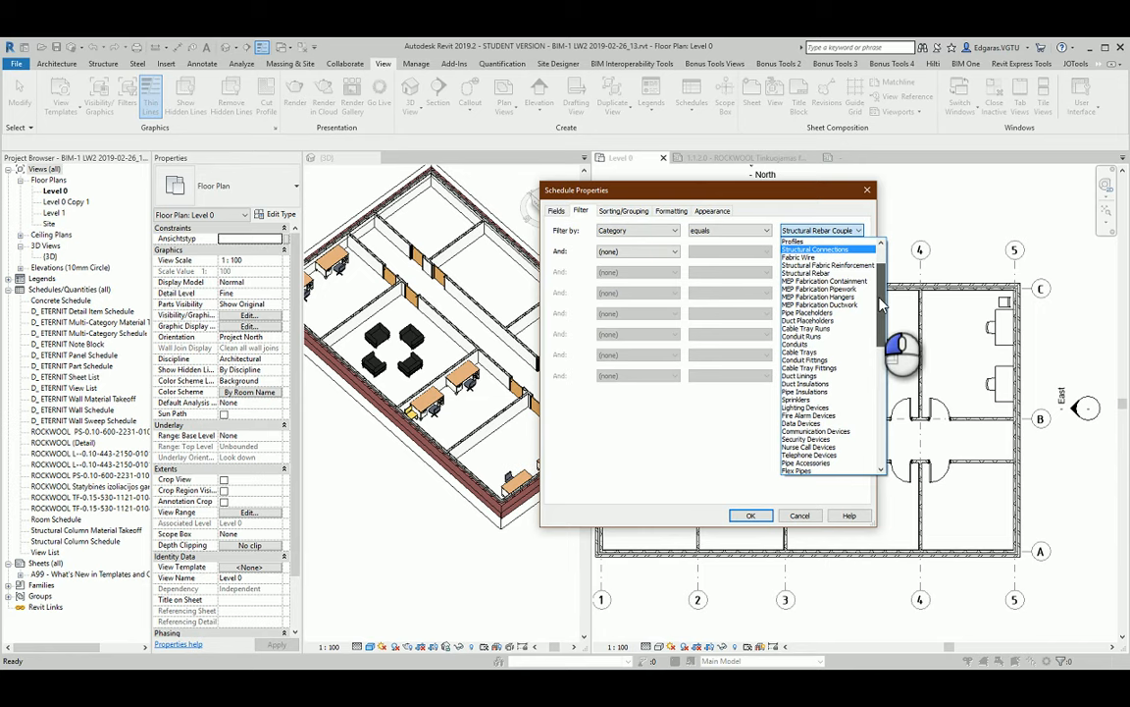
pyautogui.scroll(3)
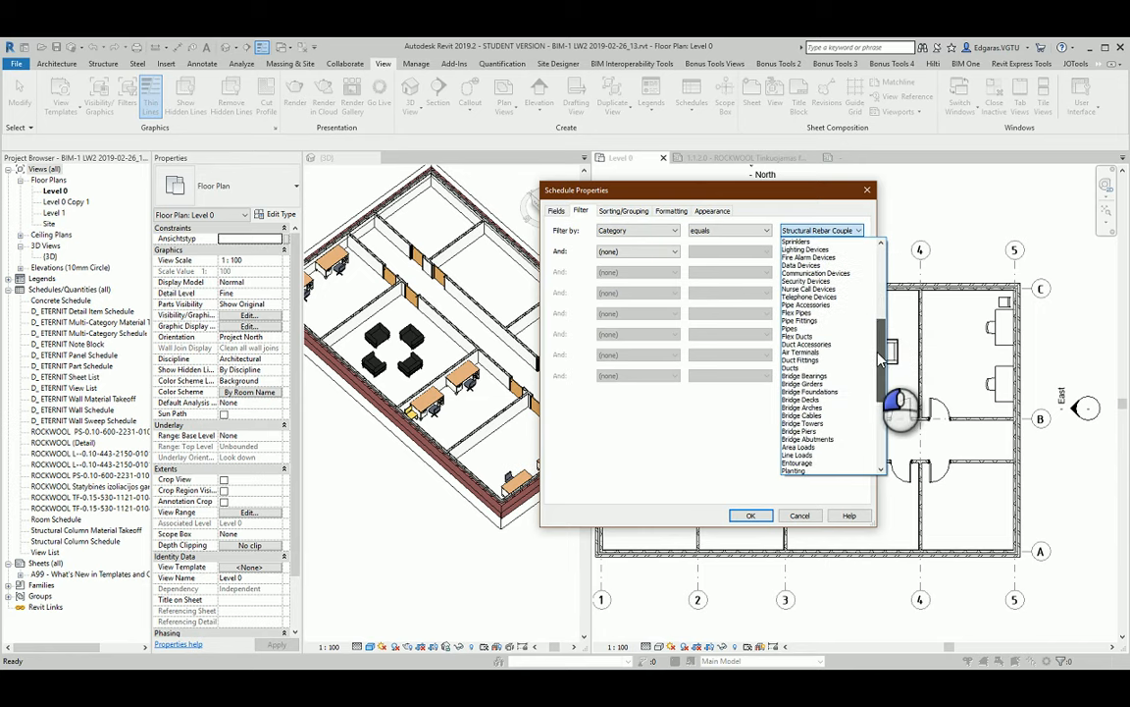
pyautogui.scroll(3)
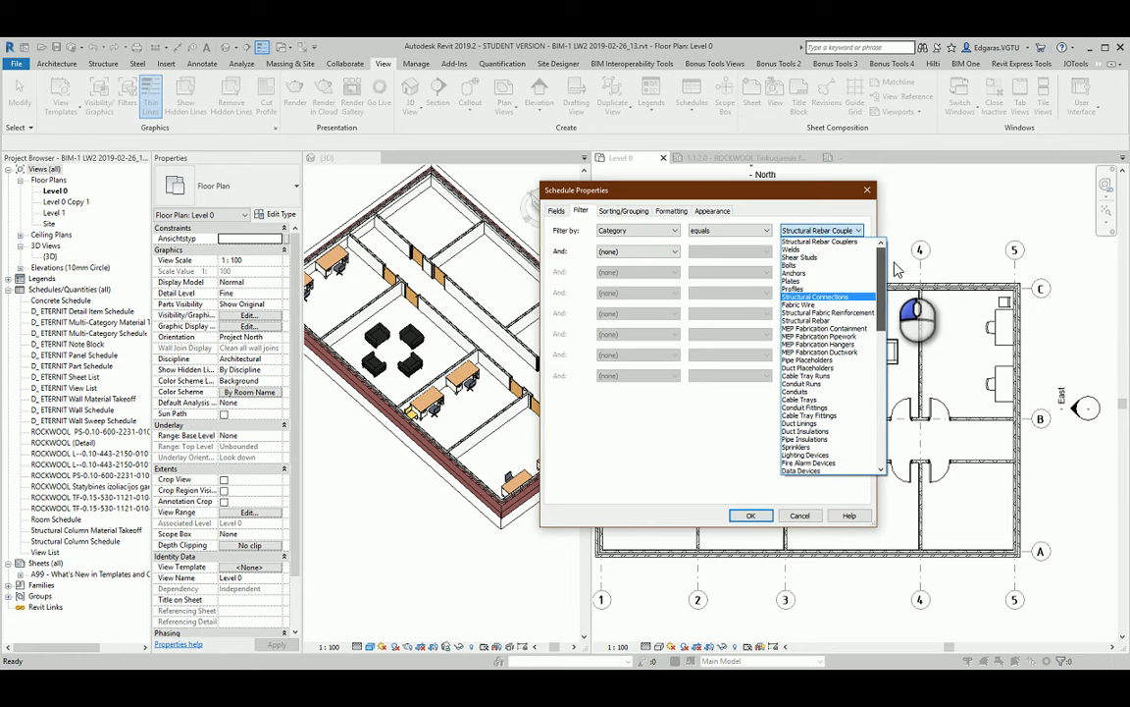
pyautogui.scroll(-3)
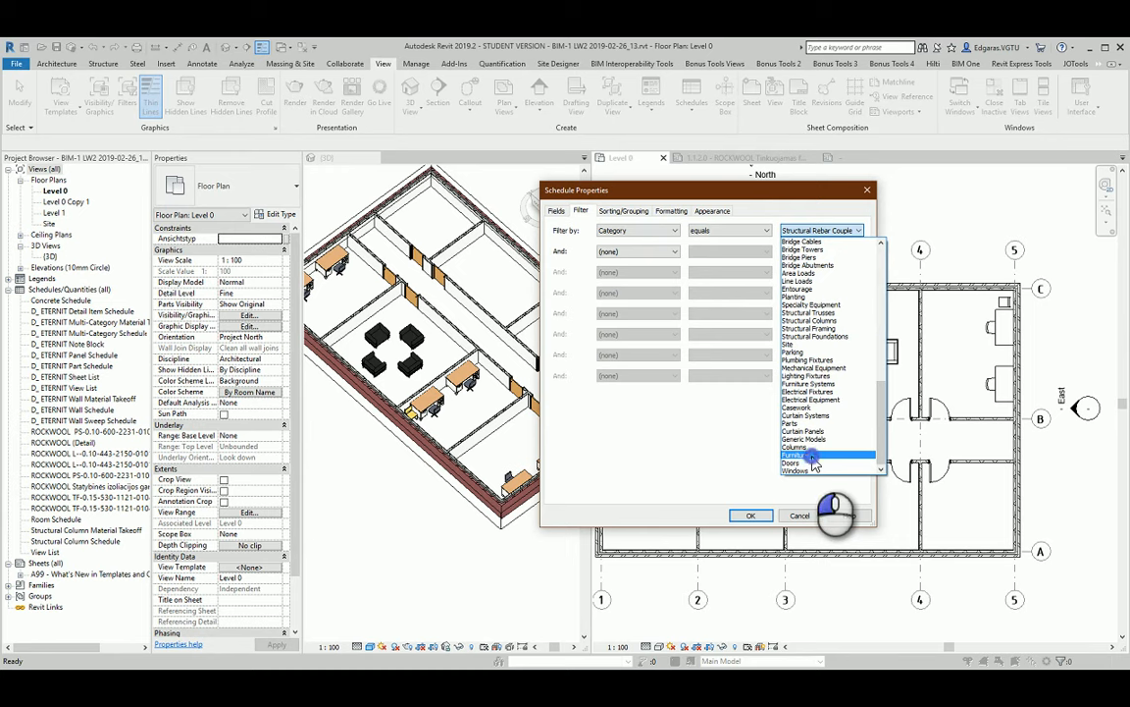
# Step: Pick Furniture as the filter's category value
pyautogui.click(805, 453)
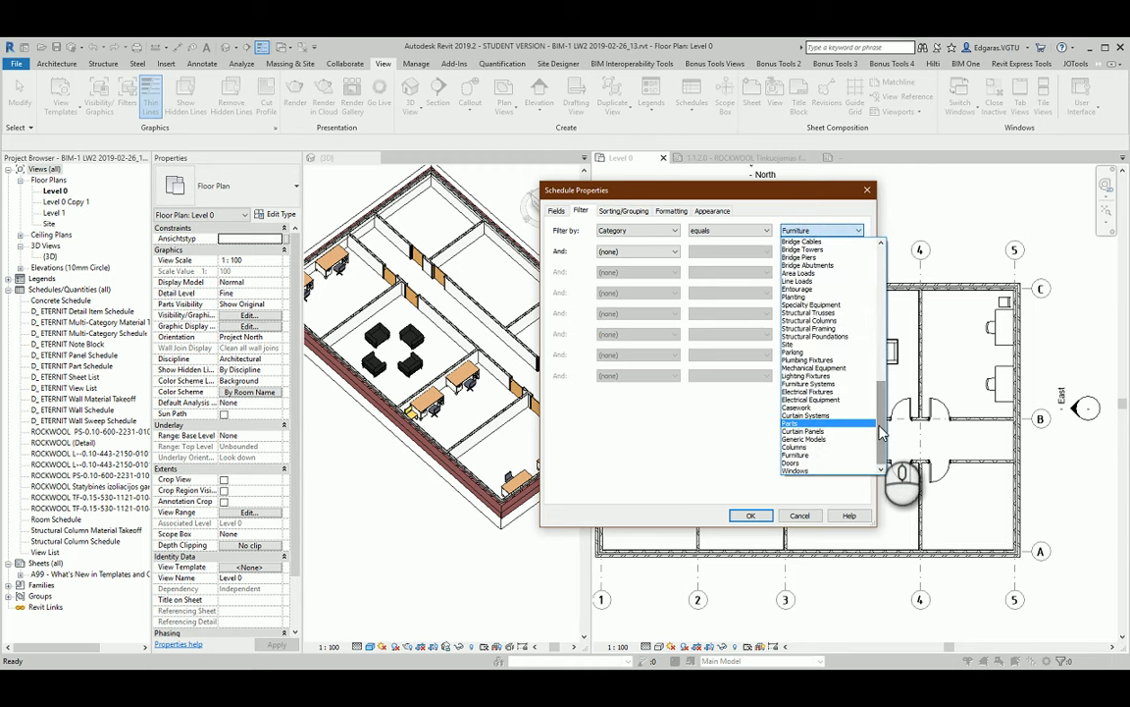
pyautogui.scroll(3)
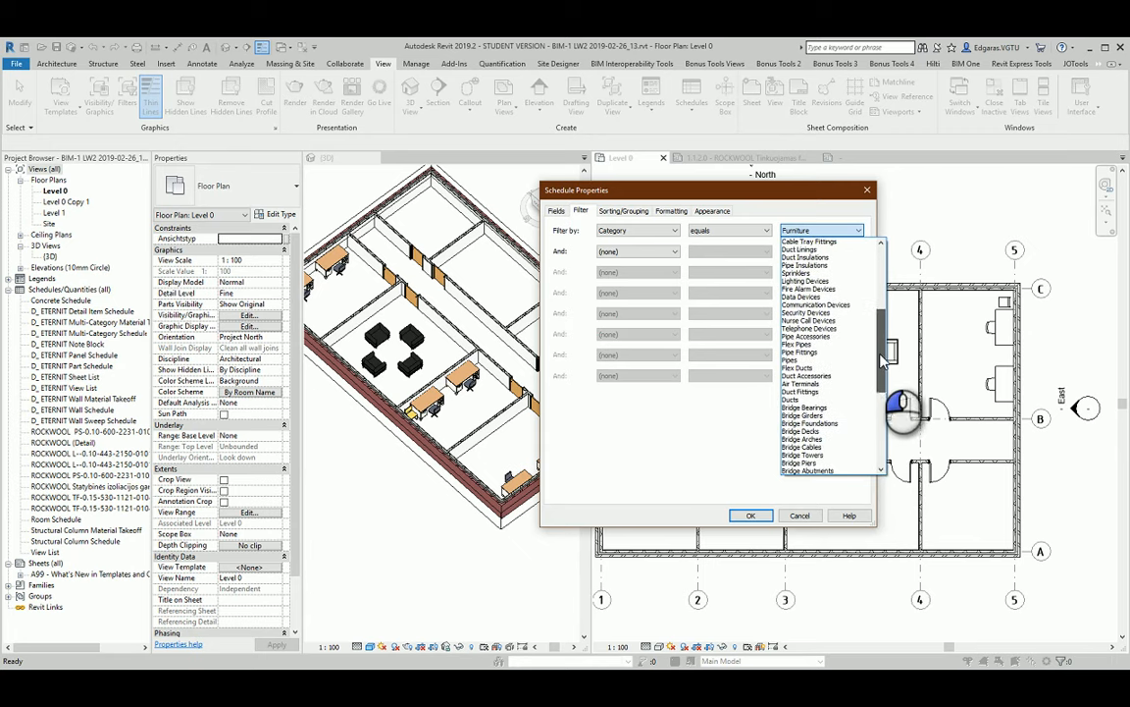
pyautogui.scroll(3)
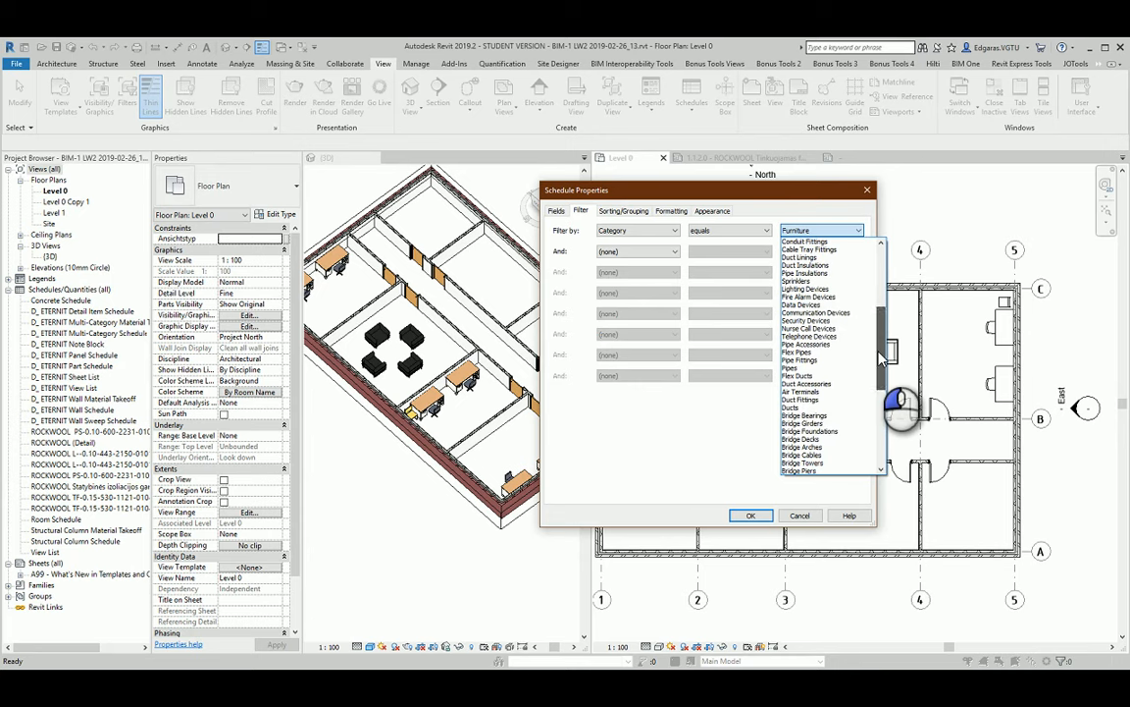
pyautogui.scroll(3)
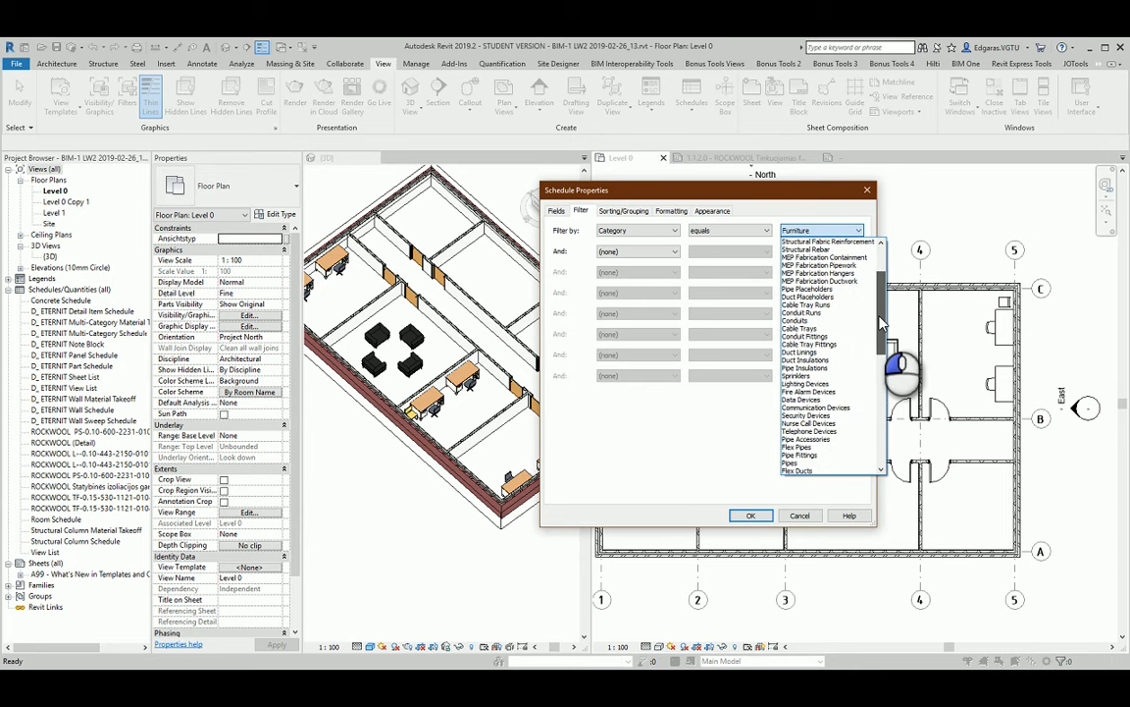
pyautogui.scroll(3)
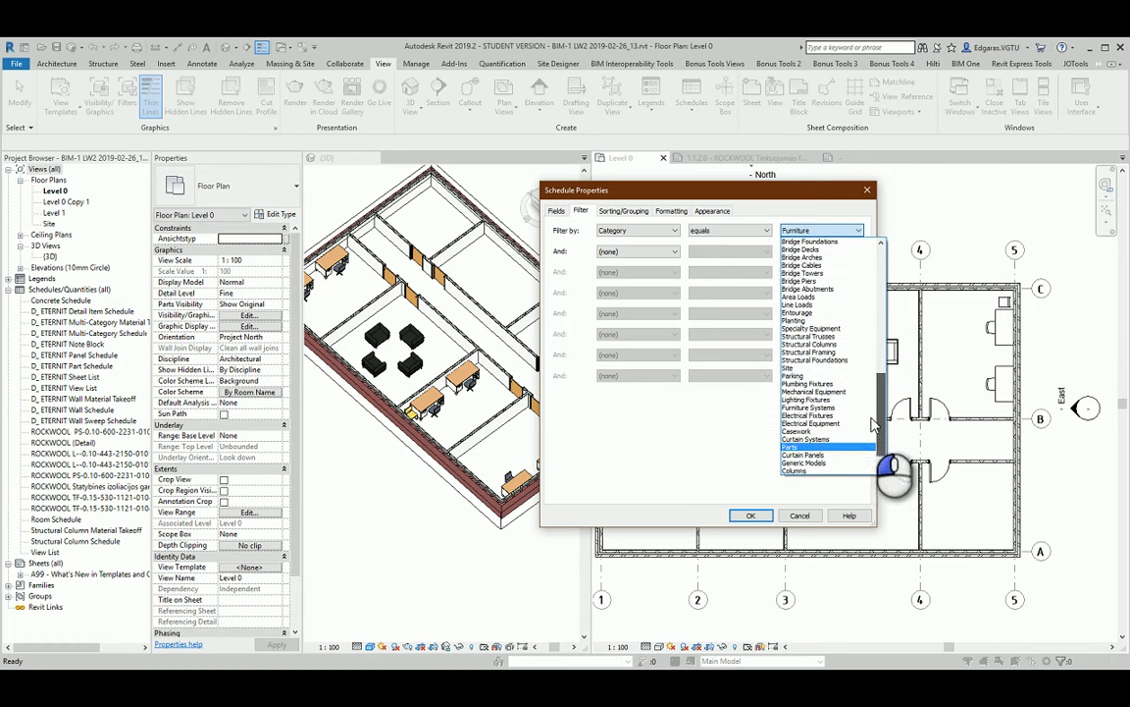
pyautogui.scroll(-3)
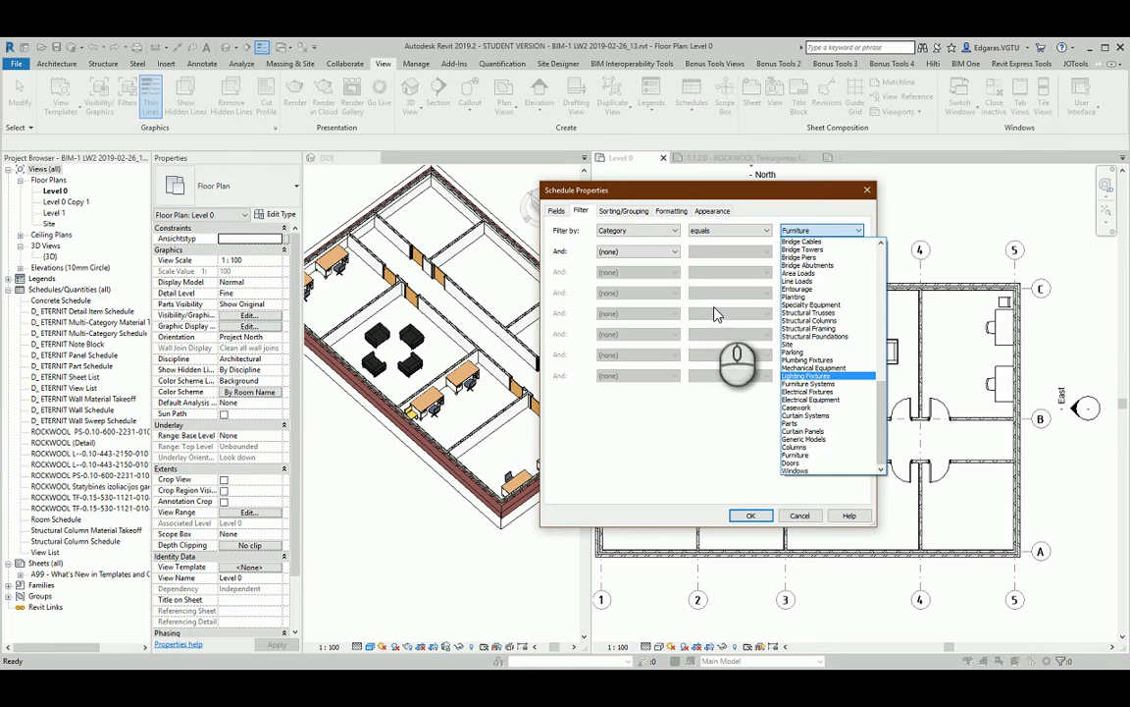
pyautogui.click(795, 452)
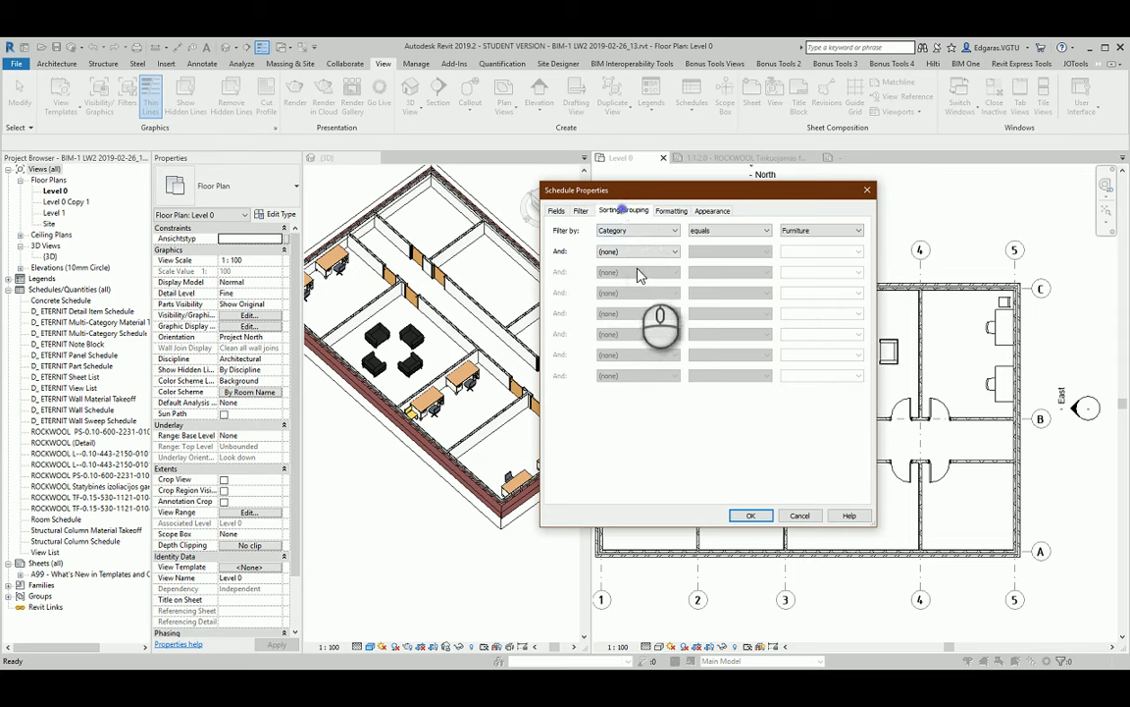
# Step: Sort by Type Mark then Type, show grand totals with title, and turn off itemizing
pyautogui.click(623, 210)
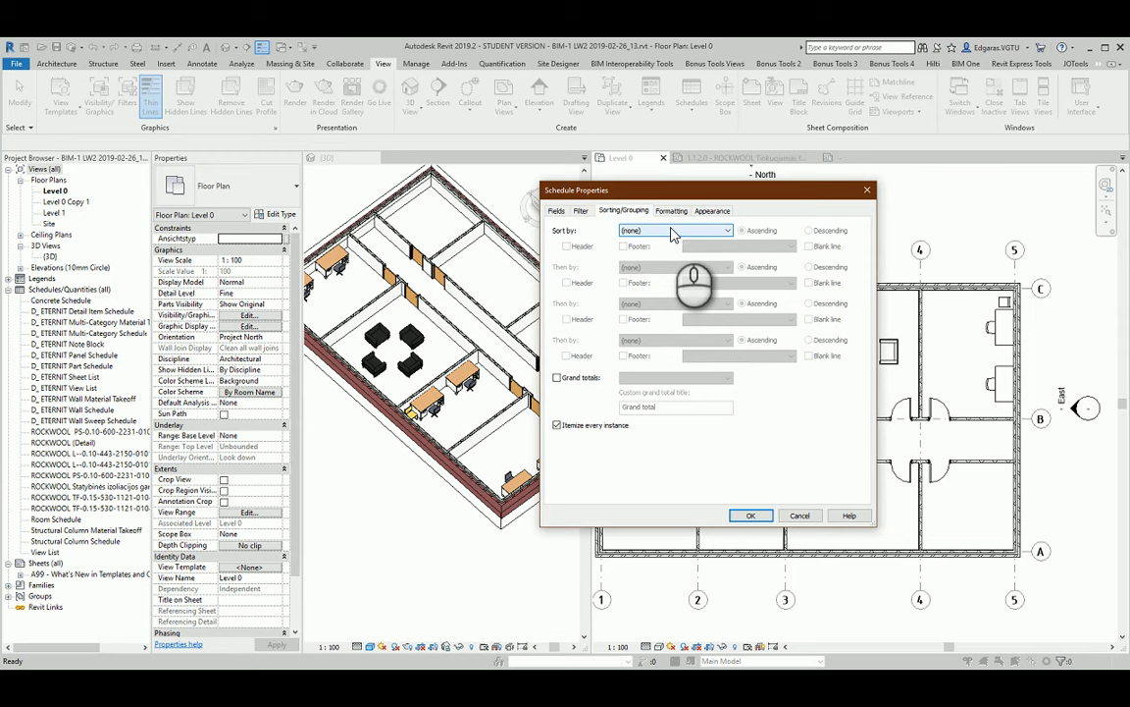
pyautogui.click(728, 229)
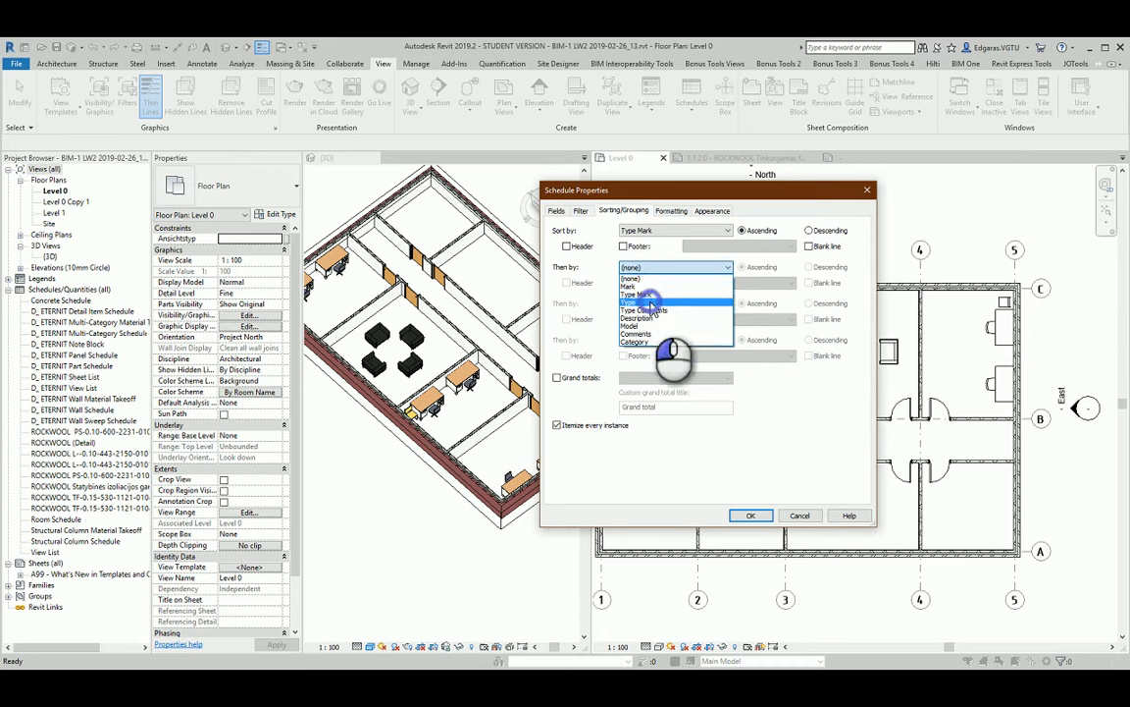
pyautogui.click(636, 294)
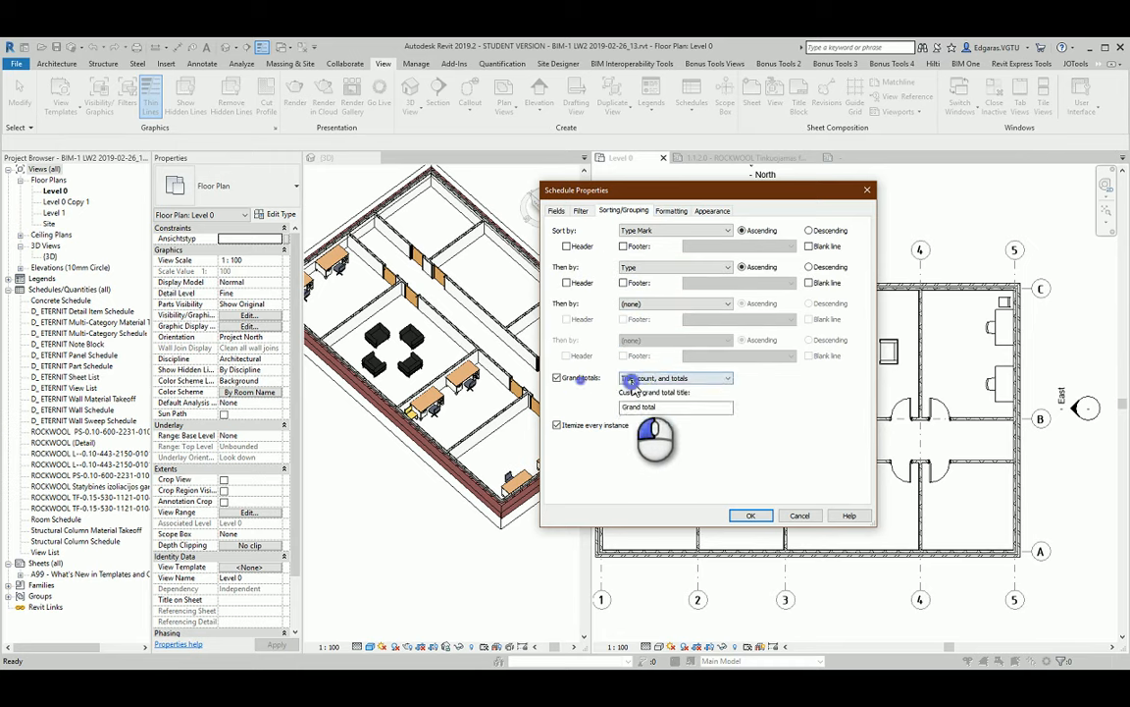
pyautogui.click(675, 378)
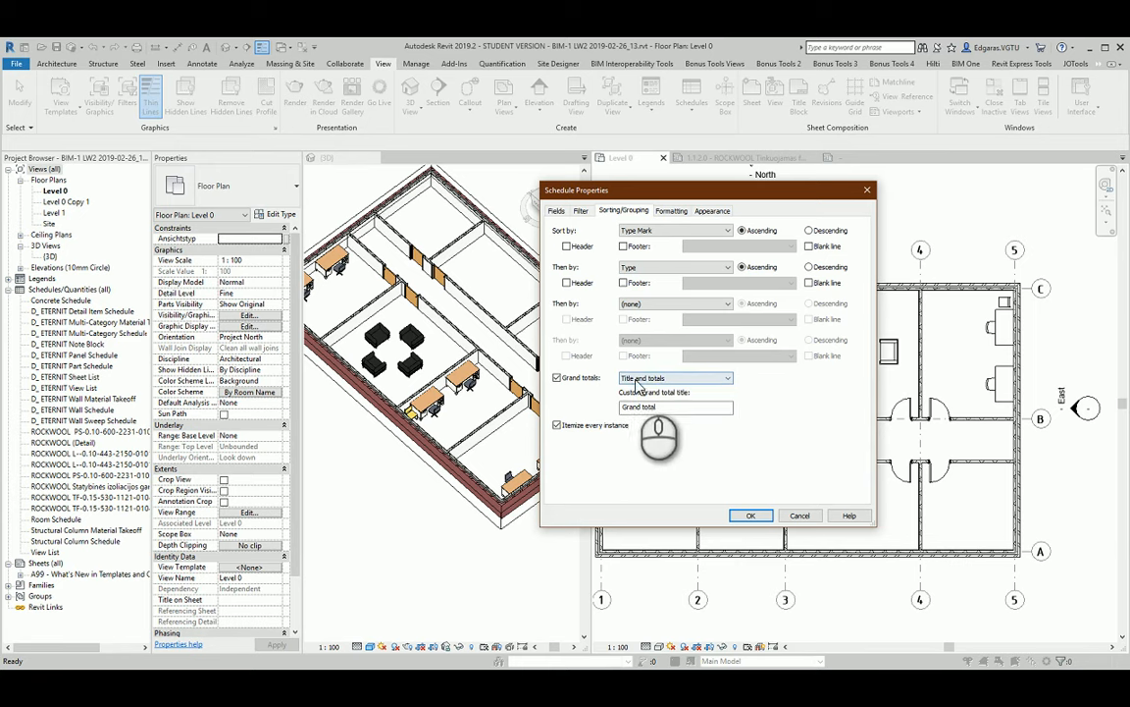
pyautogui.click(557, 425)
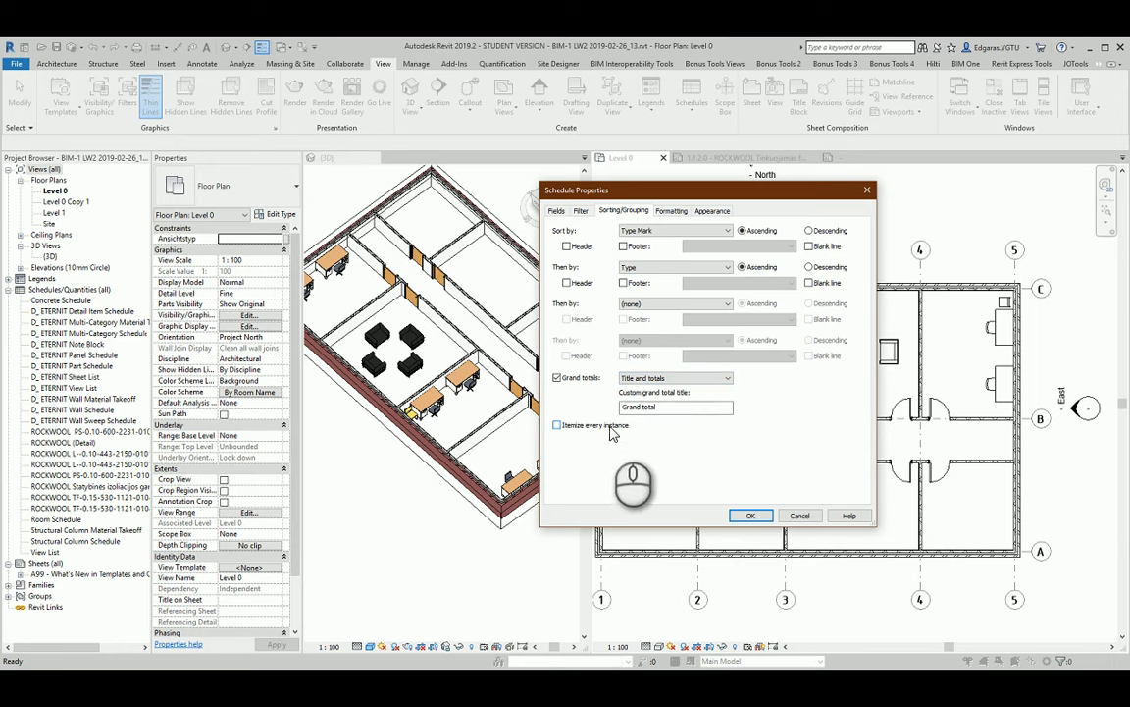
pyautogui.click(671, 210)
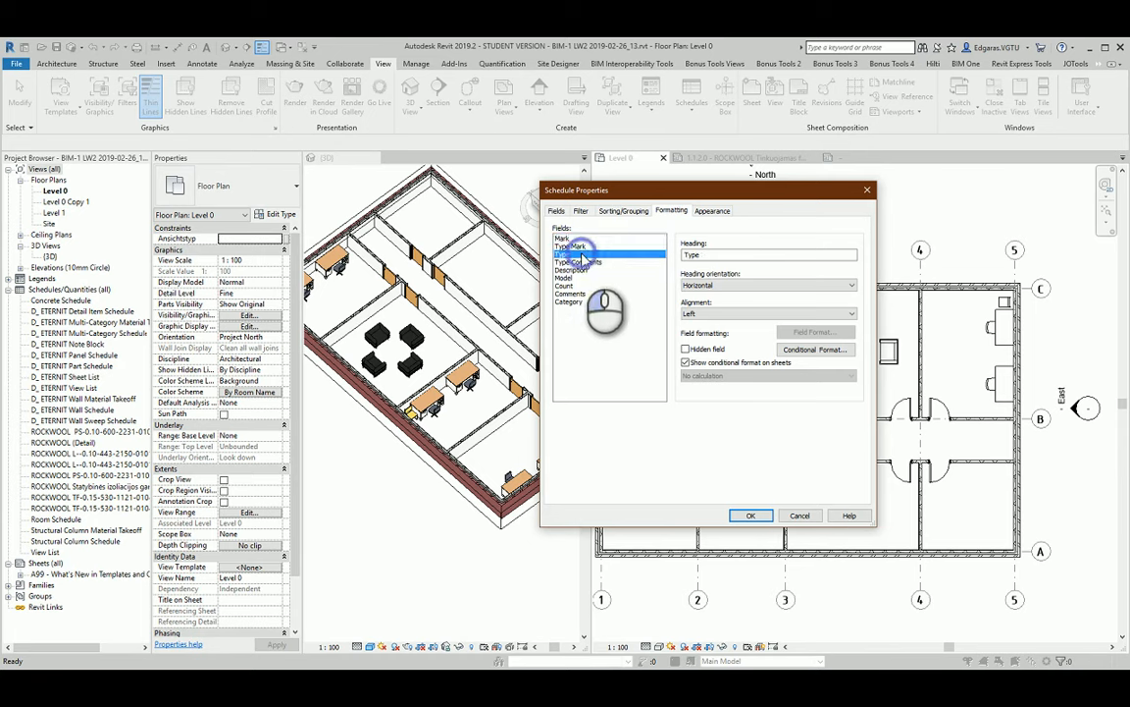
# Step: Center-align the Mark and Type Mark columns
pyautogui.click(850, 313)
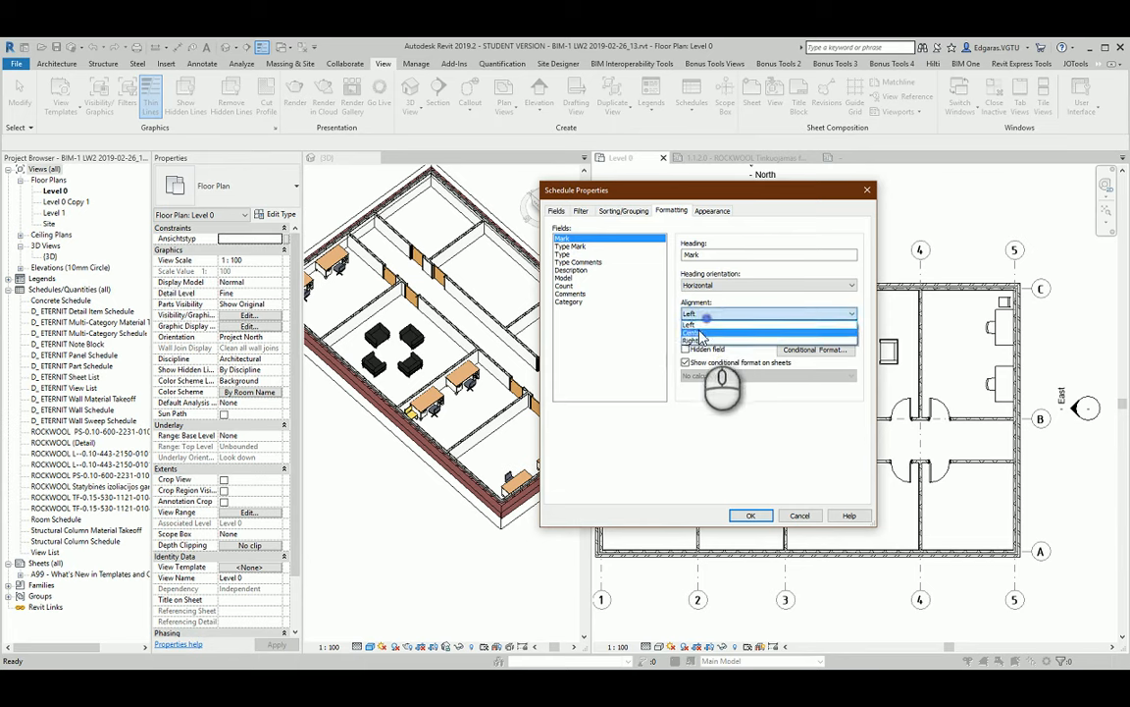
pyautogui.click(574, 245)
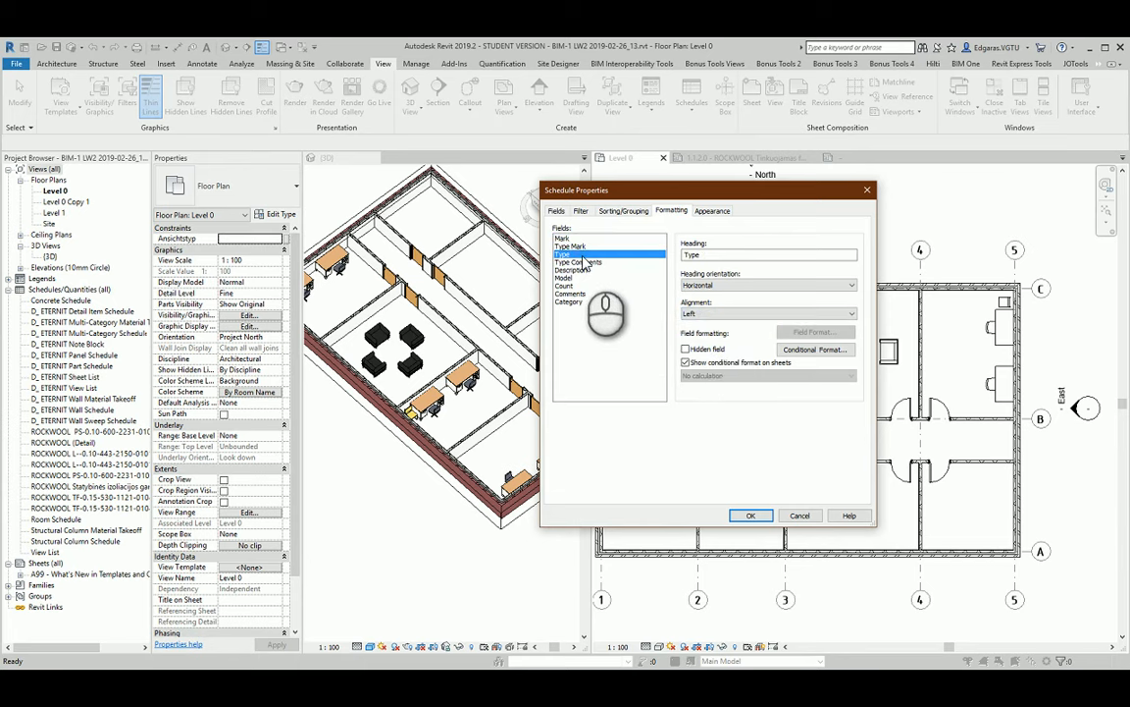
pyautogui.click(564, 240)
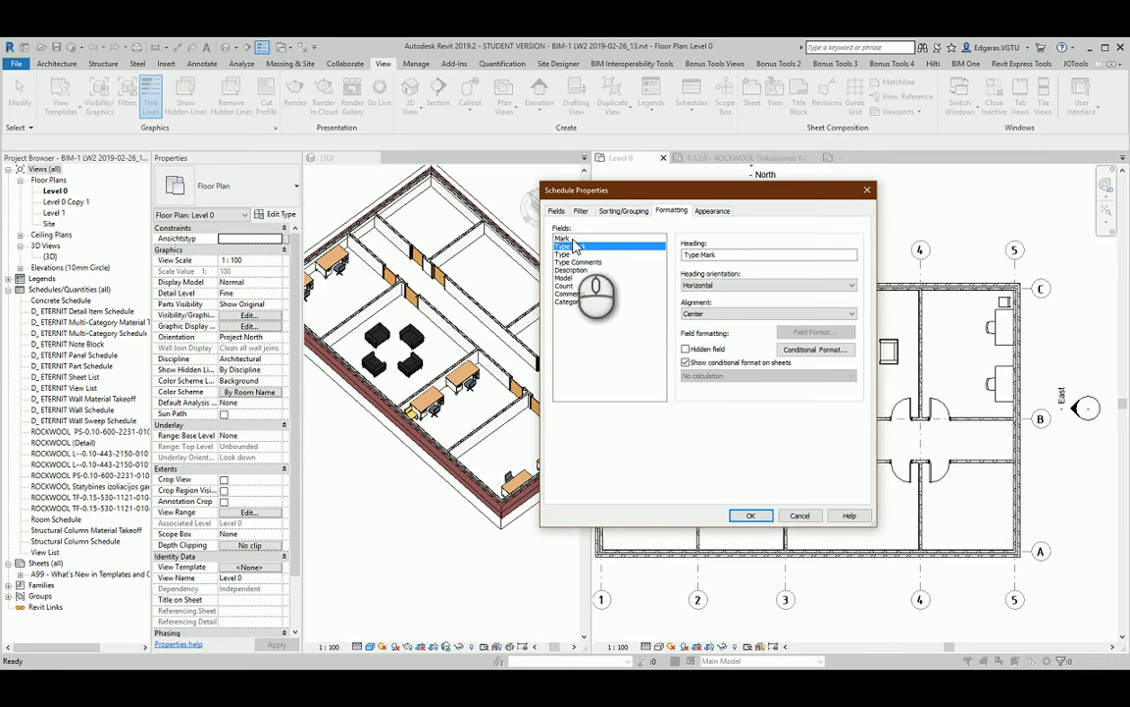
pyautogui.click(564, 237)
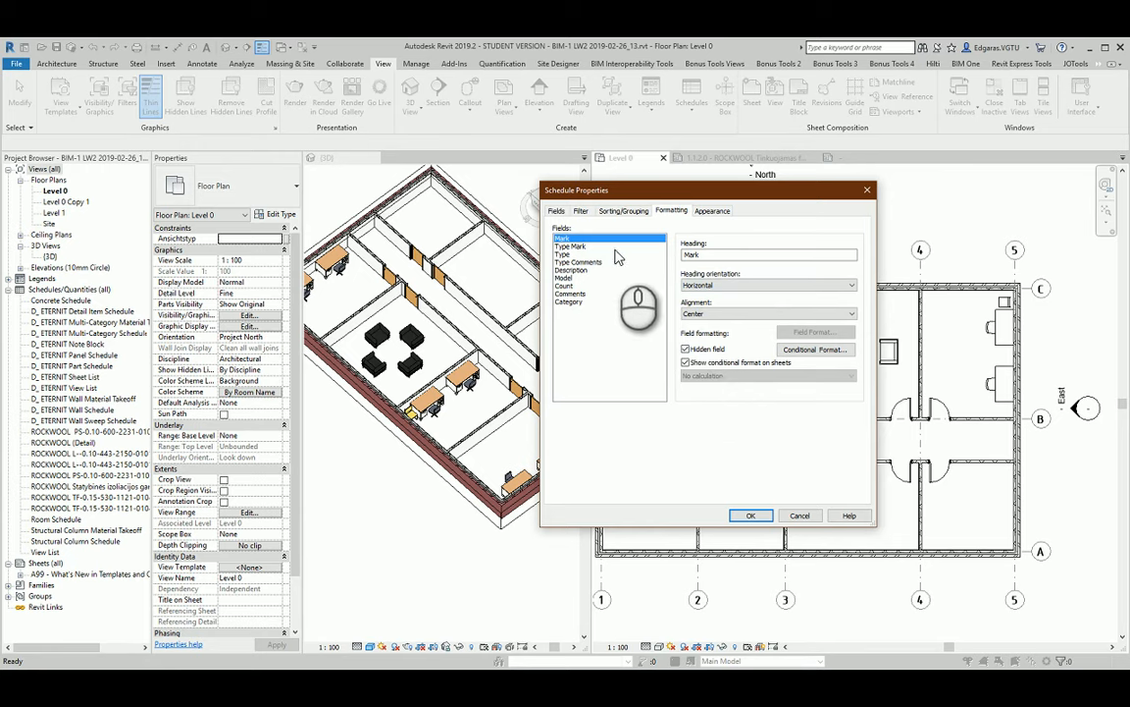
pyautogui.moveTo(584, 268)
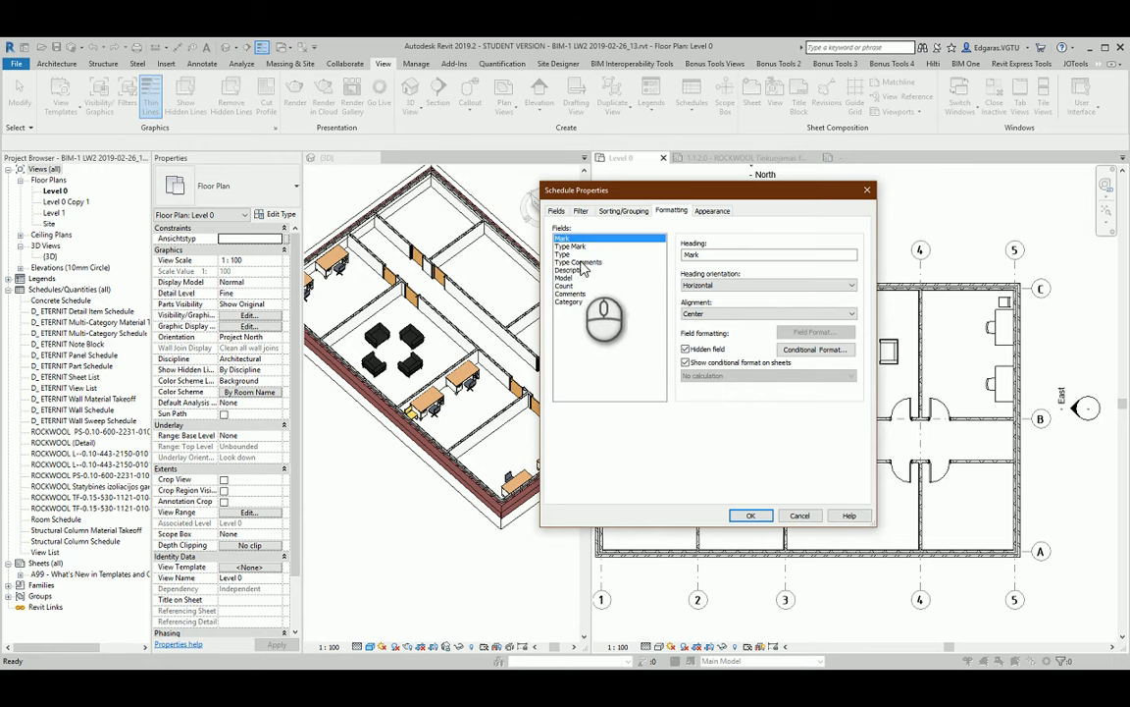
# Step: Rename the Type Mark heading to Mark, adjust Count alignment, and hide Category
pyautogui.click(574, 245)
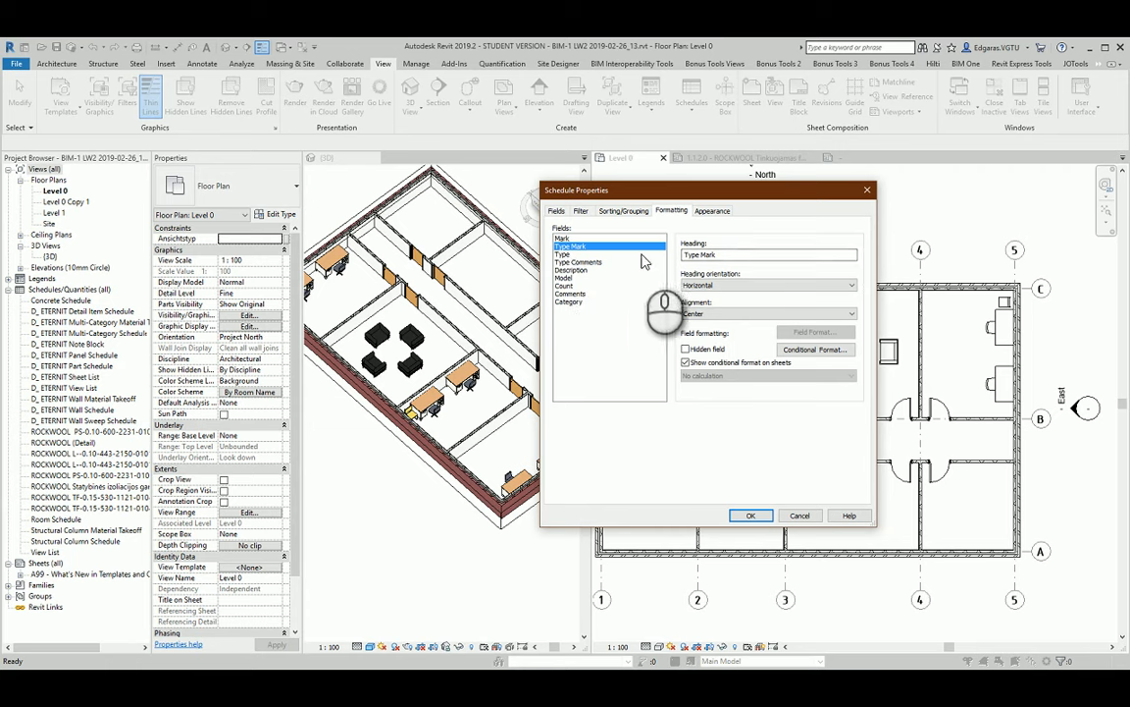
pyautogui.tripleClick(768, 254)
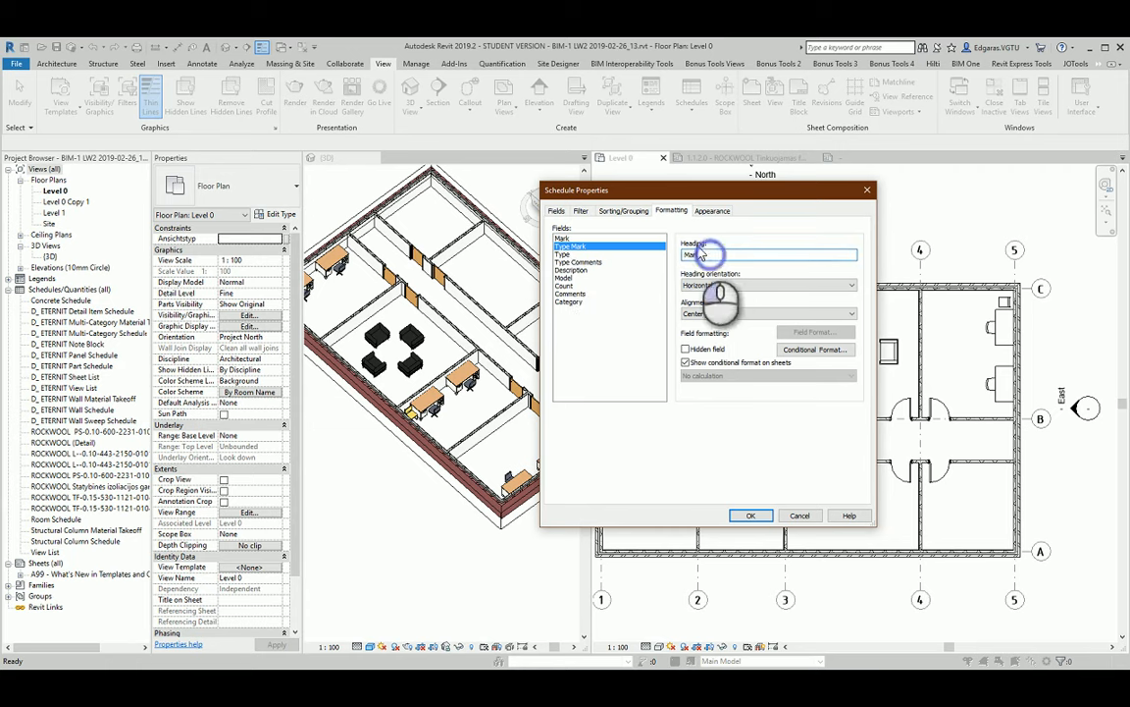
pyautogui.click(563, 254)
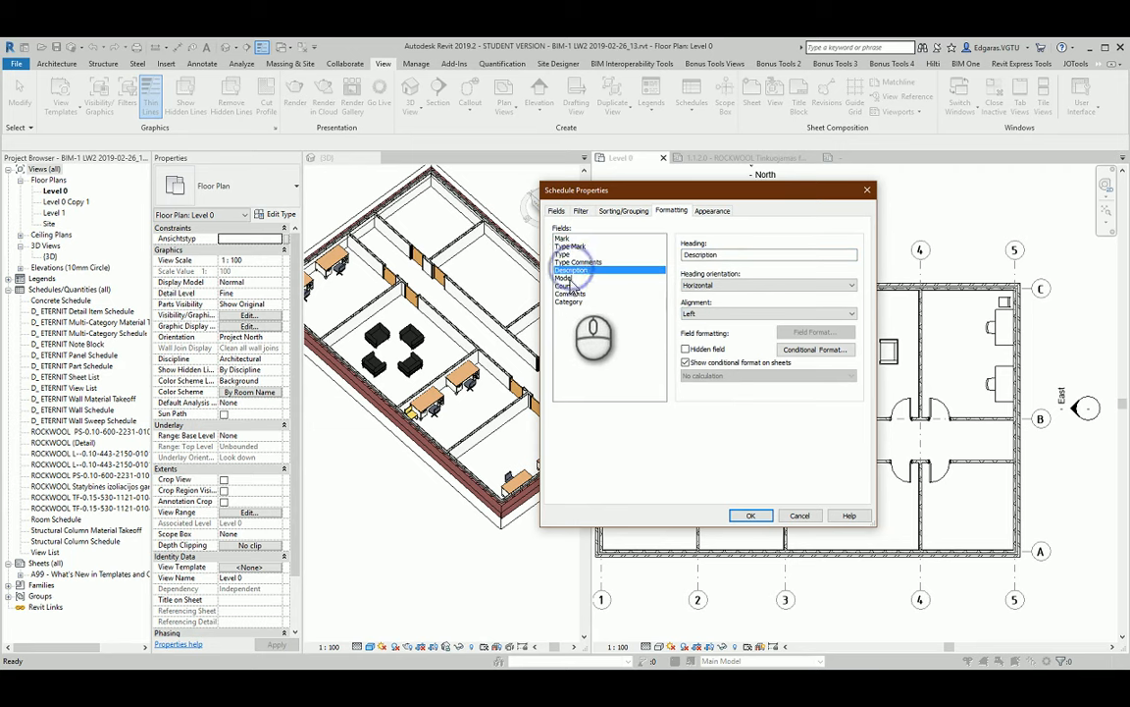
pyautogui.click(850, 313)
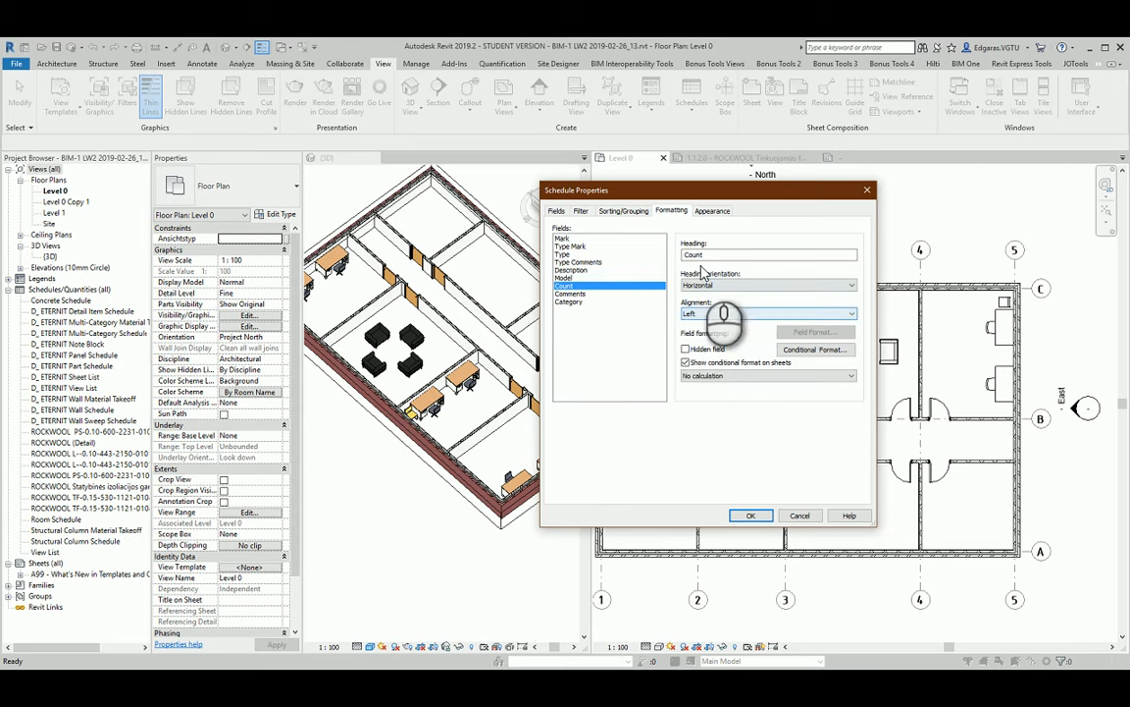
pyautogui.click(849, 313)
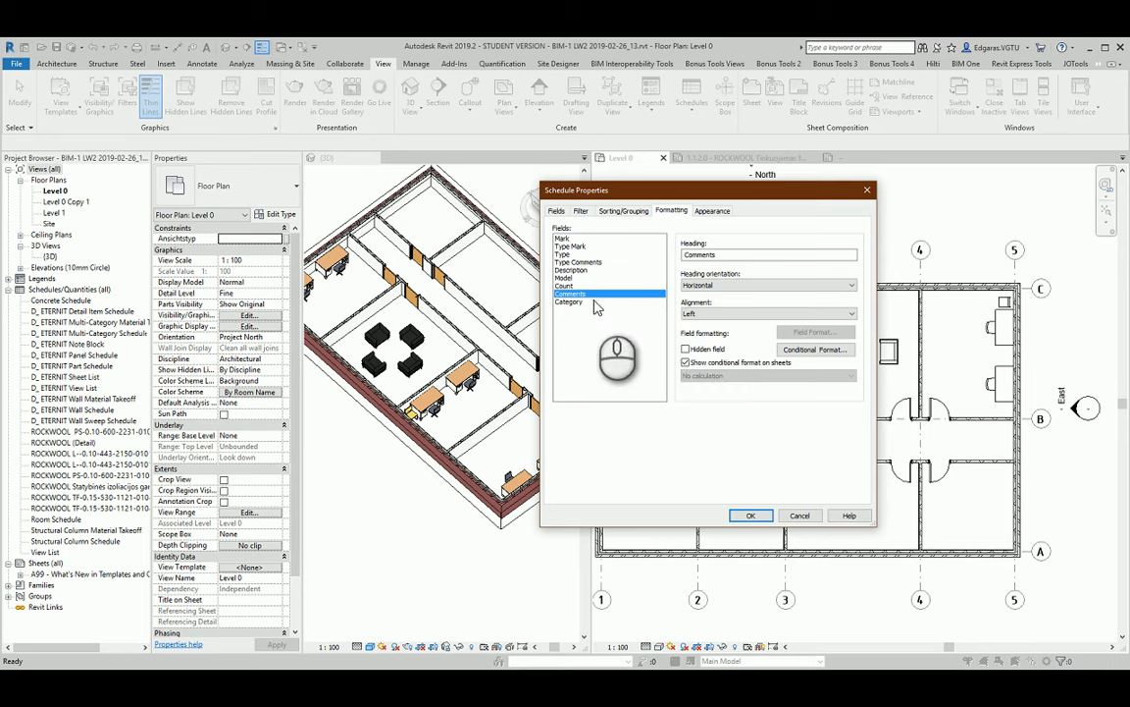
pyautogui.click(570, 301)
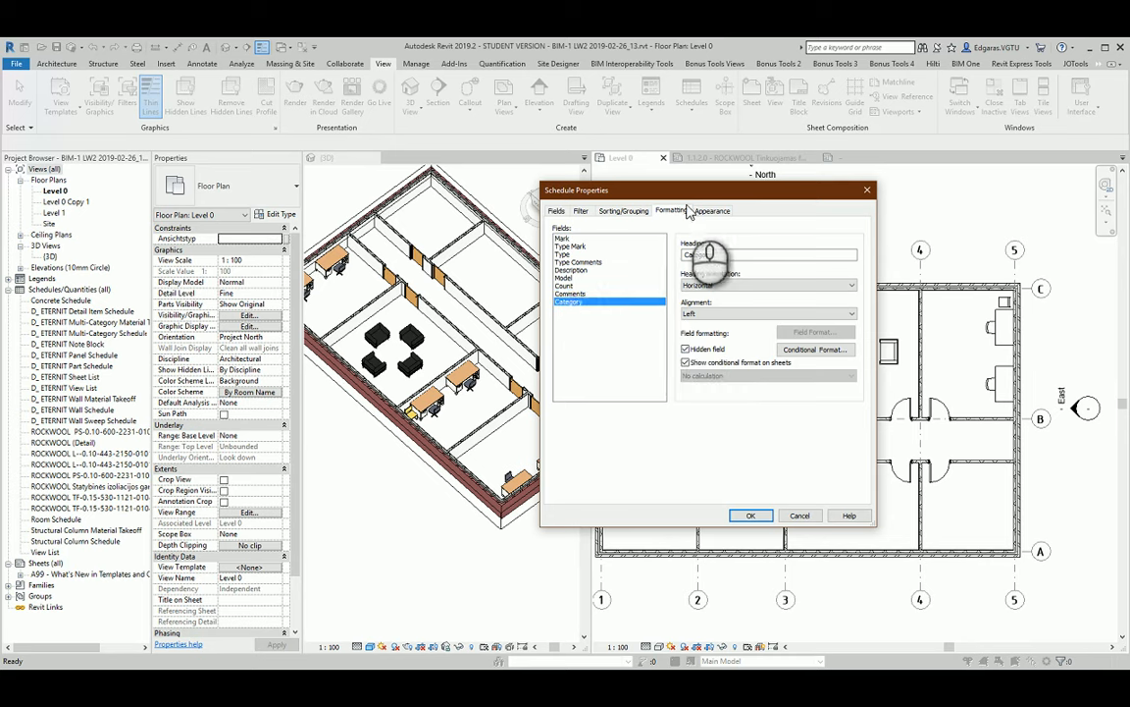
# Step: Set title text to 3.5mm ISOCPEUR, header and body text to 2.5mm ISOCPEUR, and apply
pyautogui.click(713, 210)
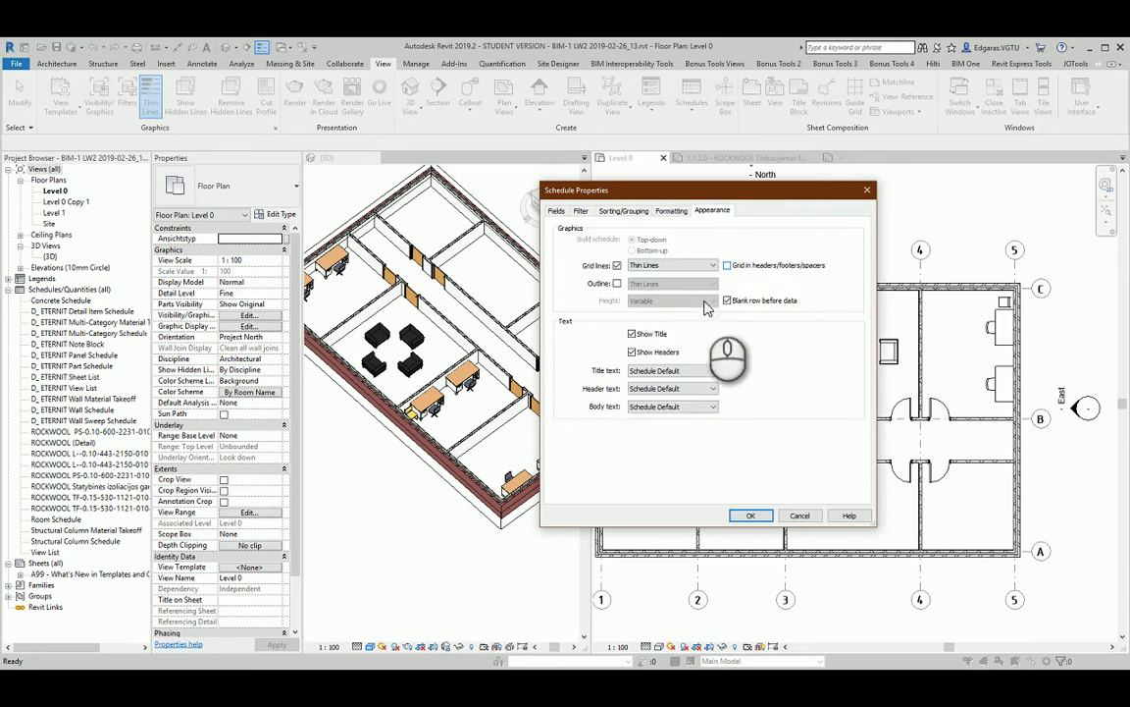
pyautogui.click(711, 370)
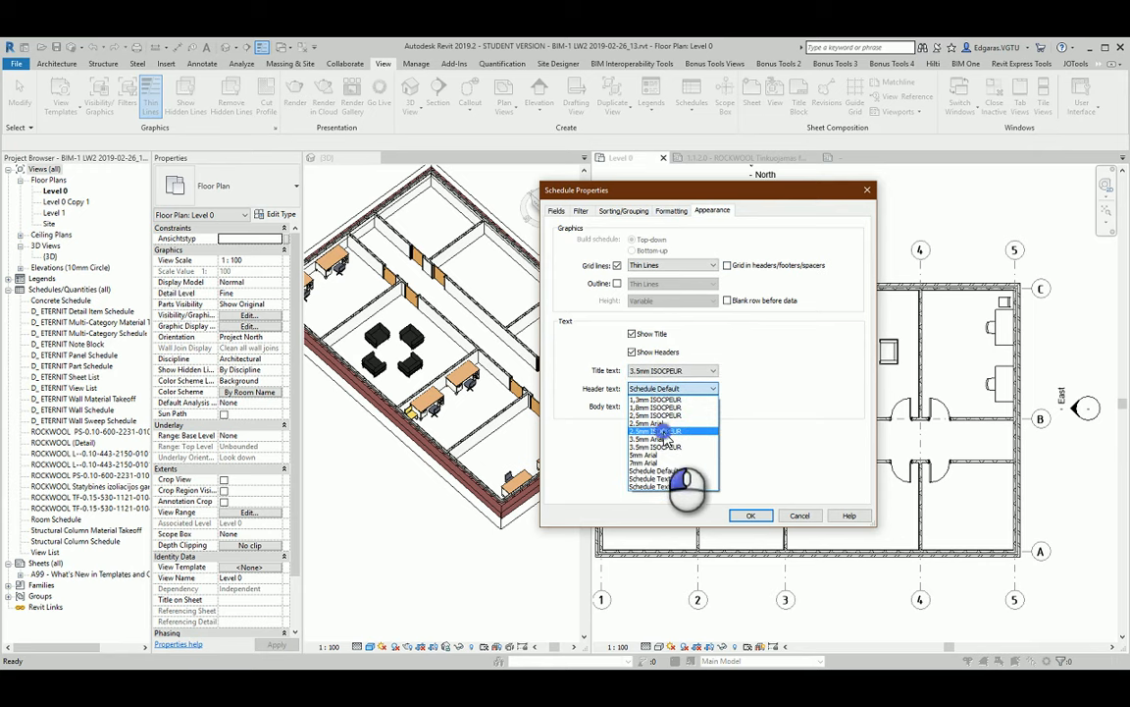
pyautogui.click(655, 414)
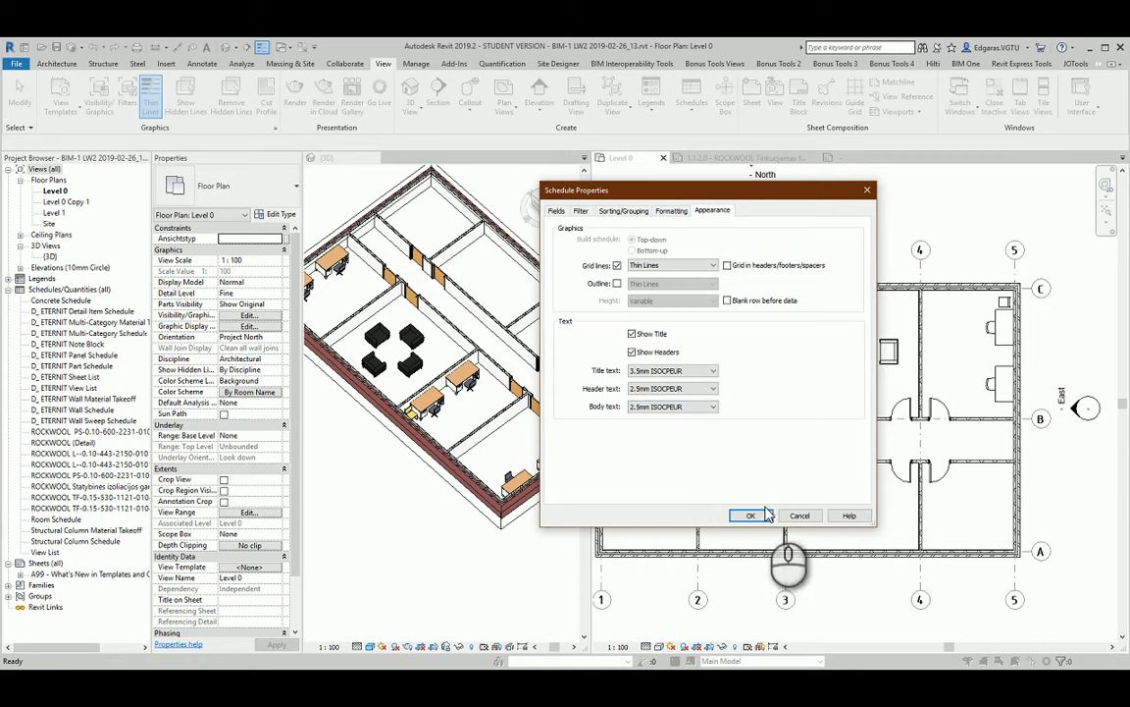
pyautogui.click(750, 515)
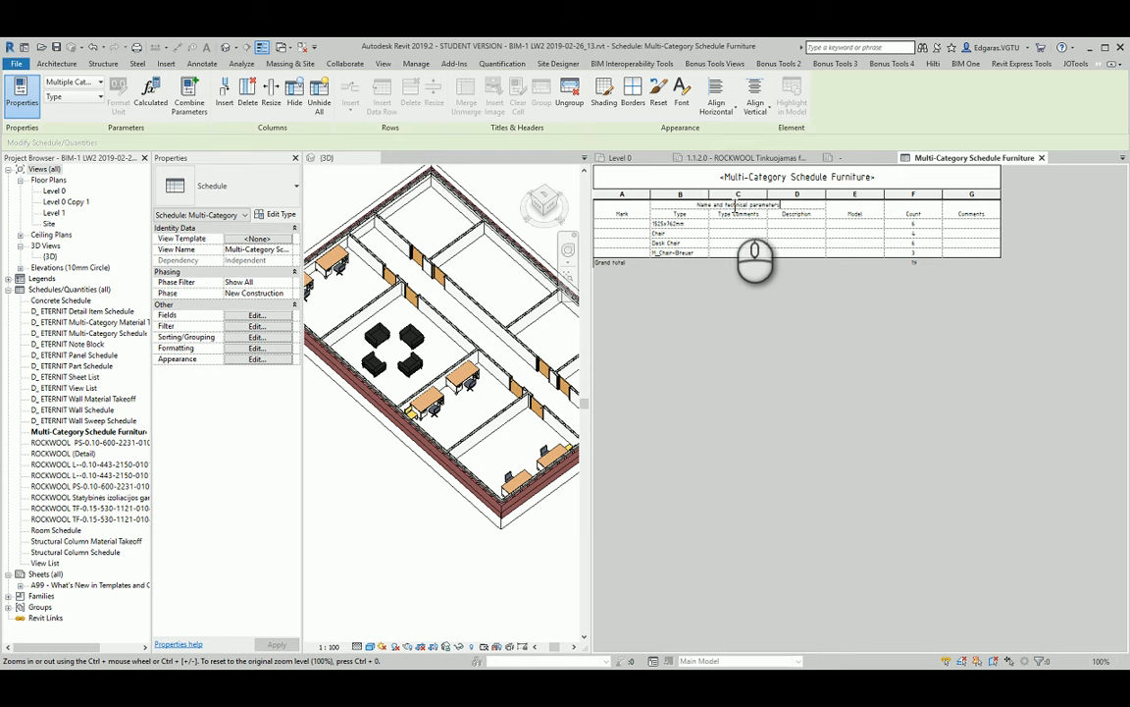
# Step: Select the header cells across columns B to D and resize them to 90
pyautogui.click(680, 214)
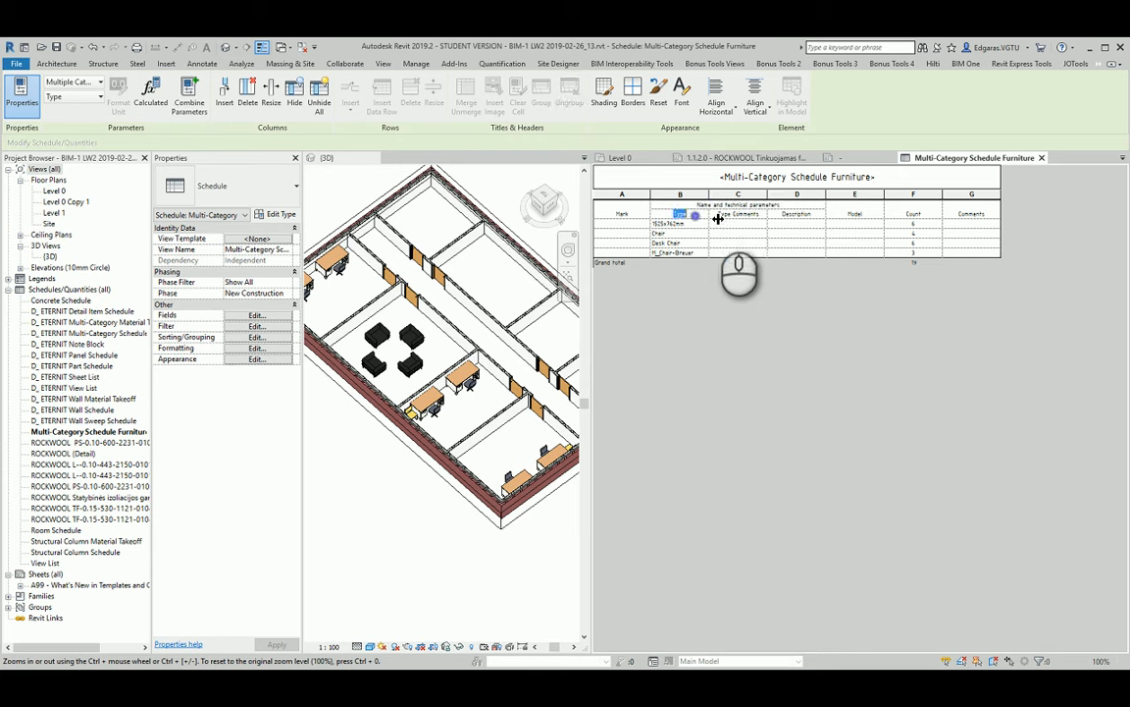
pyautogui.click(803, 214)
pyautogui.write('90')
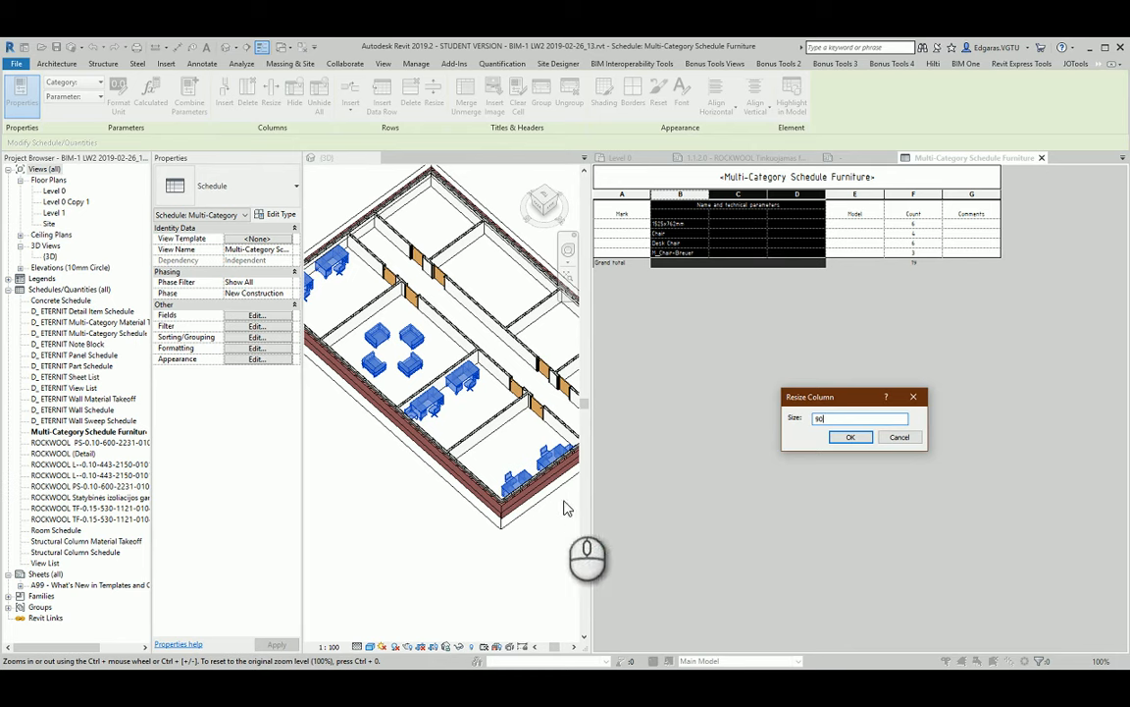
pyautogui.moveTo(606, 412)
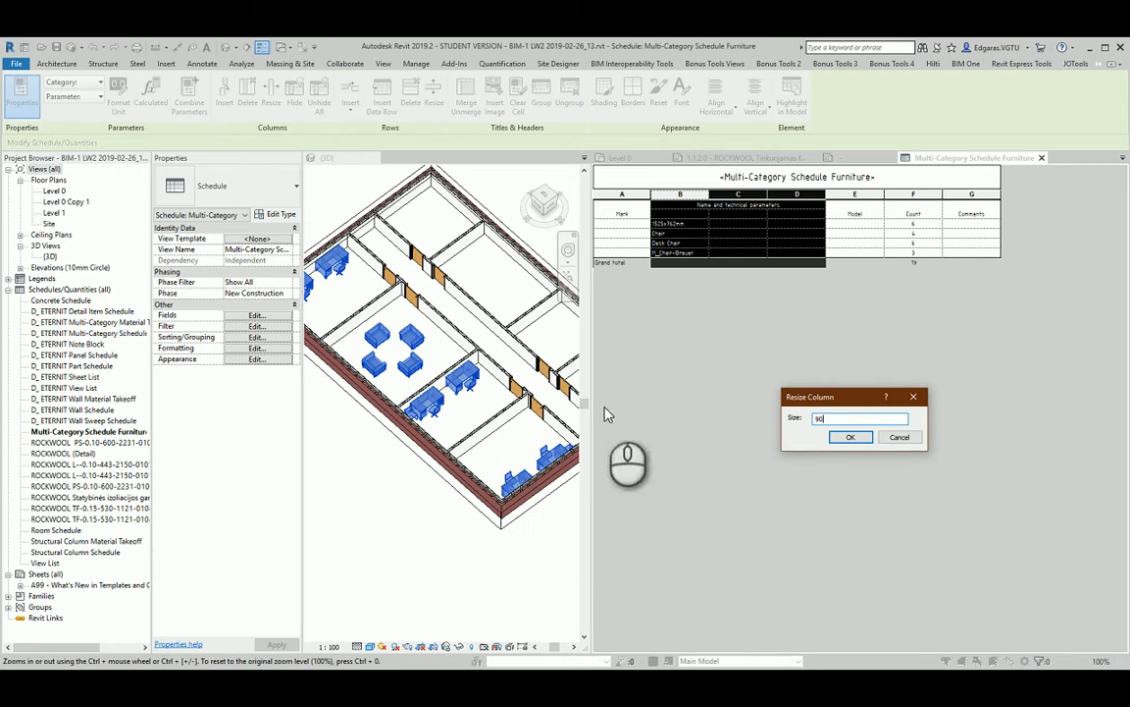
pyautogui.click(851, 436)
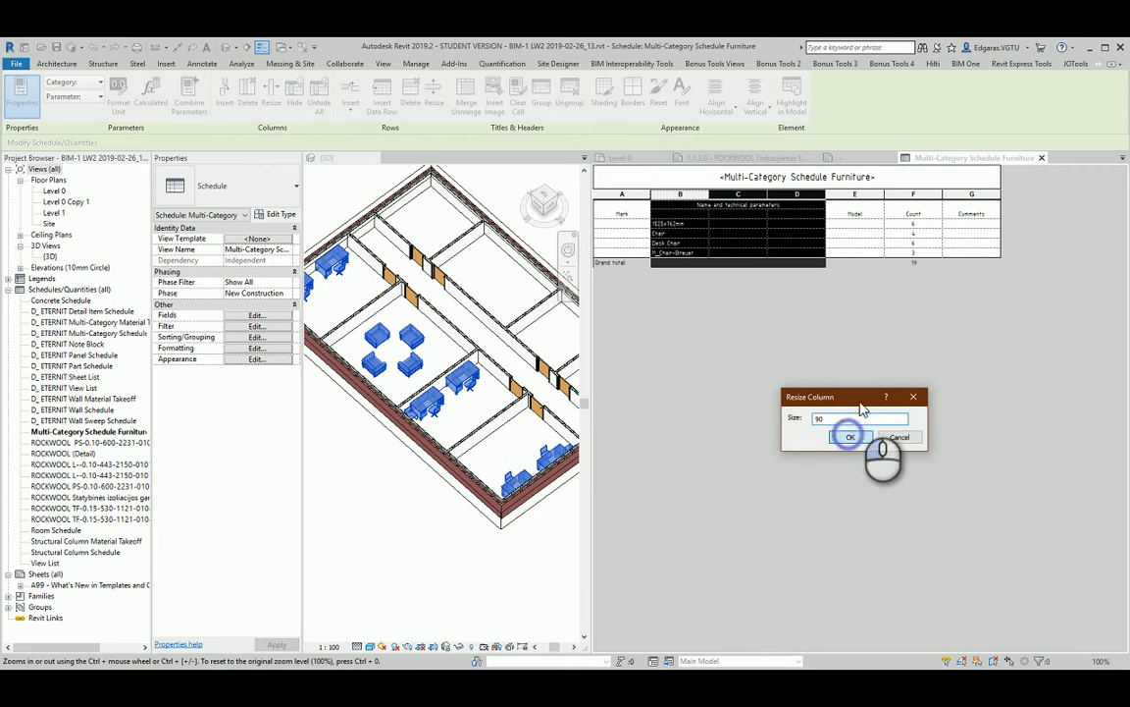
pyautogui.click(850, 436)
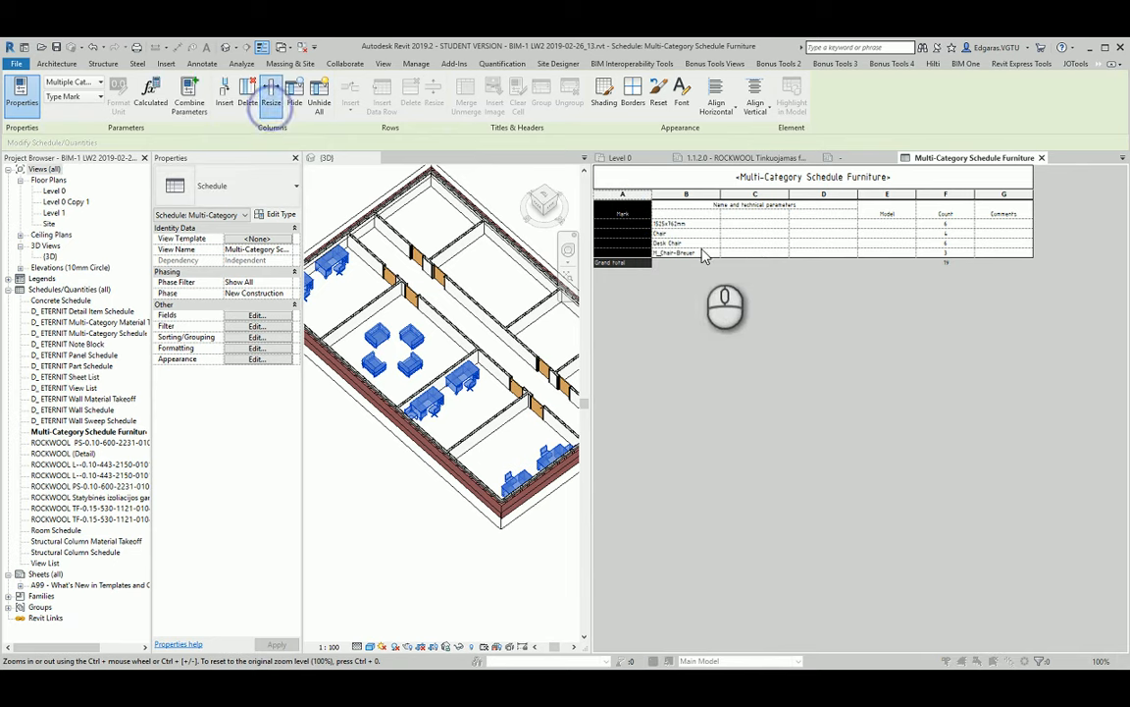
# Step: Narrow the Mark column and assign type marks FU1–FU4, accepting each apply-to-all warning
pyautogui.click(271, 95)
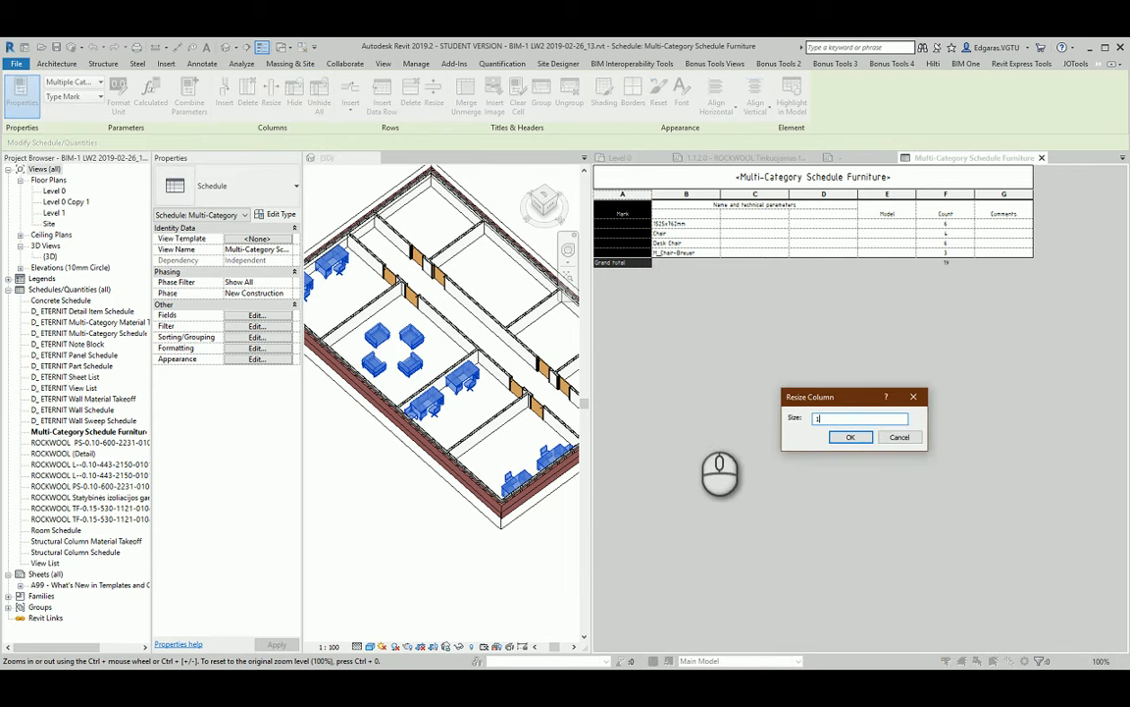
pyautogui.click(850, 436)
pyautogui.write('FU1')
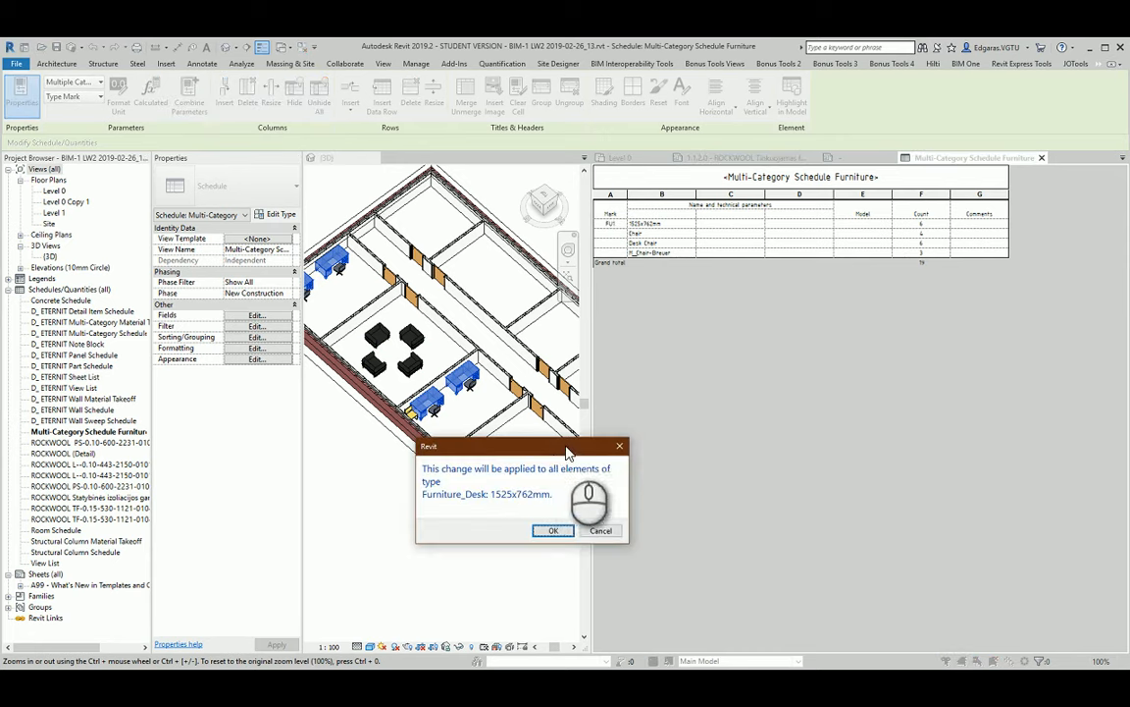
pyautogui.click(553, 530)
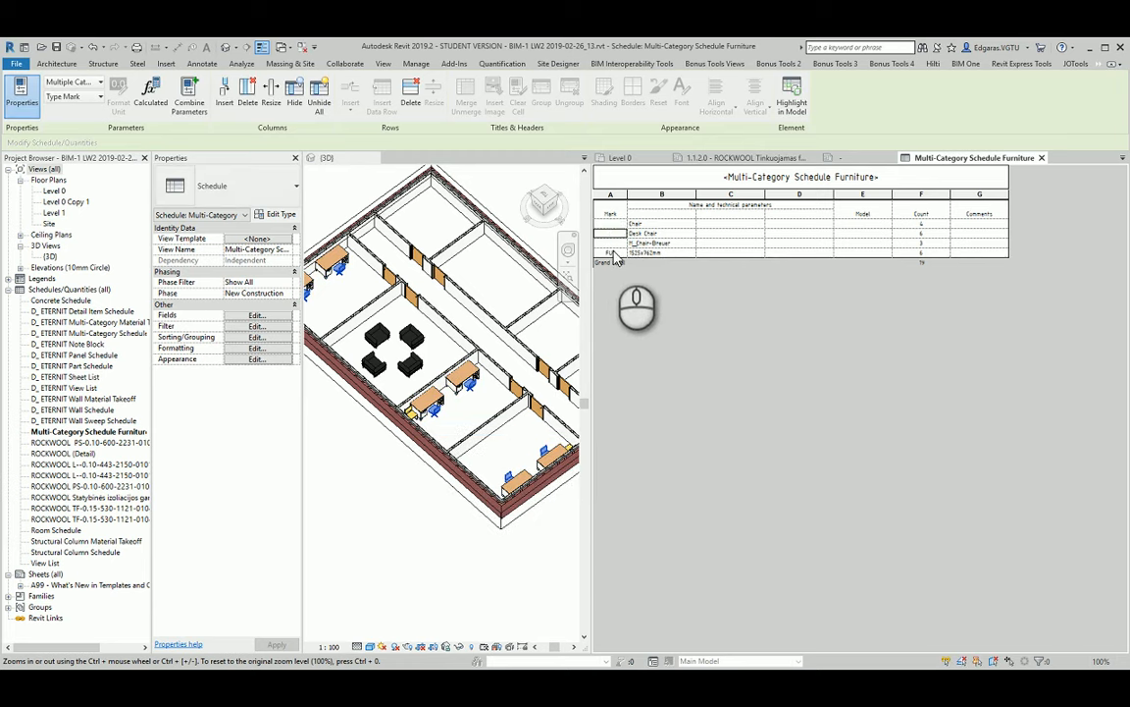
pyautogui.click(611, 224)
pyautogui.write('FU2')
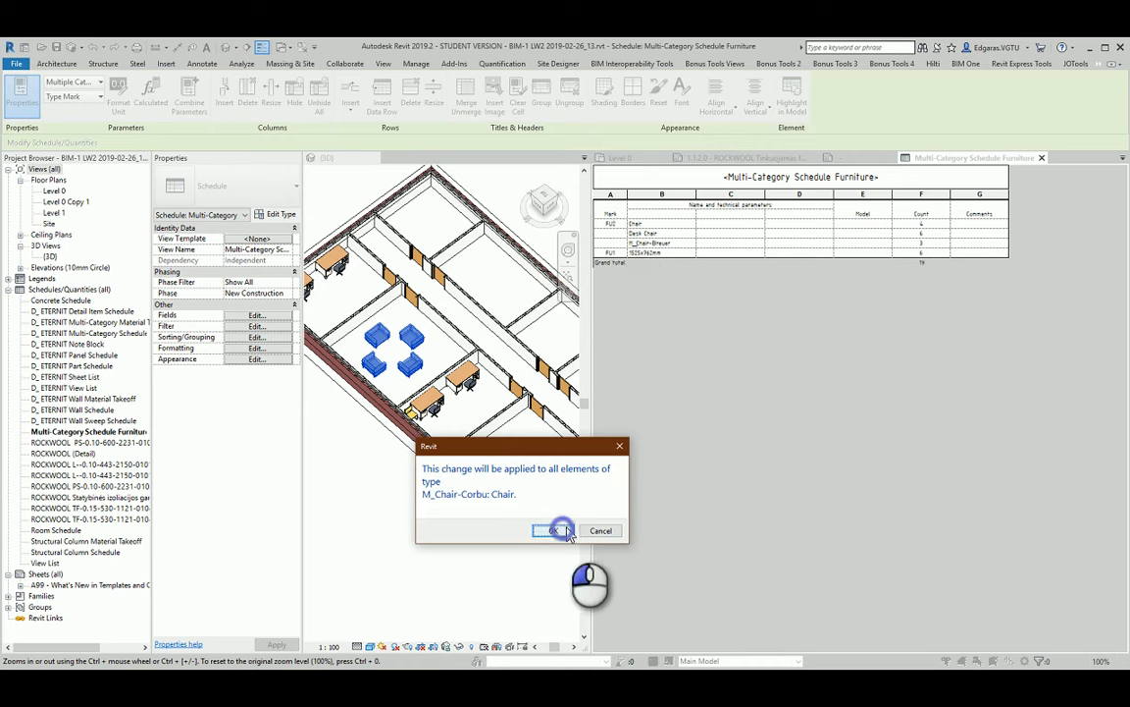
pyautogui.click(555, 530)
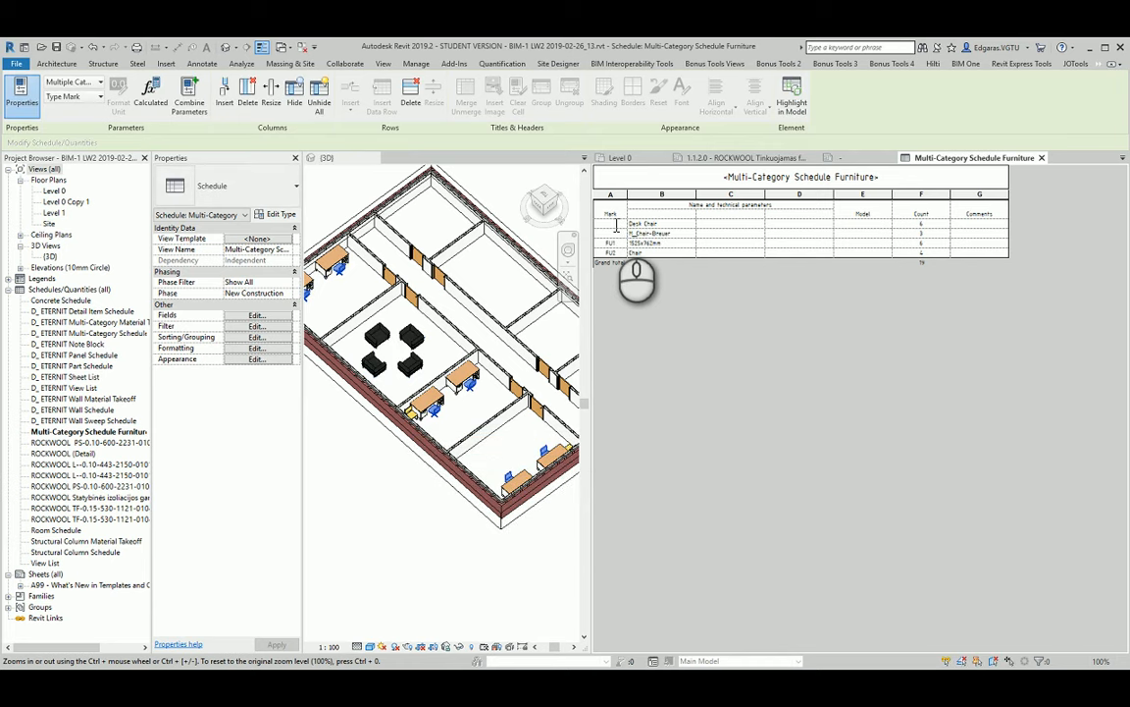
pyautogui.click(635, 223)
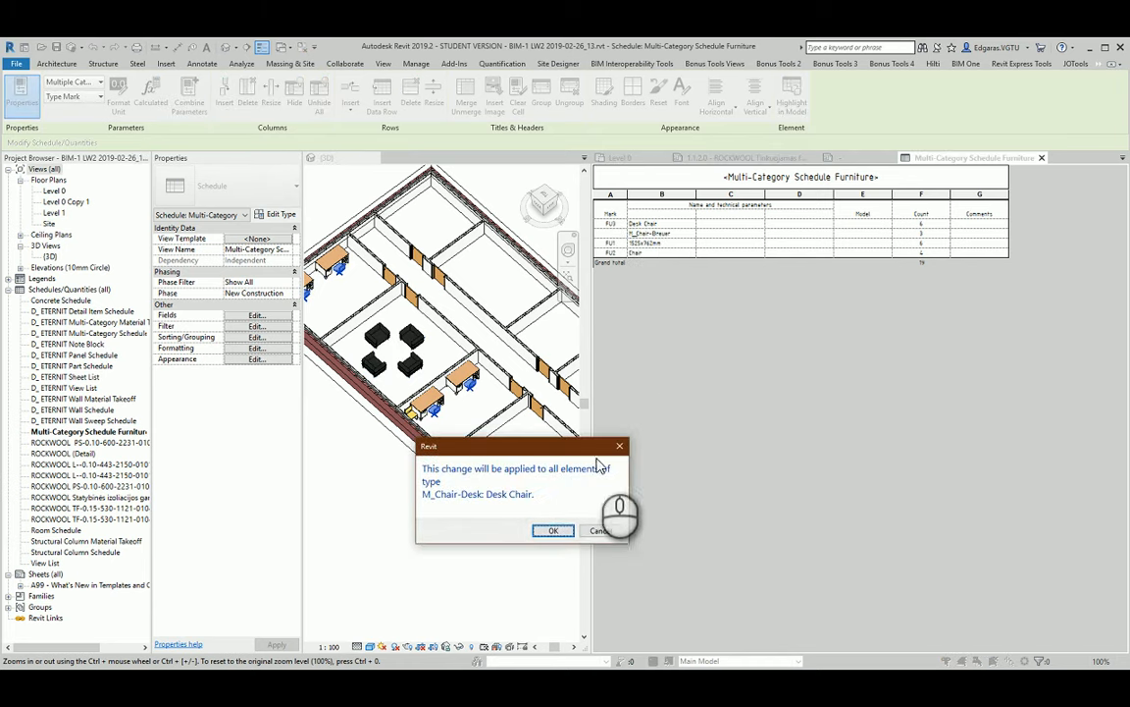
pyautogui.click(553, 530)
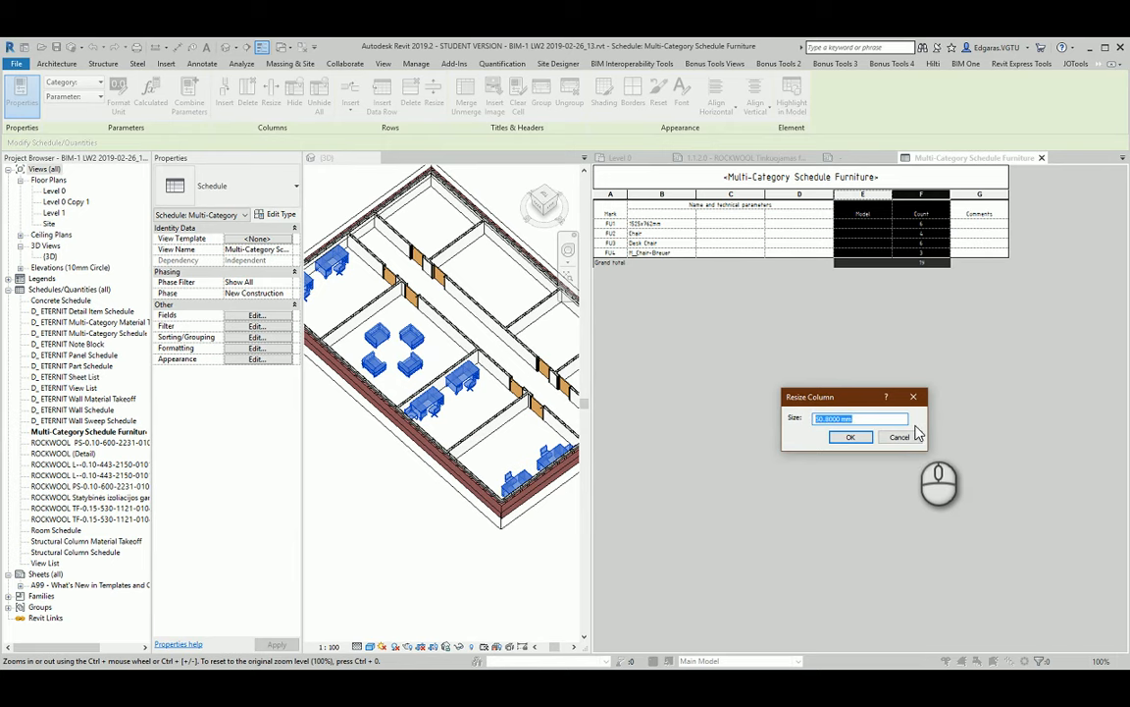
# Step: Confirm narrower widths for the Model and Count columns of the furniture schedule
pyautogui.click(850, 437)
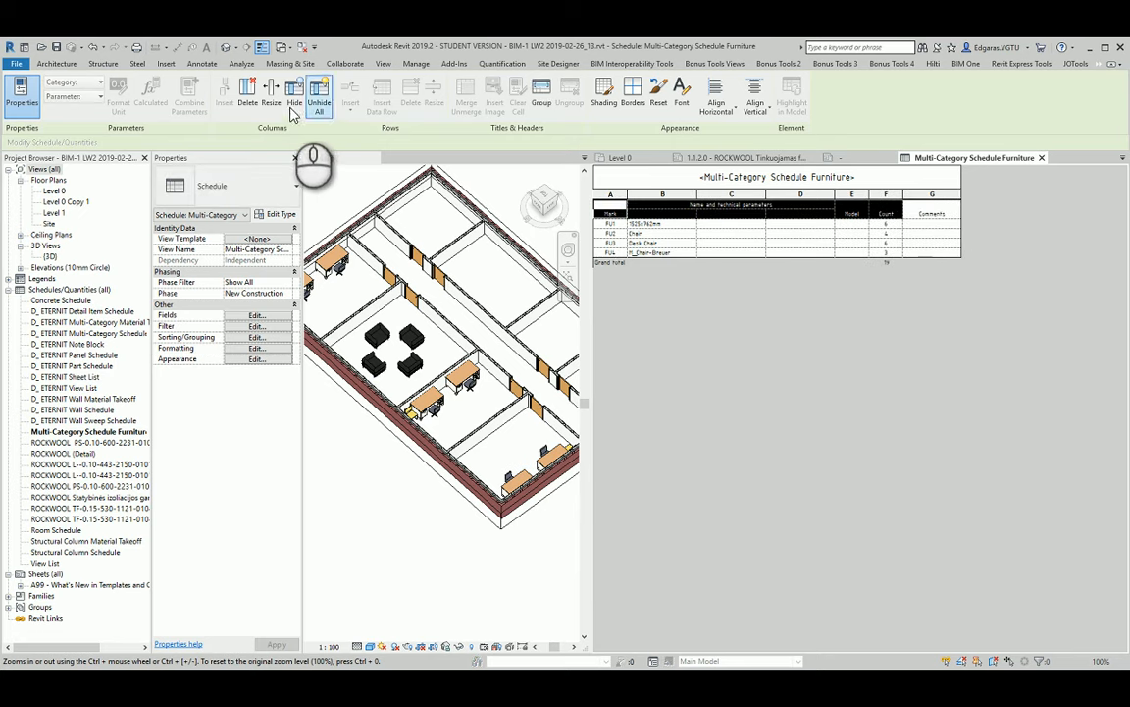
pyautogui.click(271, 93)
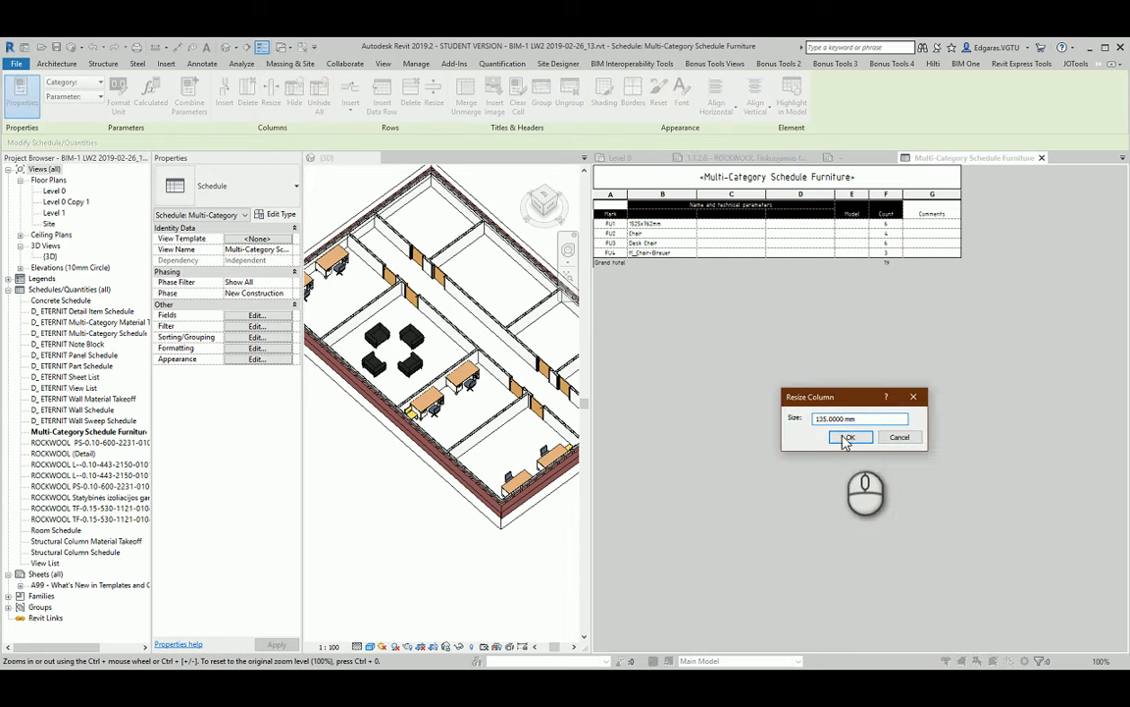
pyautogui.click(849, 436)
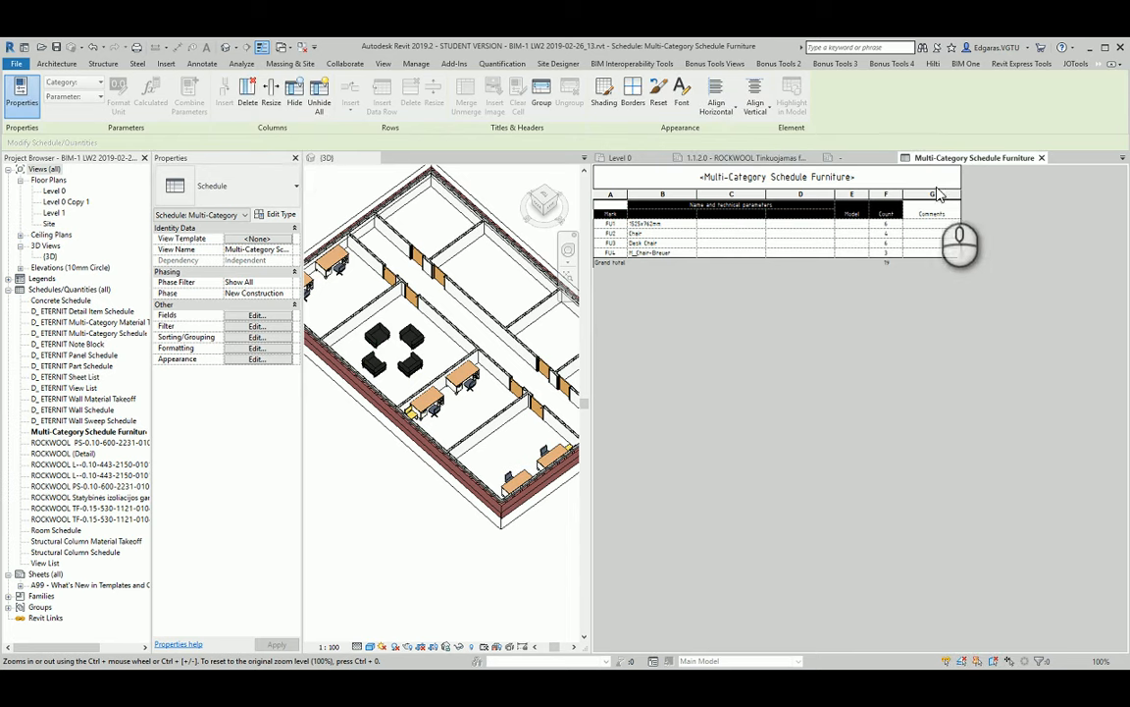
# Step: Widen the Comments column and the name column under the grouped header
pyautogui.click(931, 193)
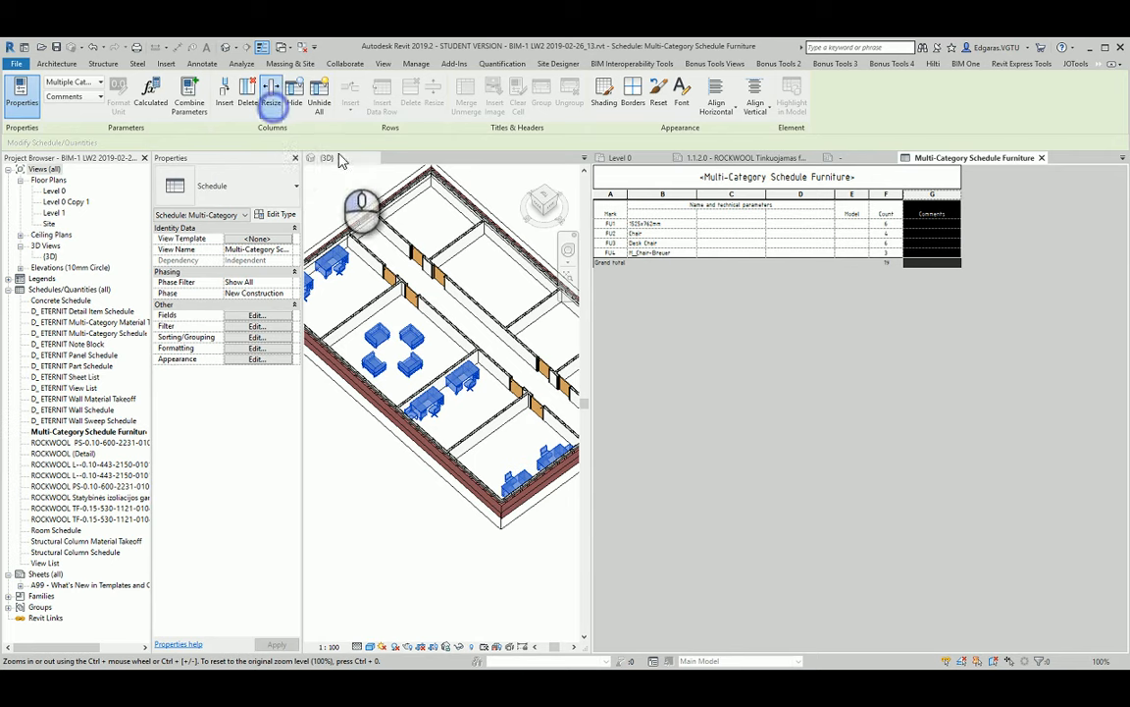
pyautogui.click(272, 95)
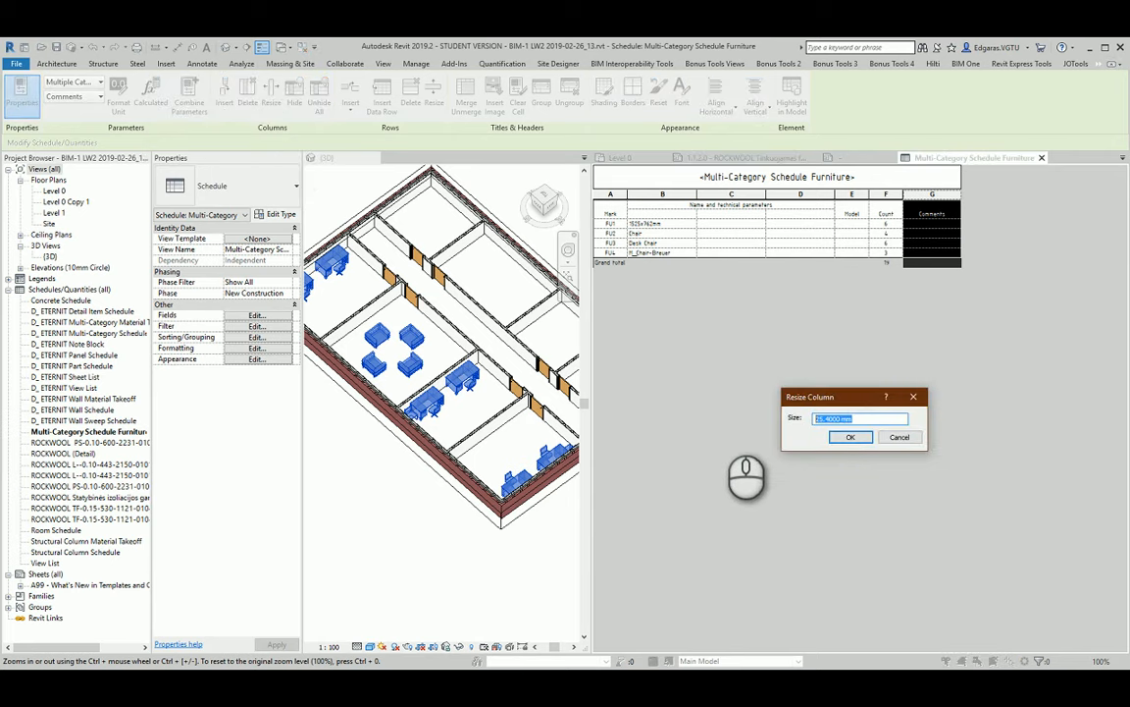
pyautogui.click(850, 437)
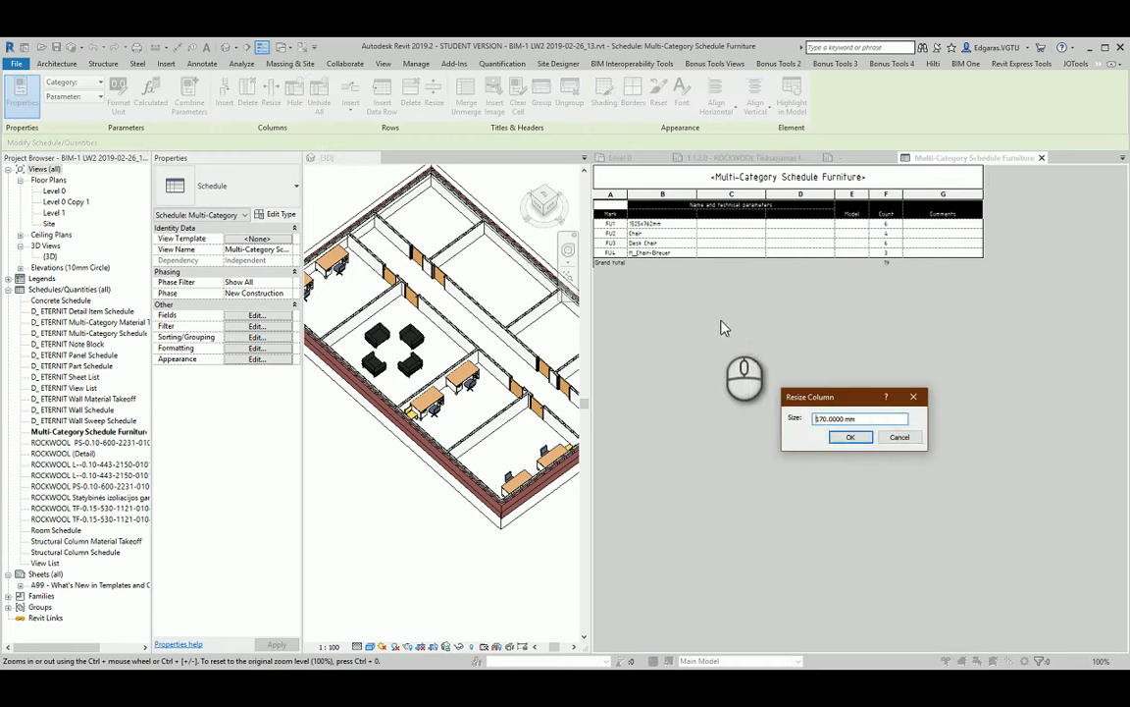
pyautogui.click(850, 436)
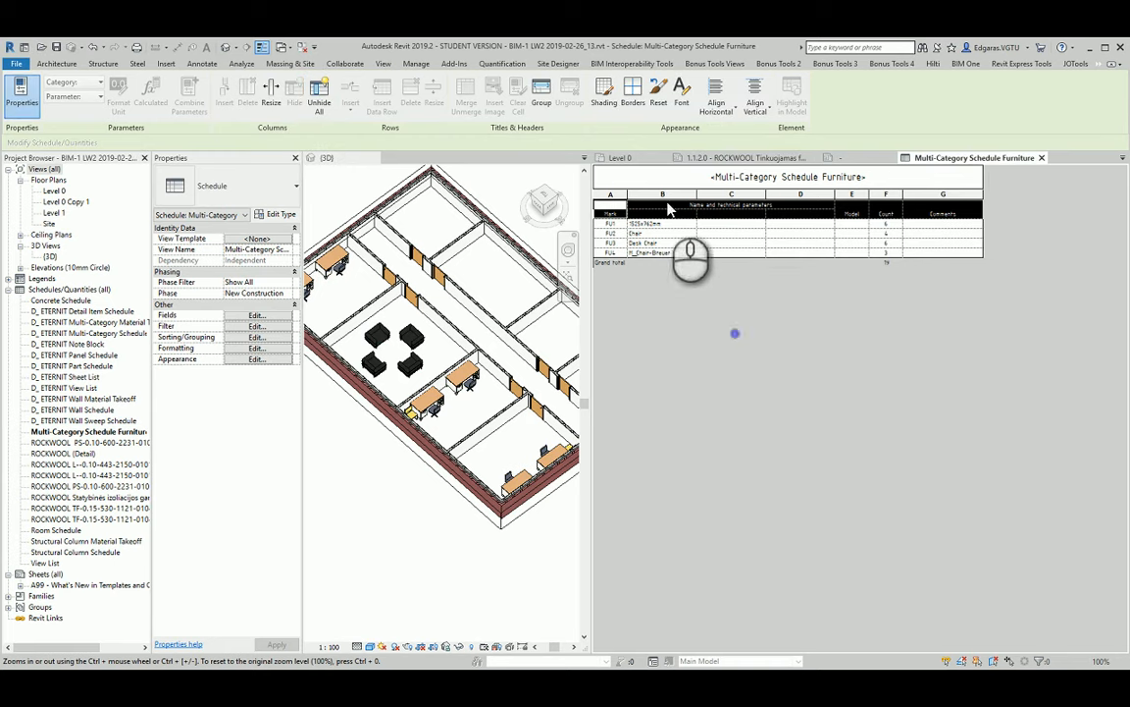
pyautogui.click(662, 194)
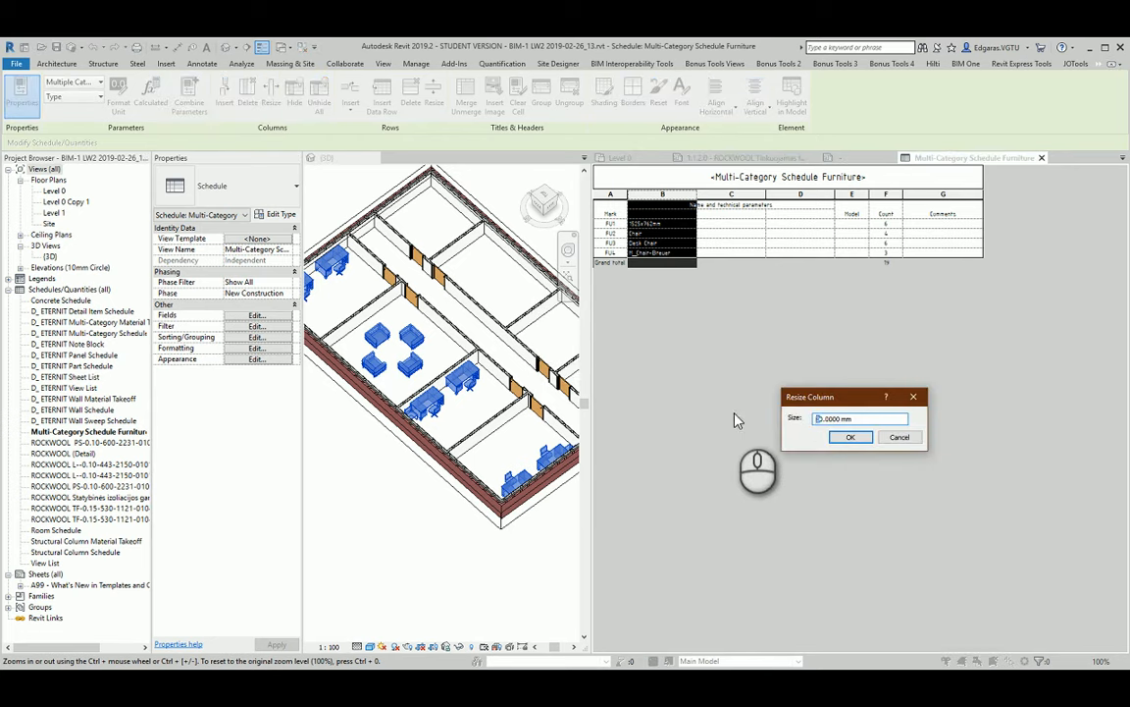
pyautogui.click(850, 437)
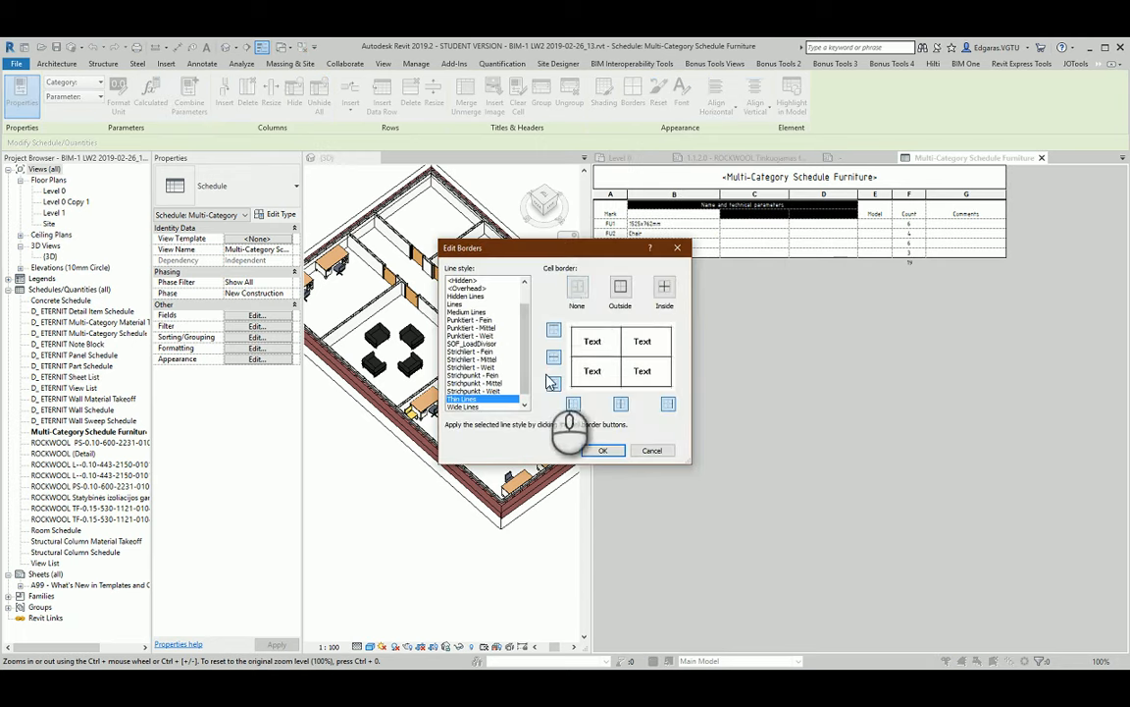
# Step: Give the grouped header cells thin outside borders and the schedule title a bottom-only border
pyautogui.click(620, 286)
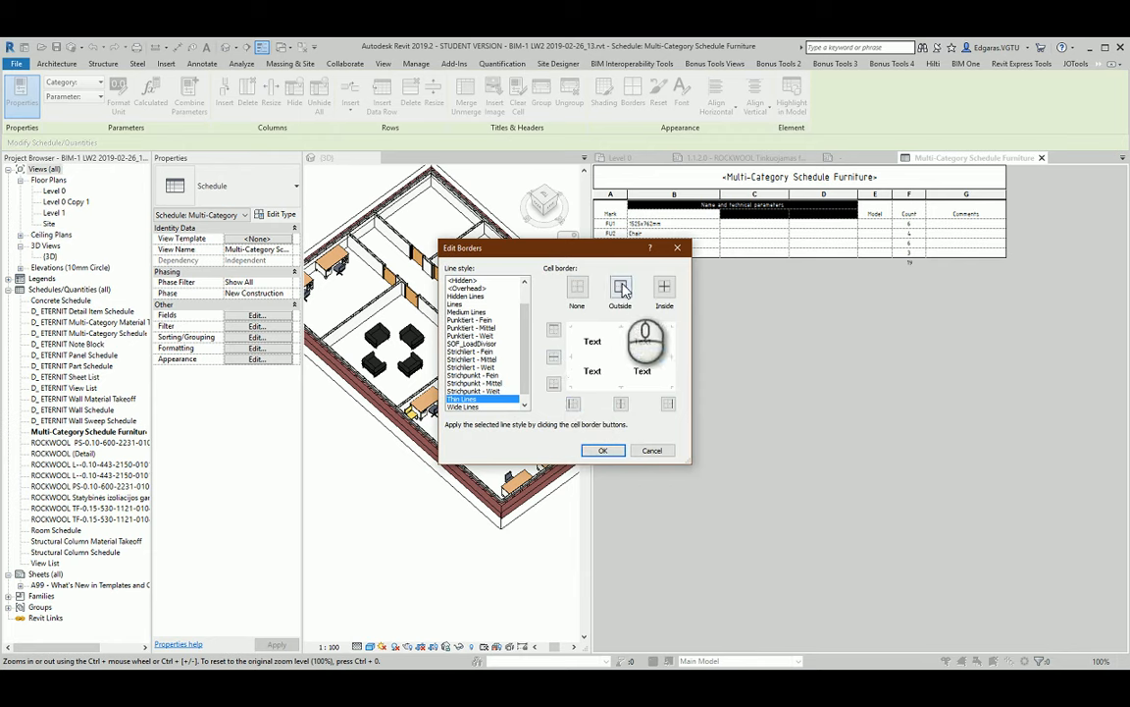
pyautogui.click(602, 449)
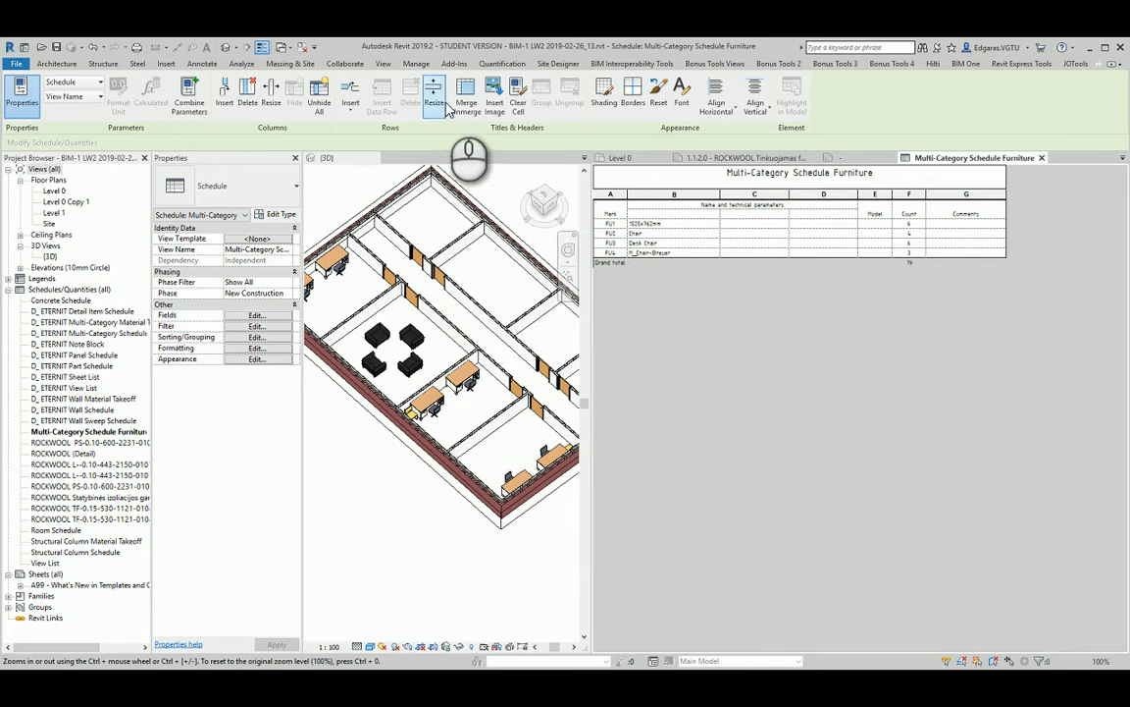
pyautogui.click(632, 93)
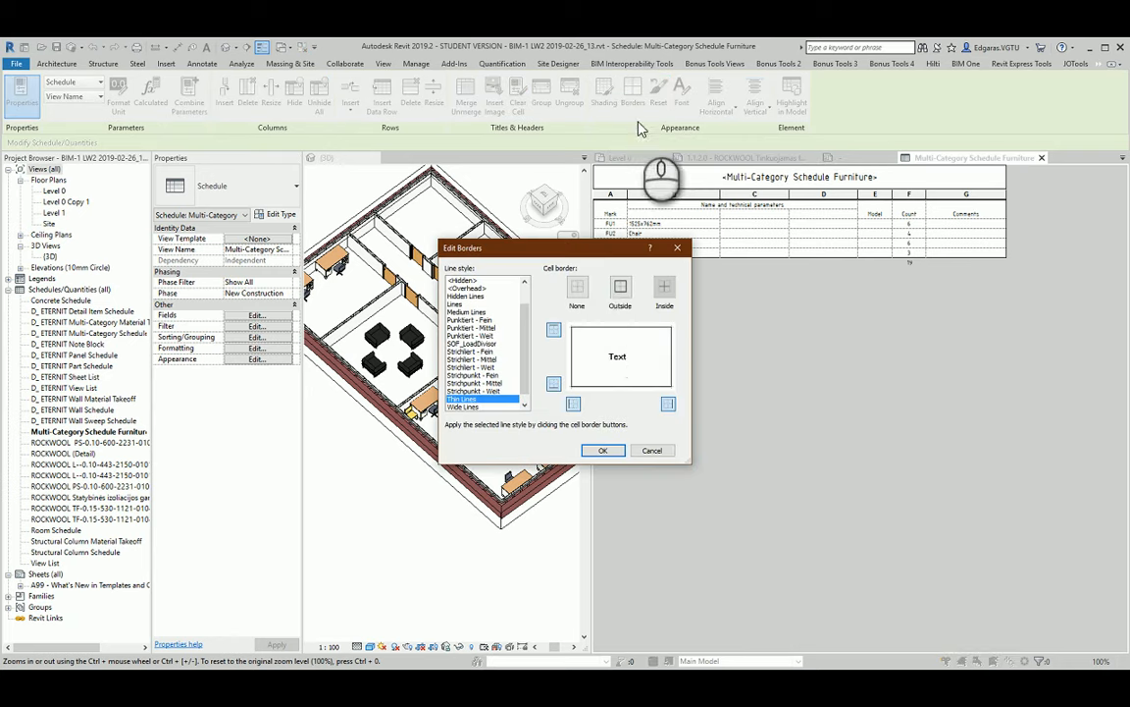
pyautogui.click(620, 286)
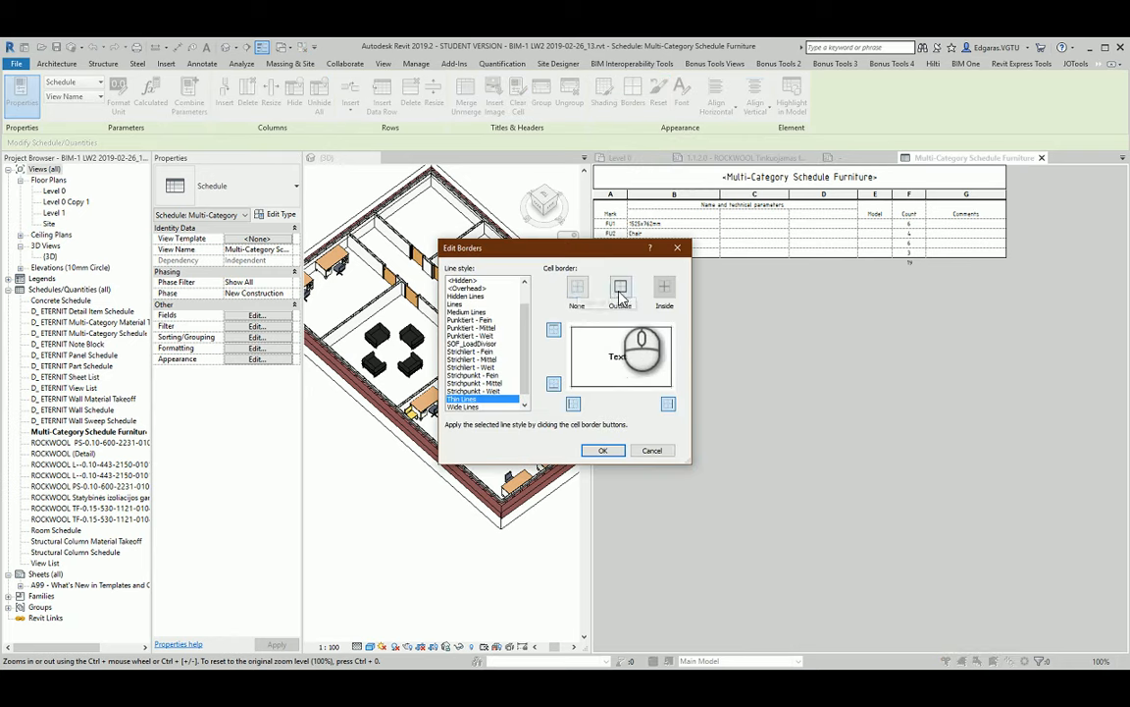
pyautogui.click(620, 288)
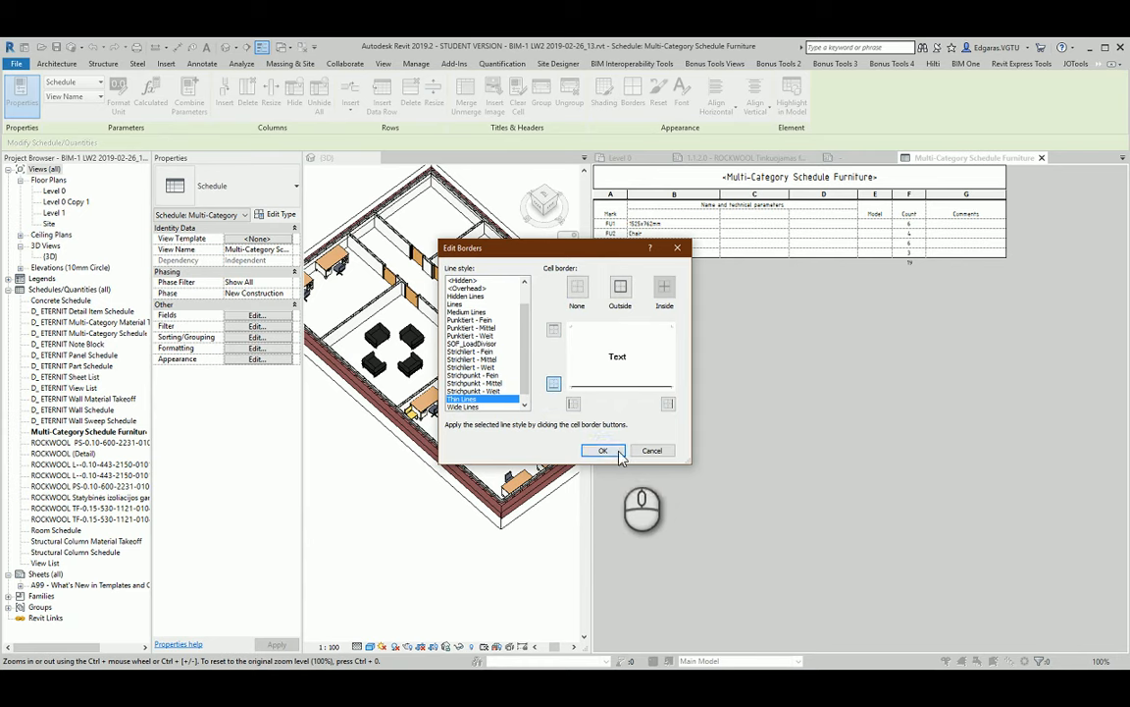
pyautogui.click(603, 451)
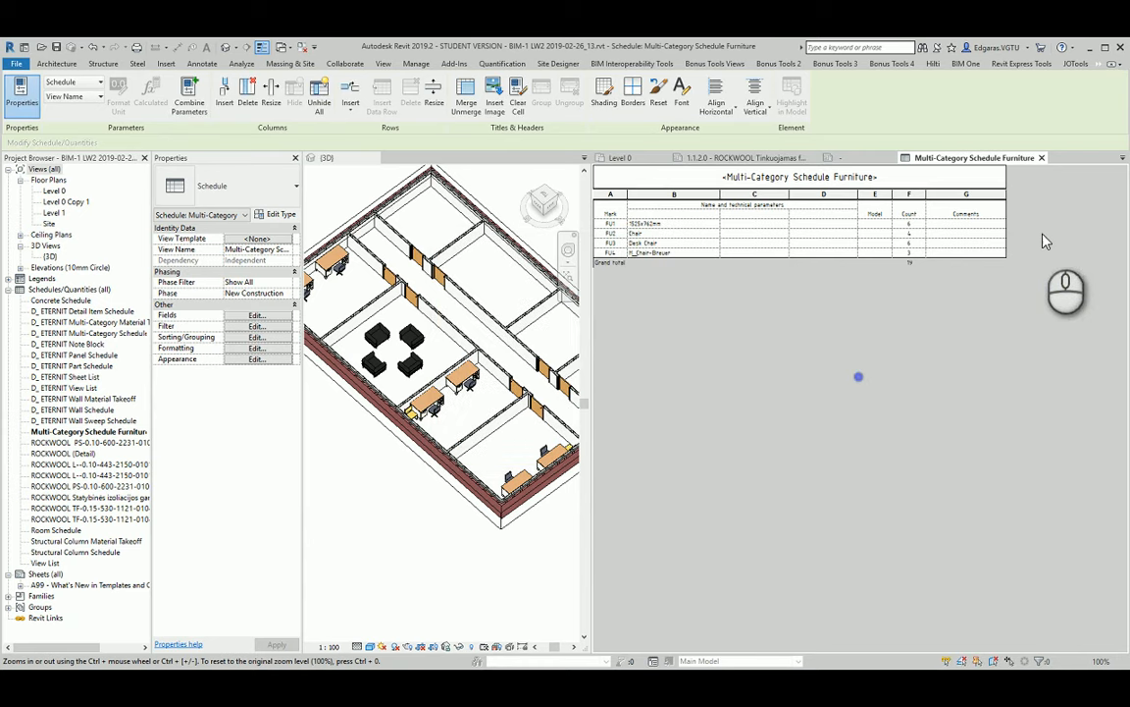
pyautogui.moveTo(647, 248)
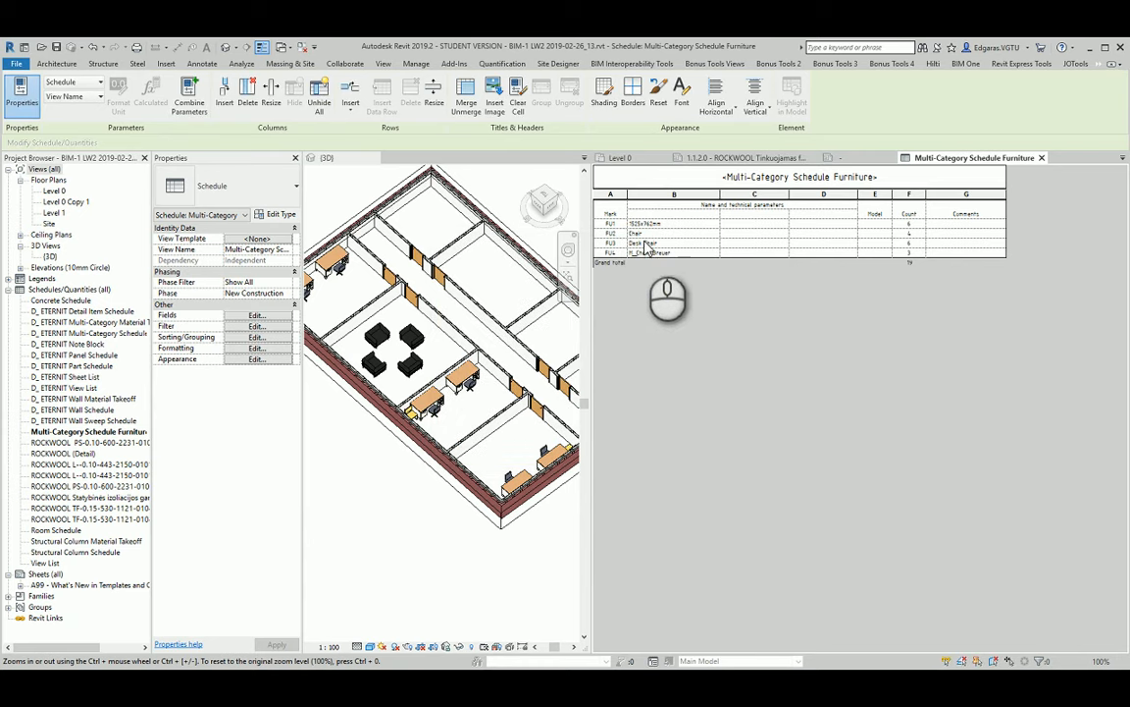
pyautogui.moveTo(704, 324)
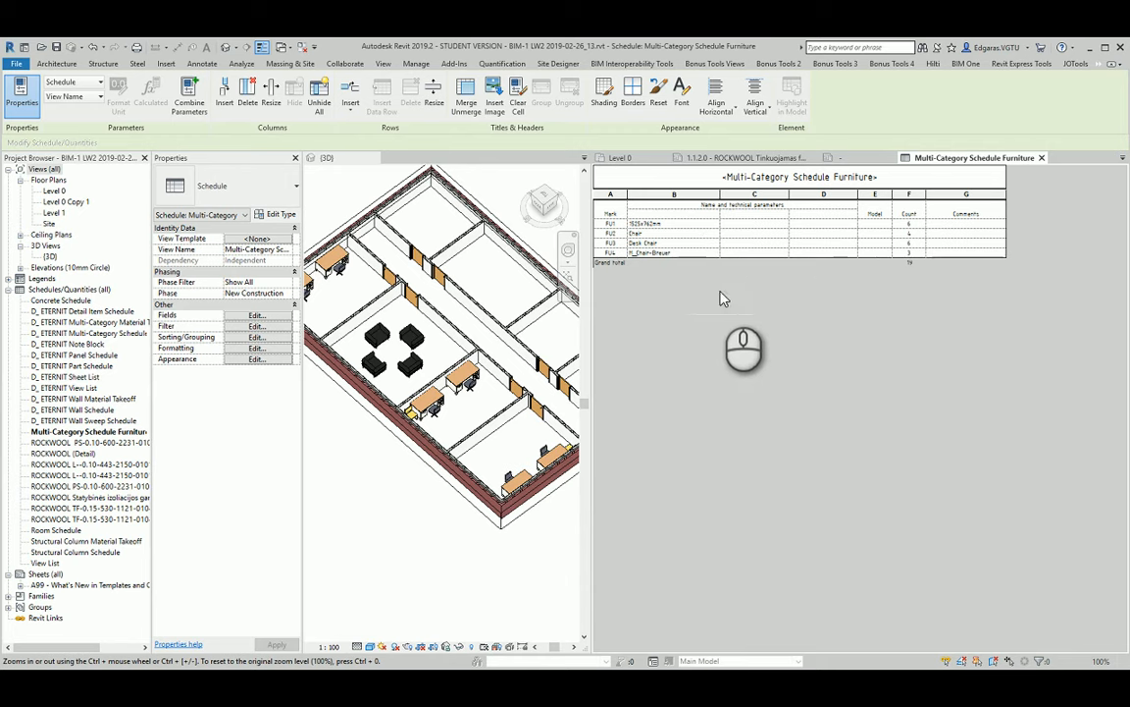
pyautogui.moveTo(697, 242)
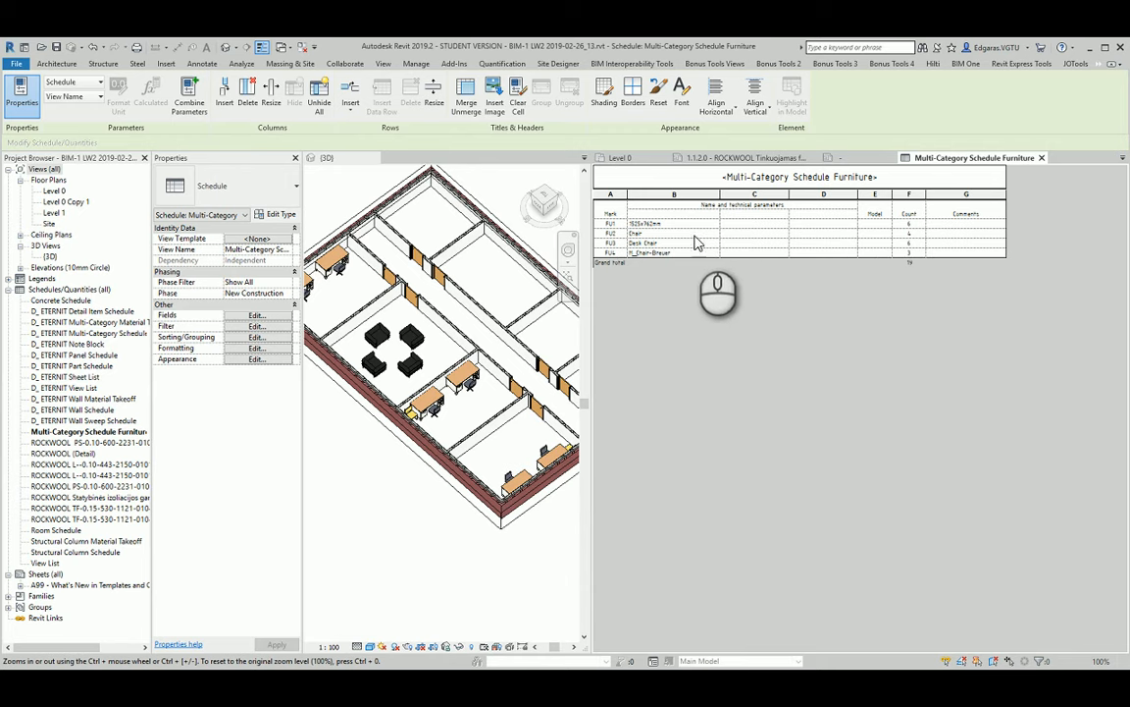
pyautogui.moveTo(741, 258)
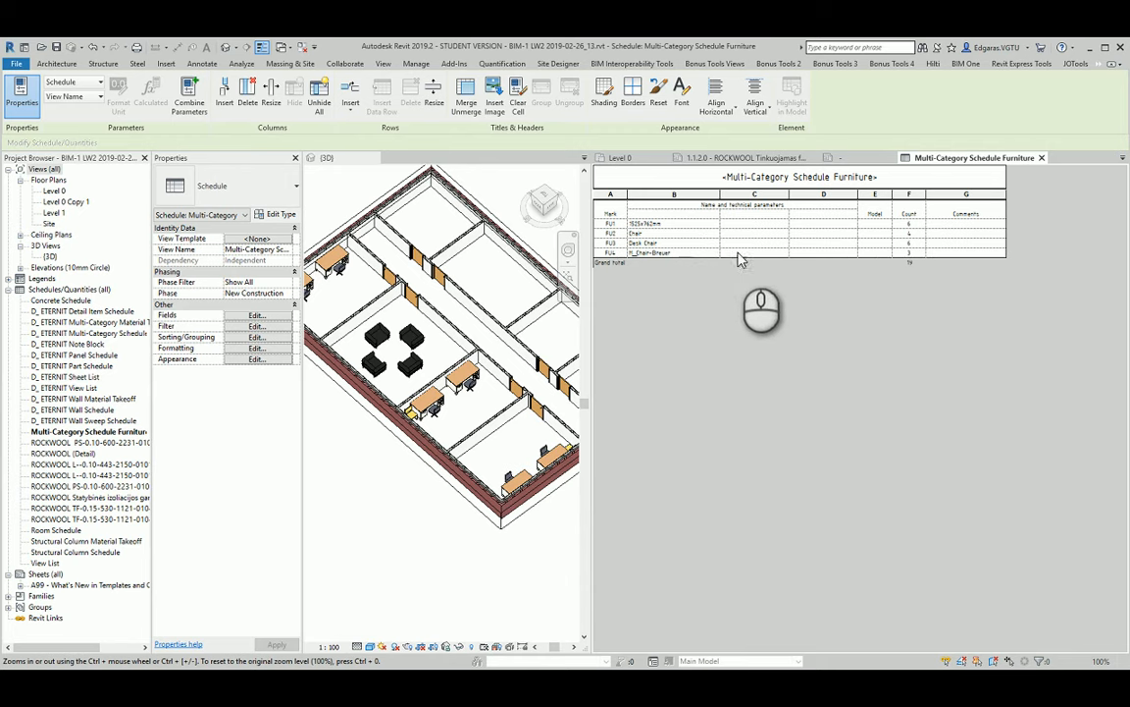
pyautogui.moveTo(706, 251)
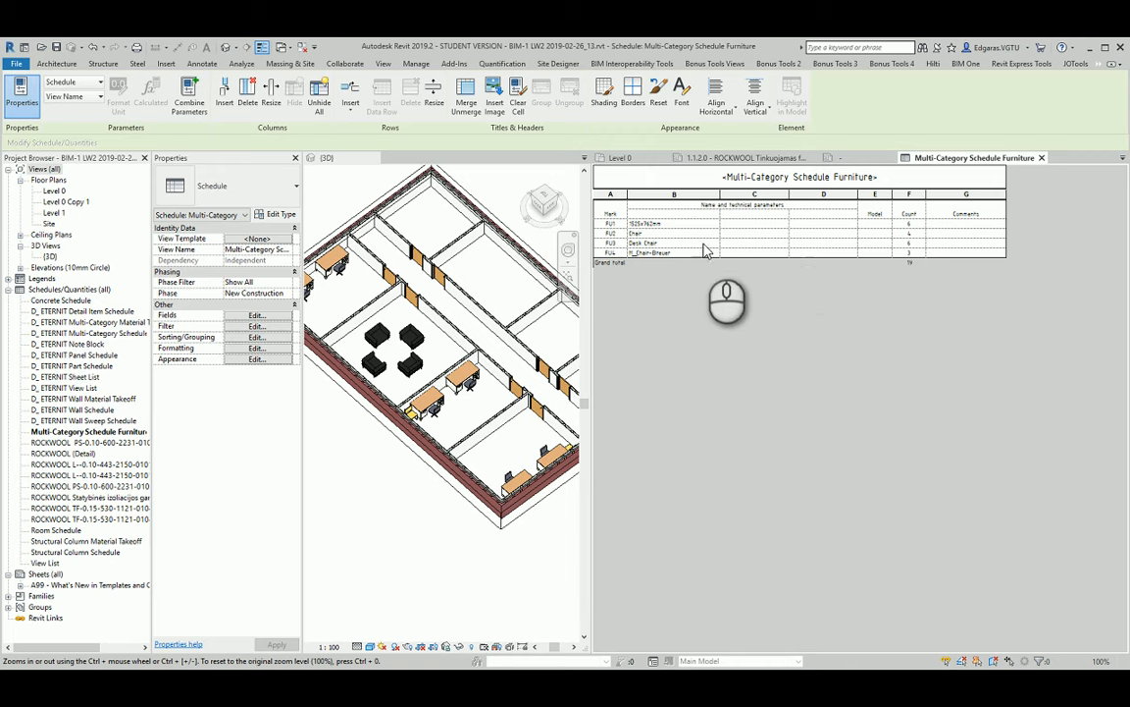
pyautogui.moveTo(859, 282)
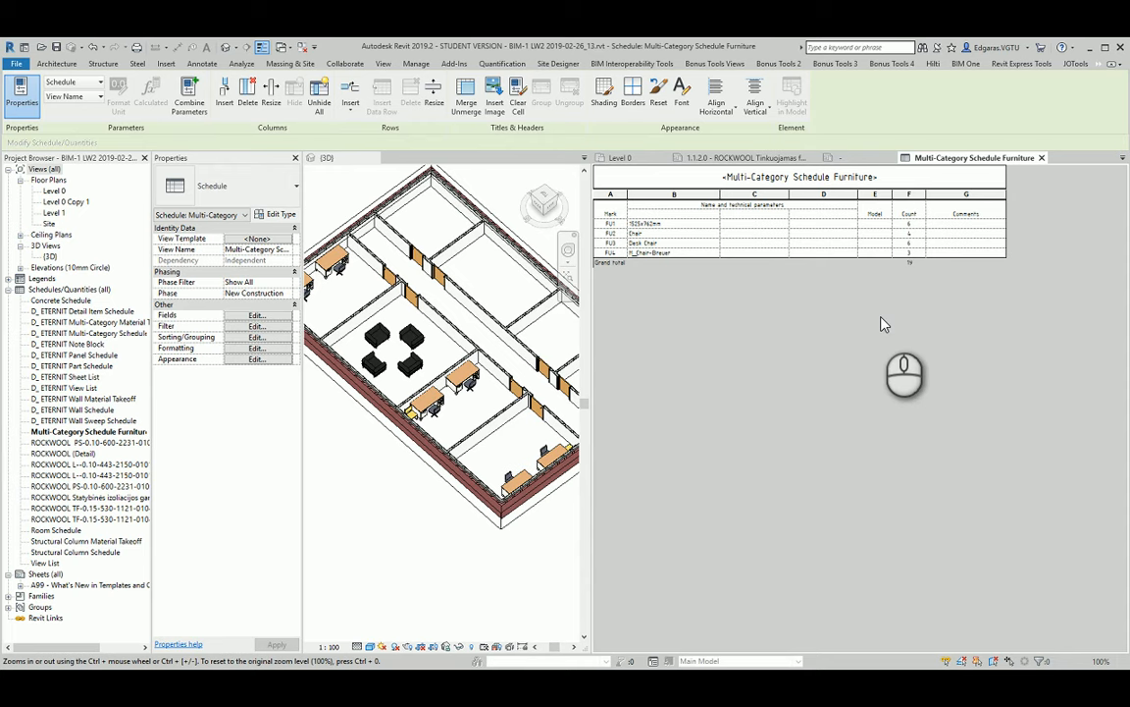
pyautogui.moveTo(918, 263)
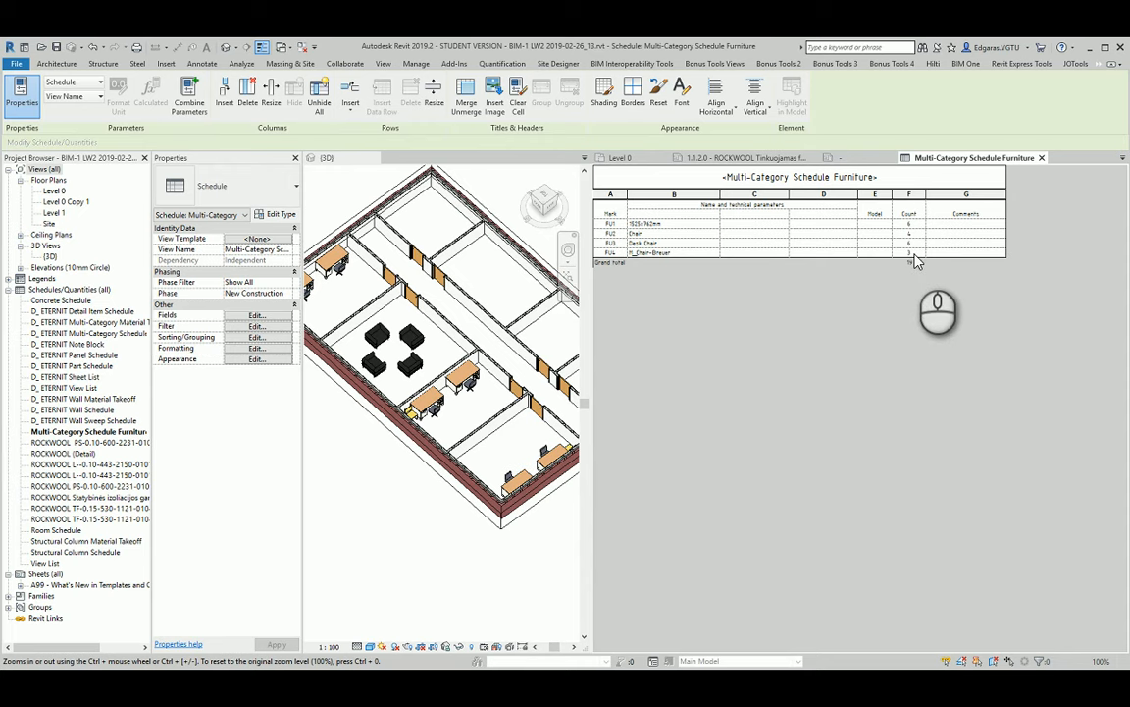